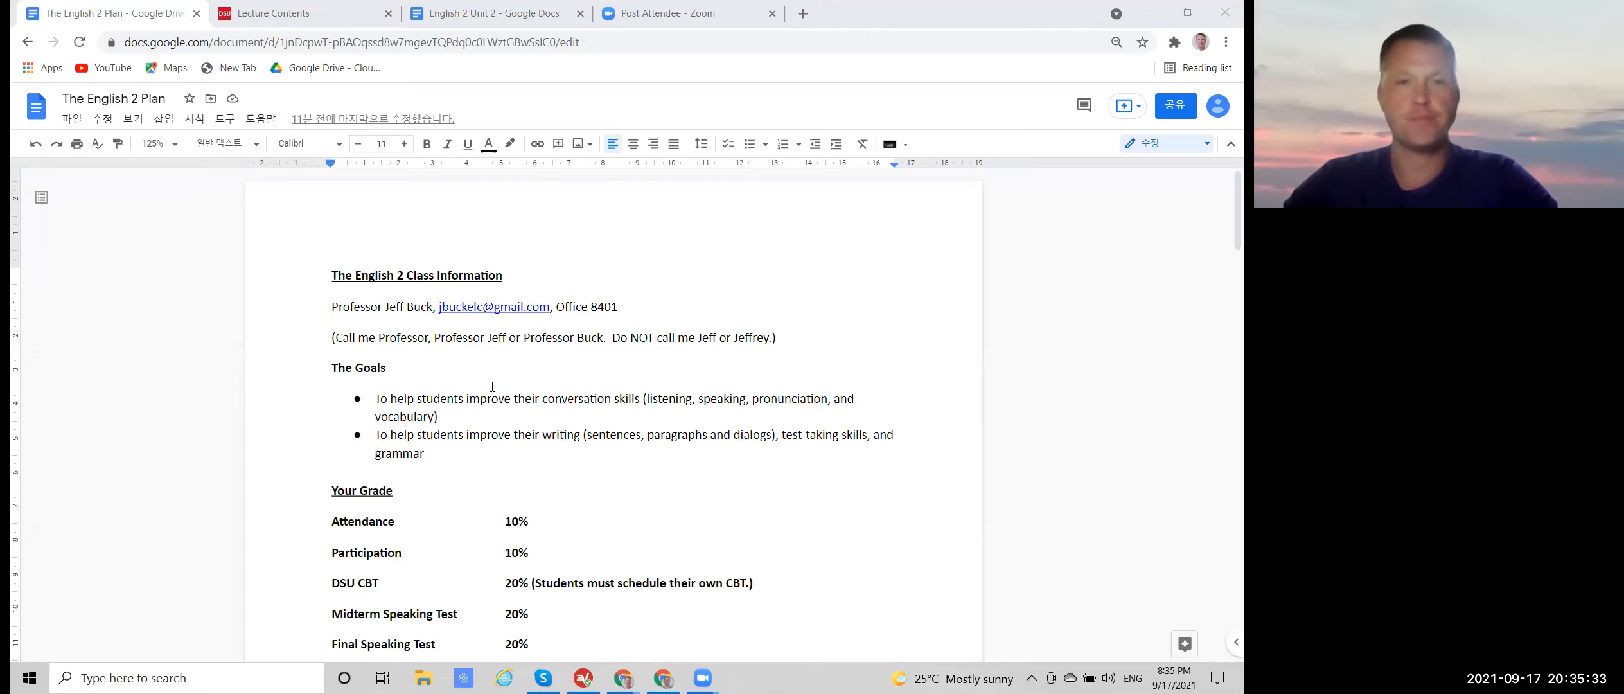
Step: Highlight in the English 2 Plan how to address the professor and the conversation and writing goals
left_click(333, 307)
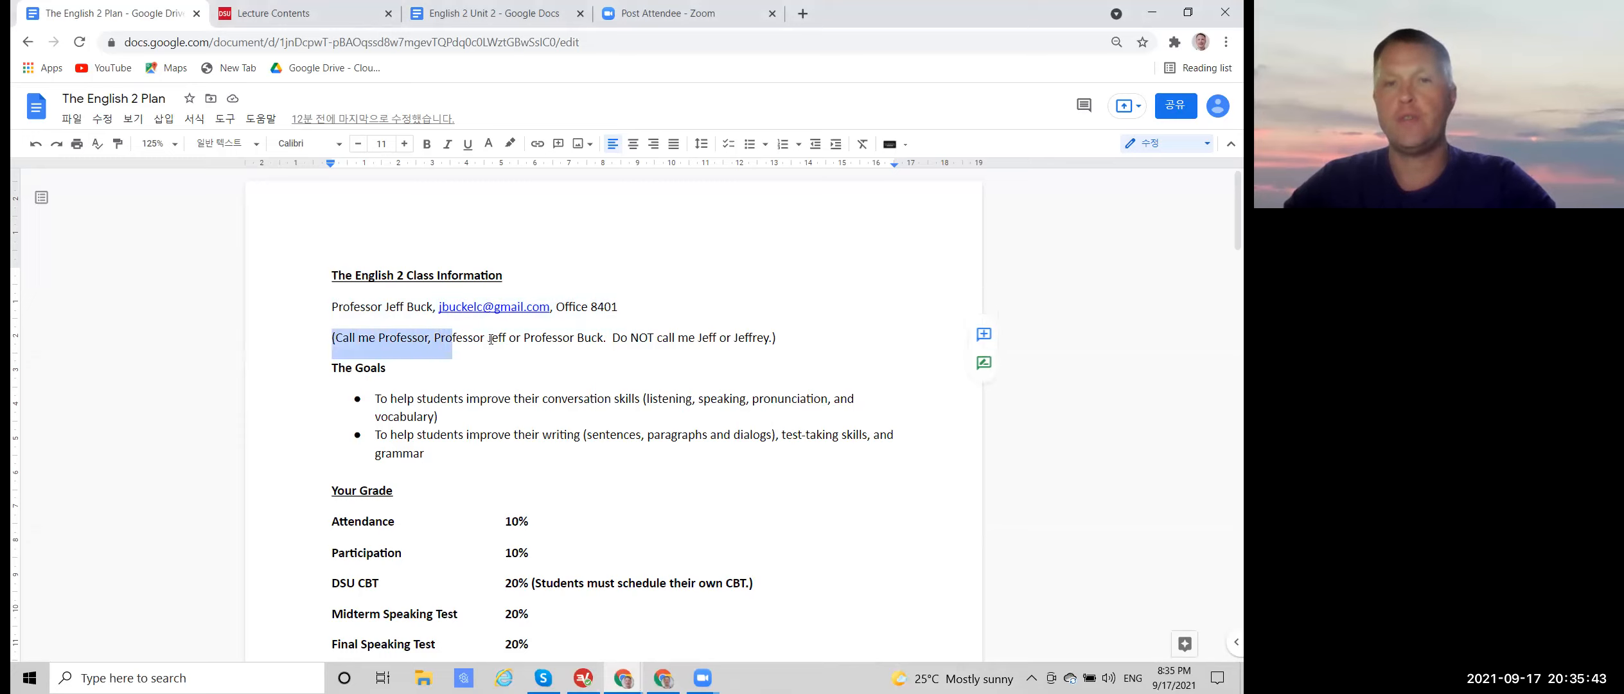
left_click_drag(453, 337, 603, 336)
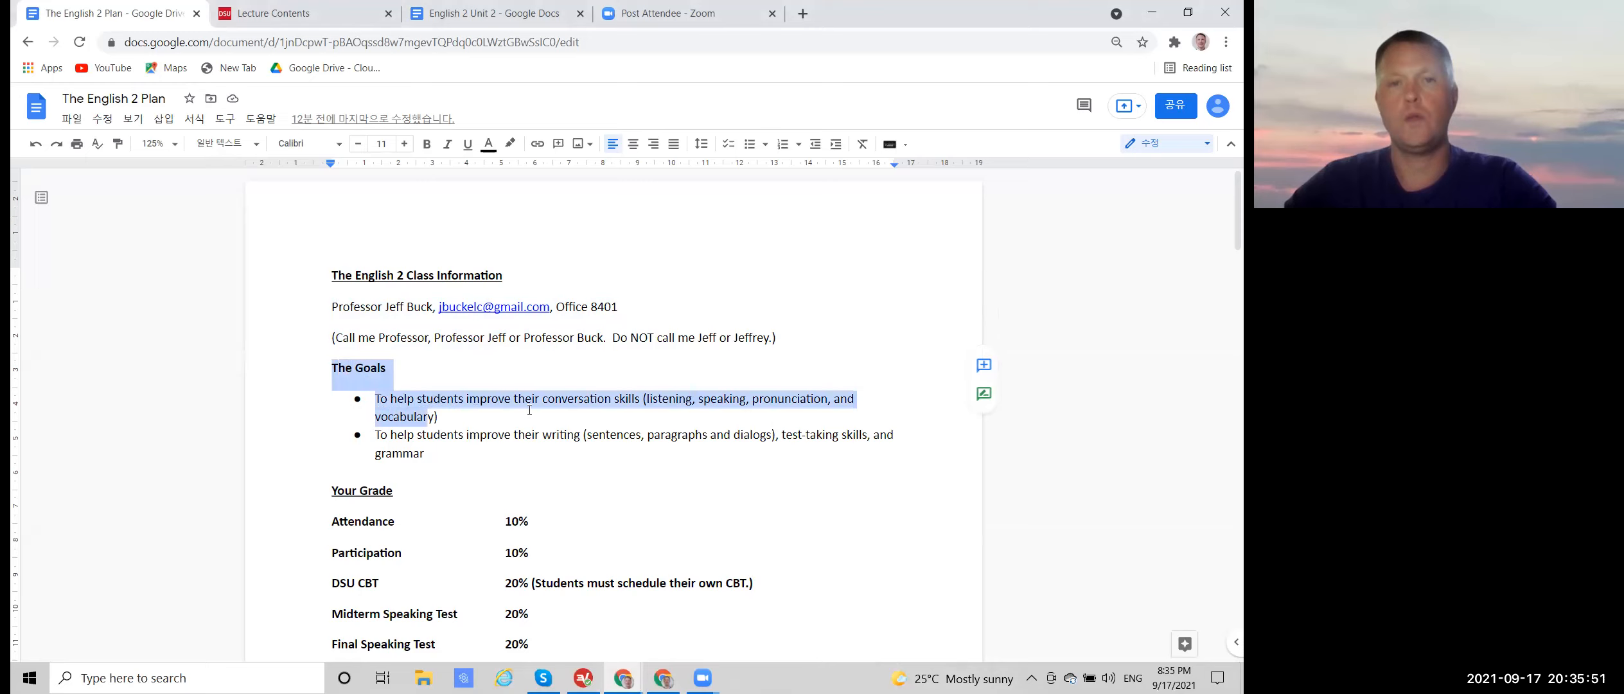
double_click(575, 397)
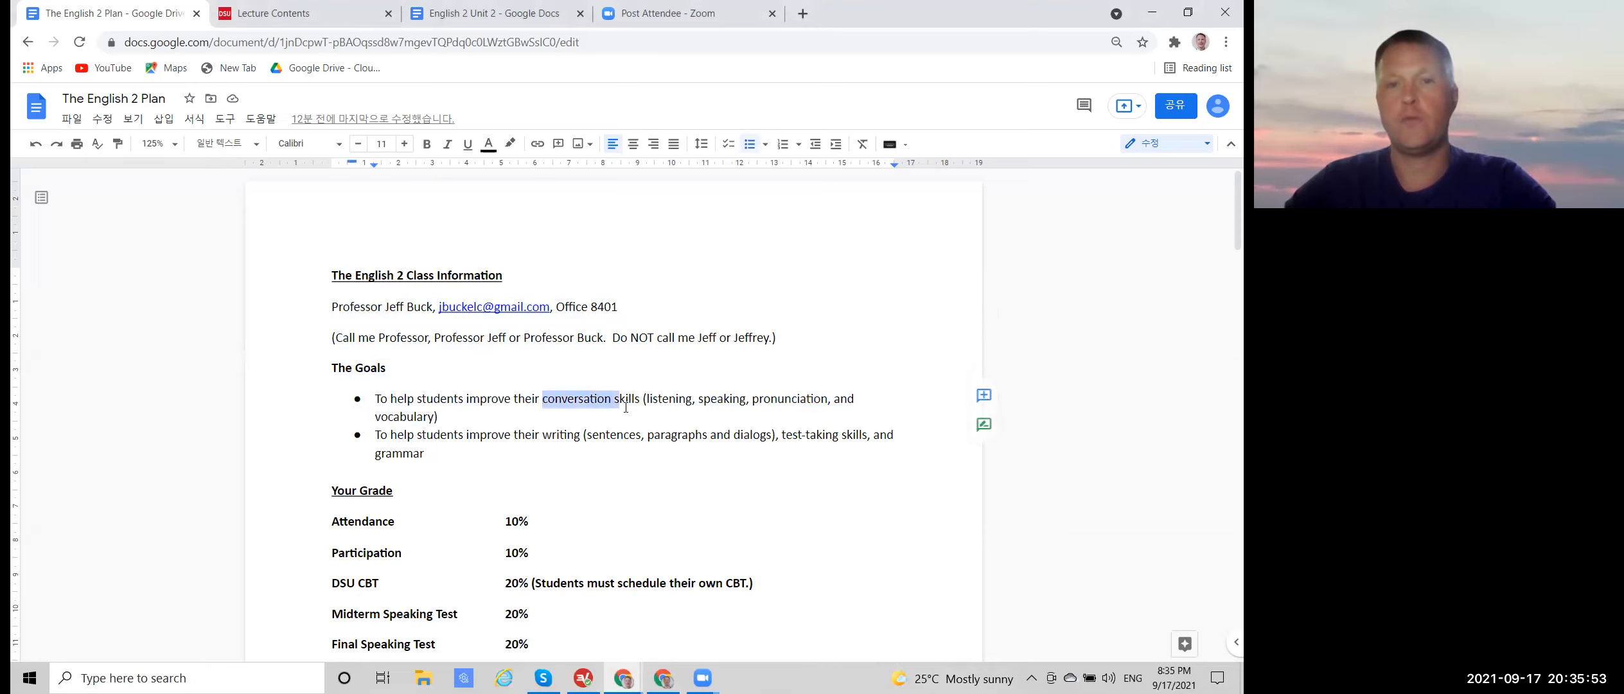
double_click(560, 434)
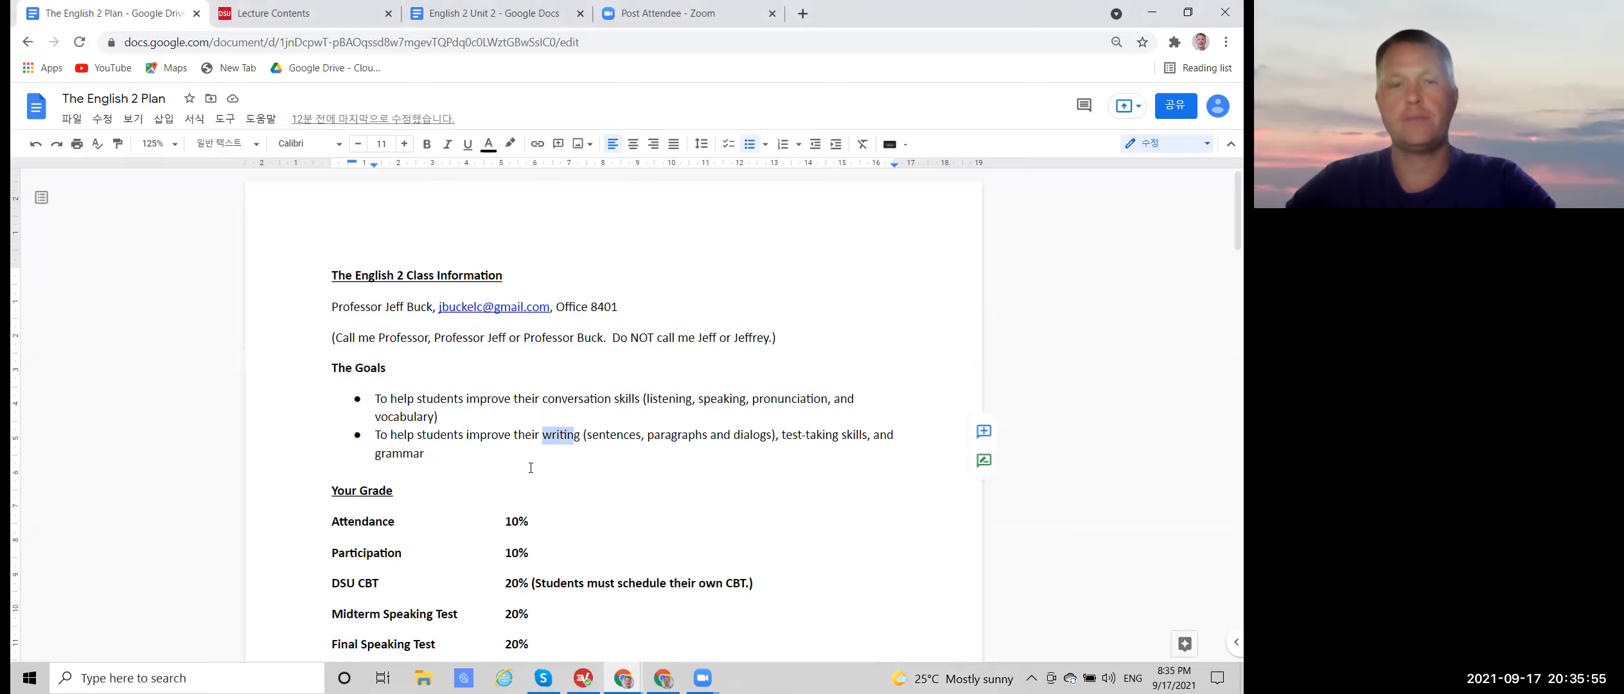
scroll("down", 3)
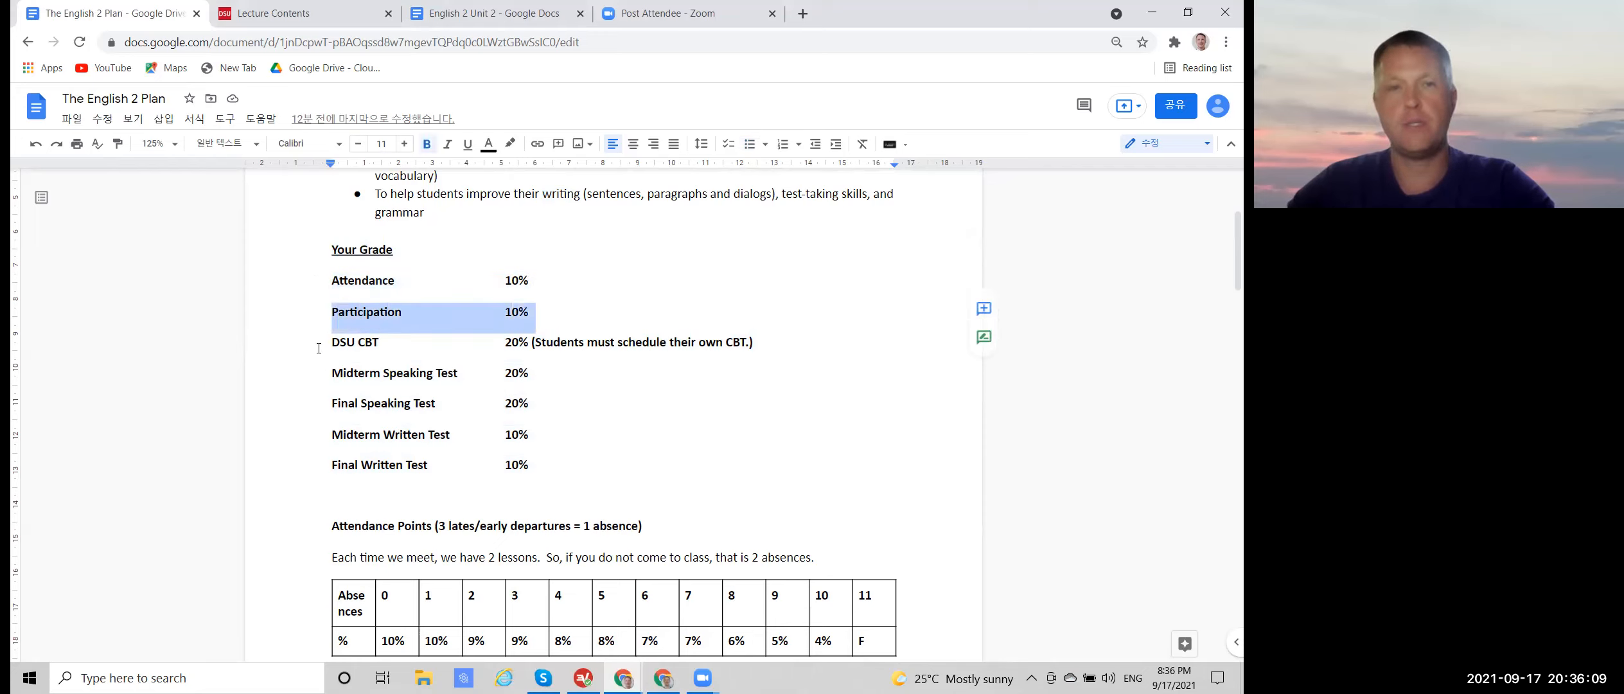
Step: Move down through the next sections of the English 2 Plan document
left_click(355, 342)
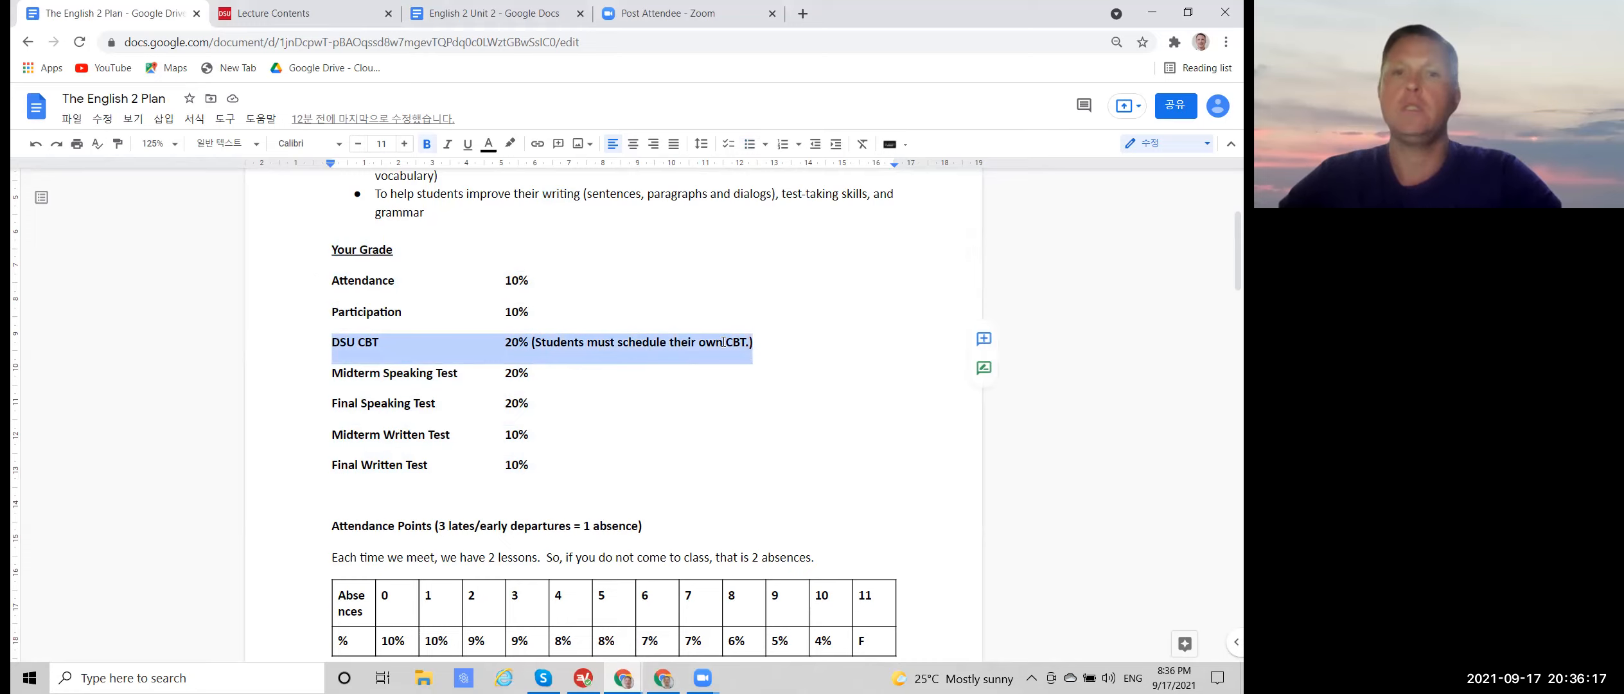
mouse_move(703, 360)
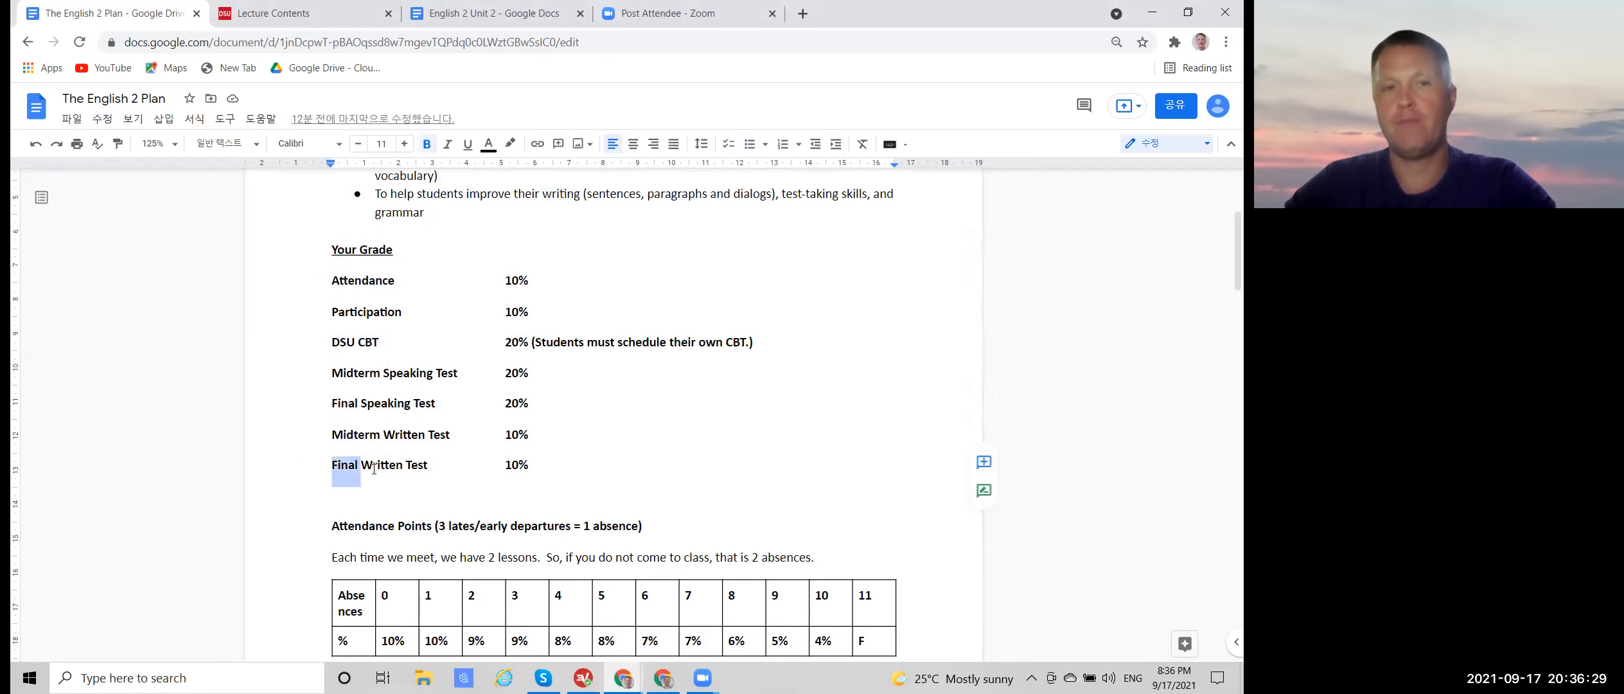
scroll("down", 3)
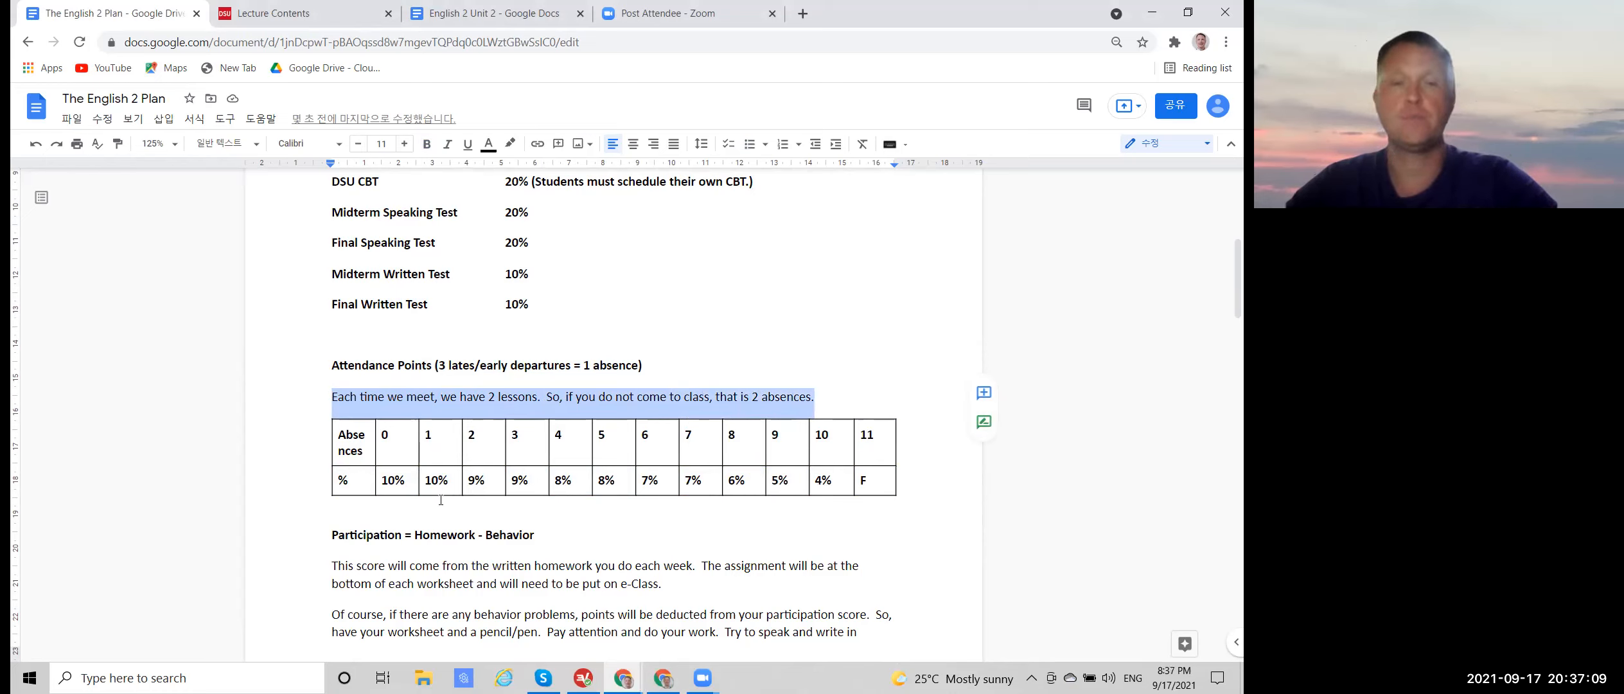
left_click(470, 442)
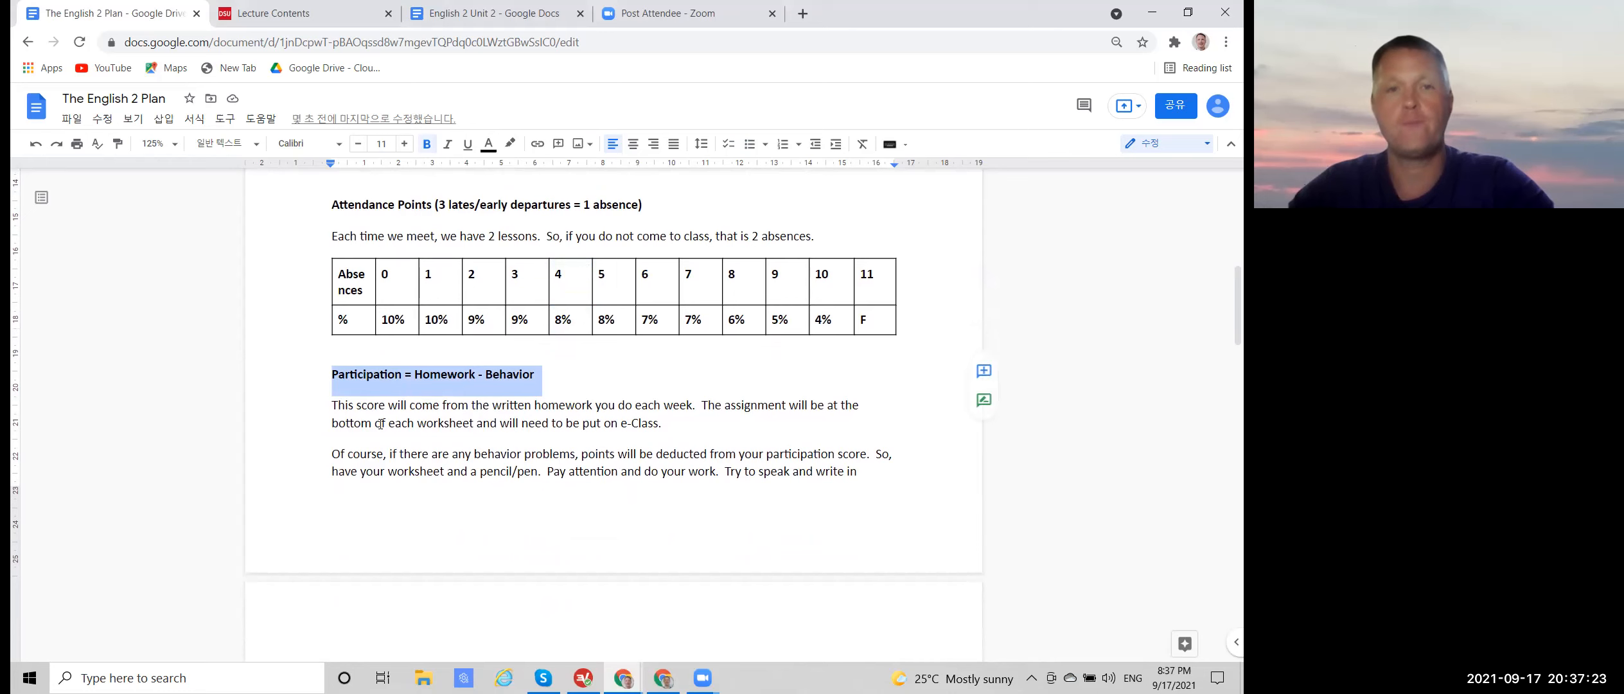
scroll("down", 3)
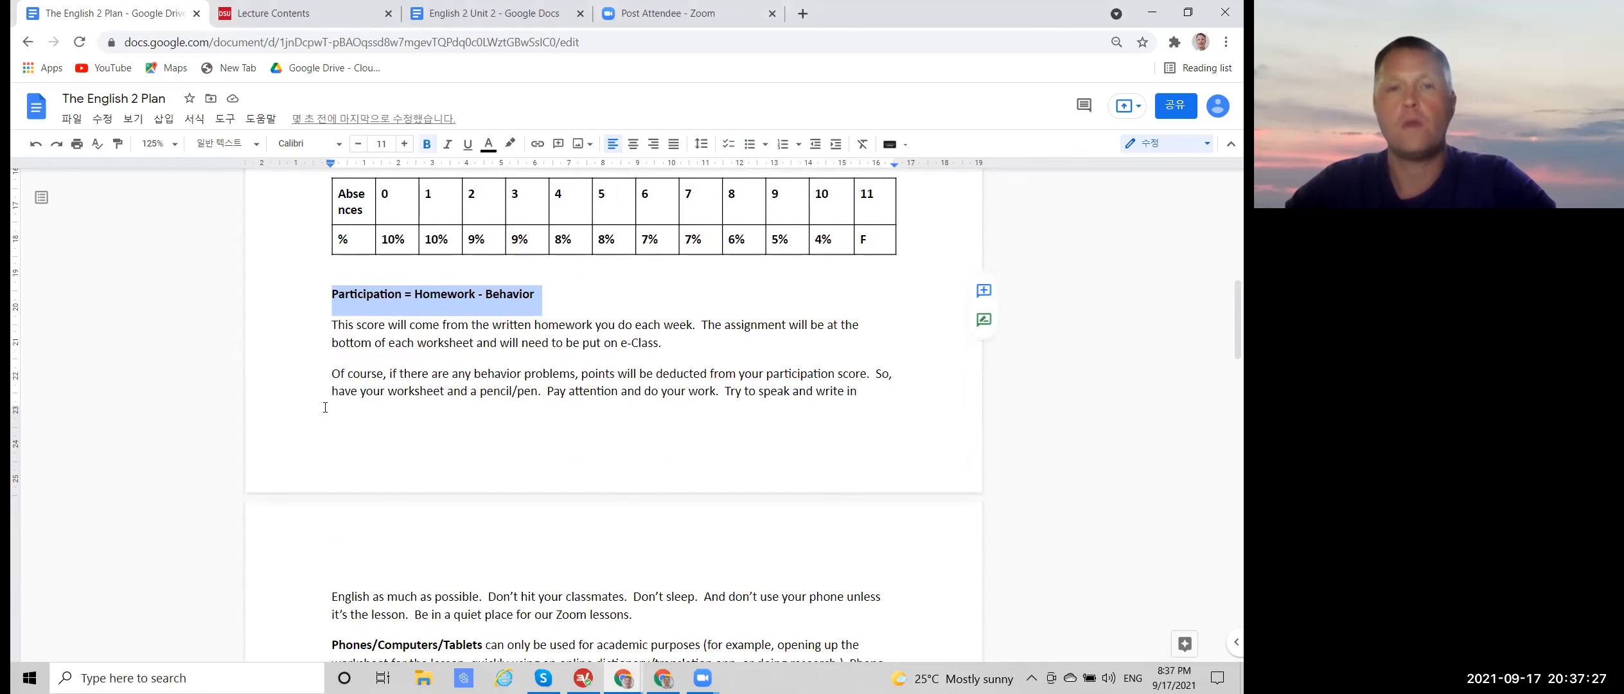
mouse_move(280, 387)
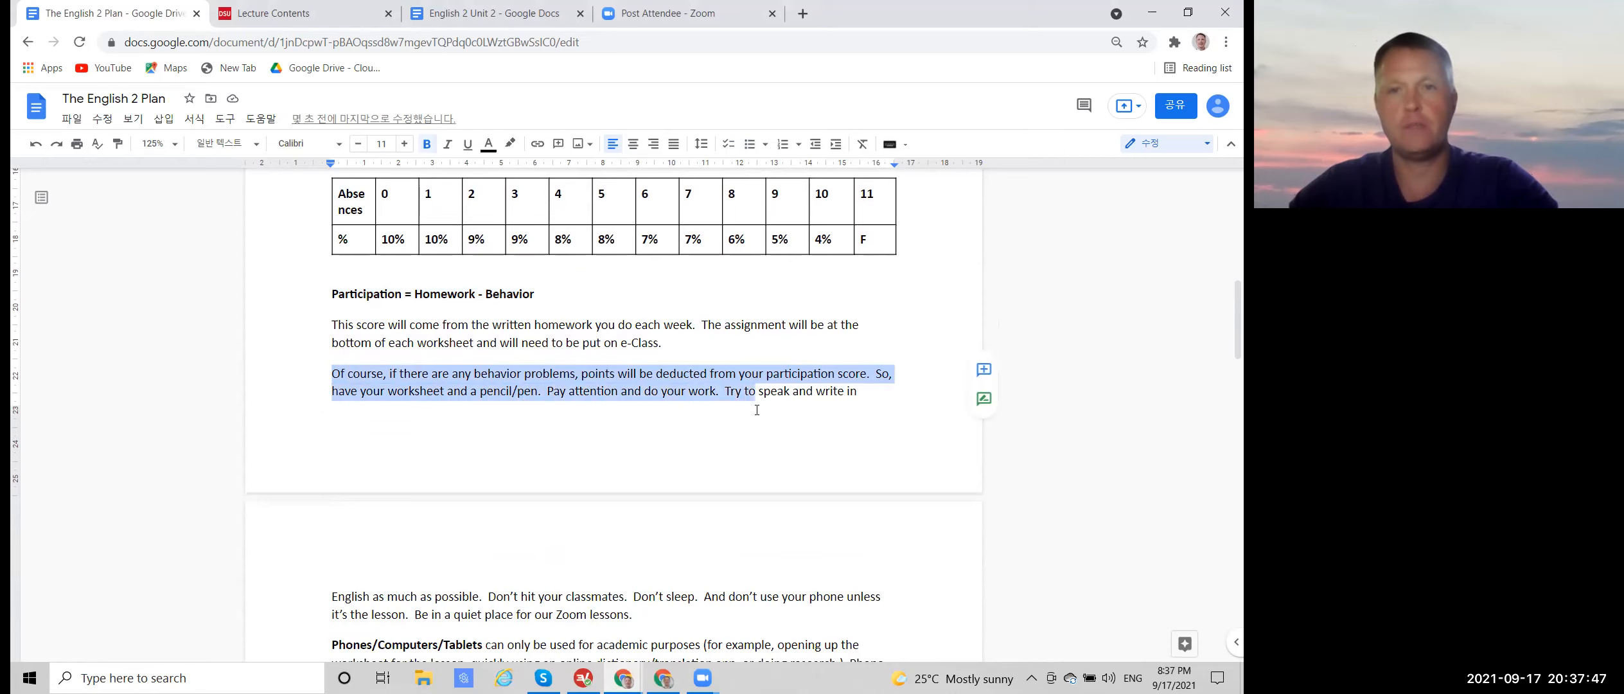
Step: Highlight the class rule about phones and computers in the plan's rules section
scroll("down", 3)
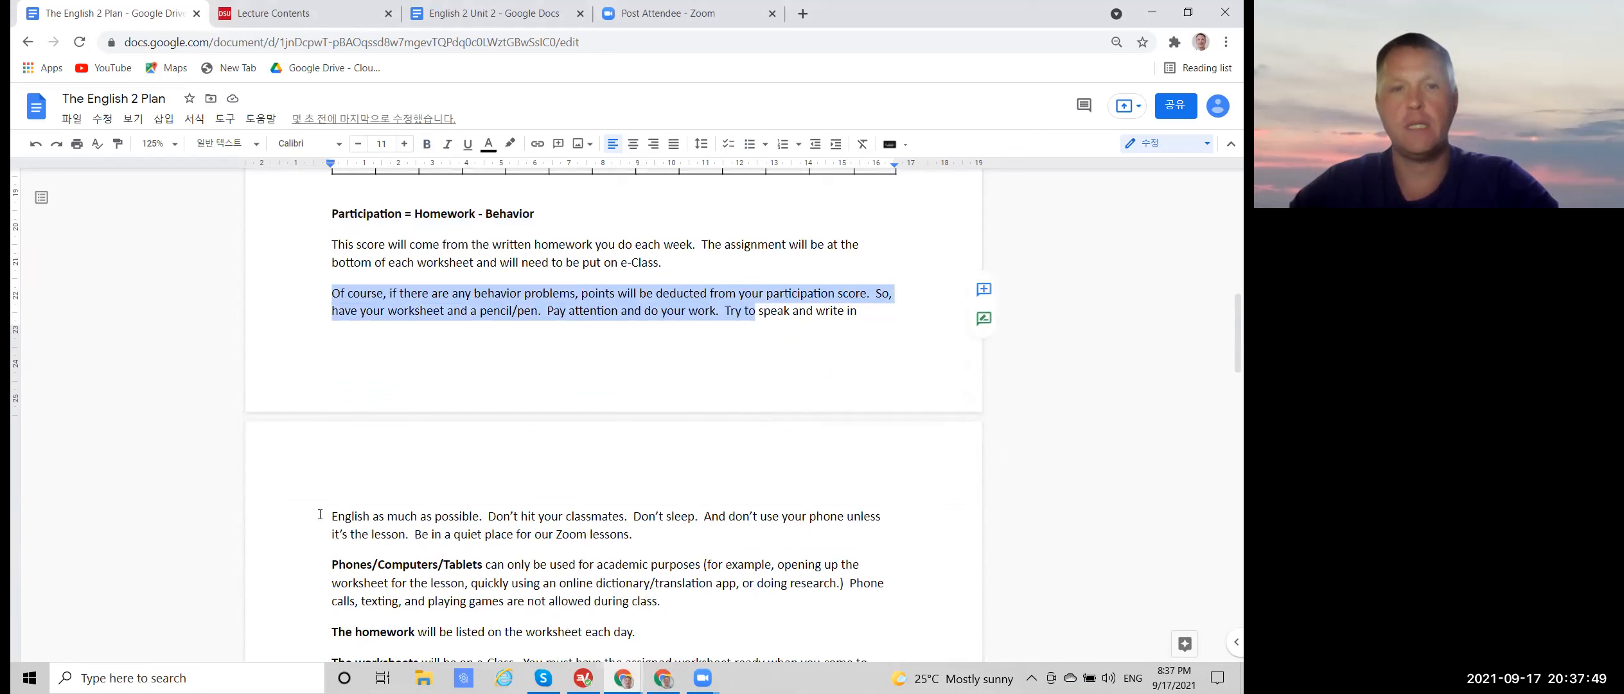
left_click(732, 515)
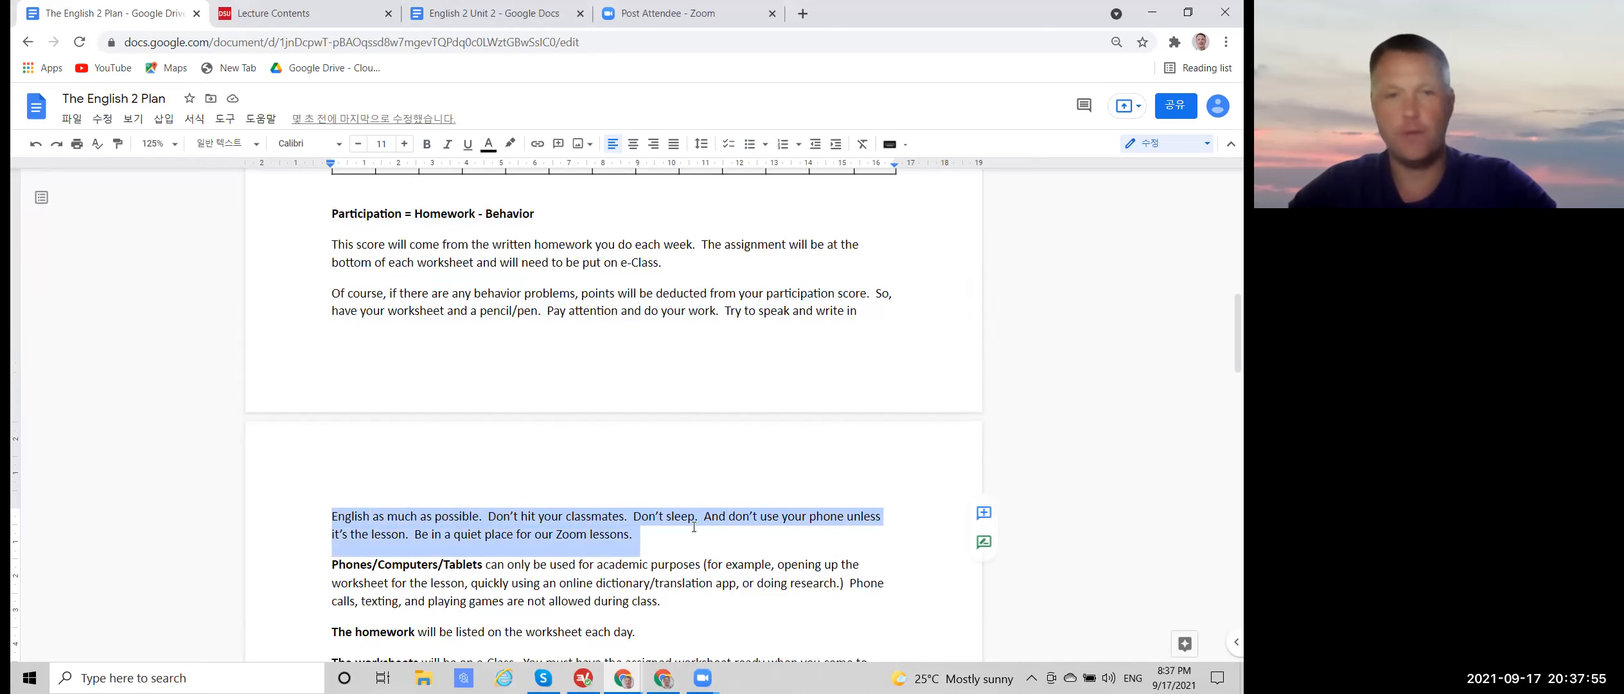
scroll("down", 3)
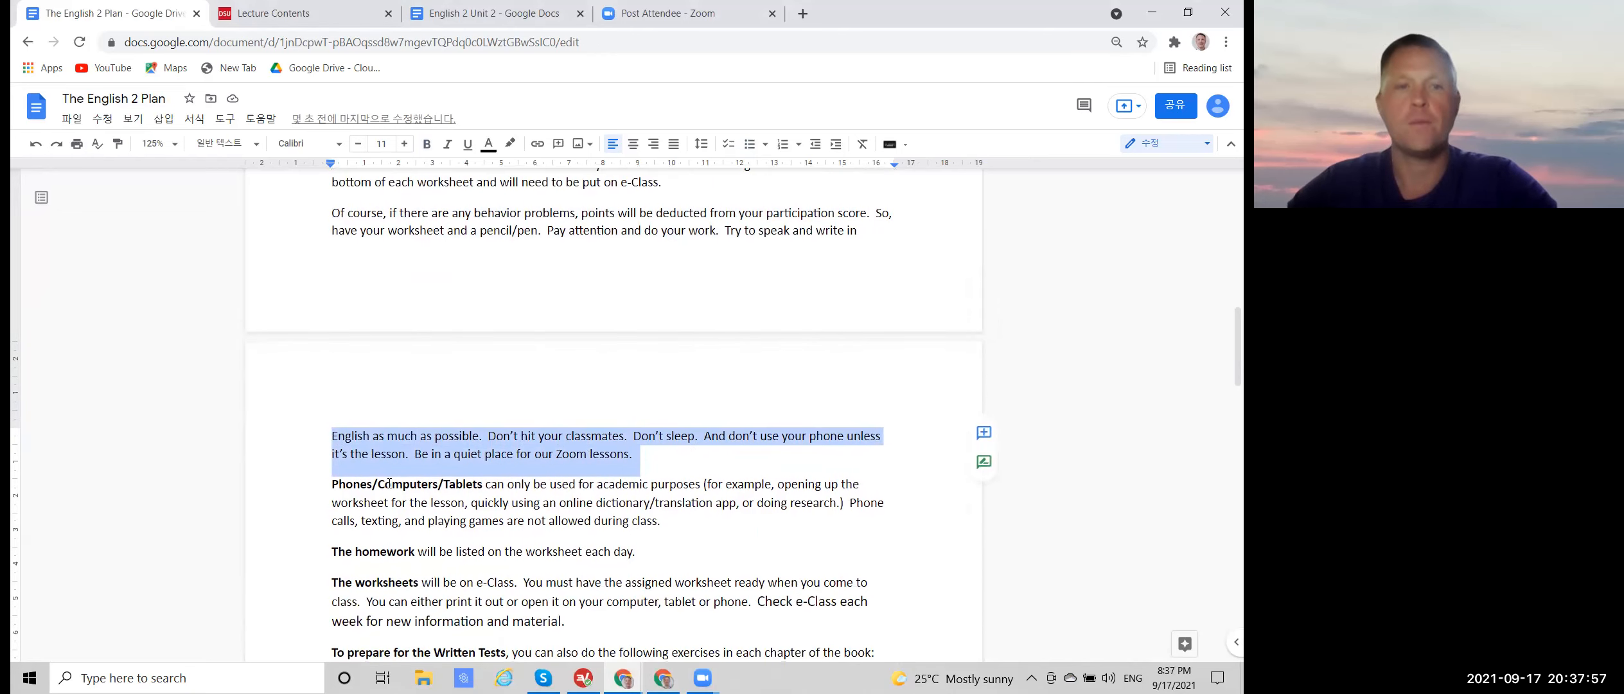
scroll("down", 3)
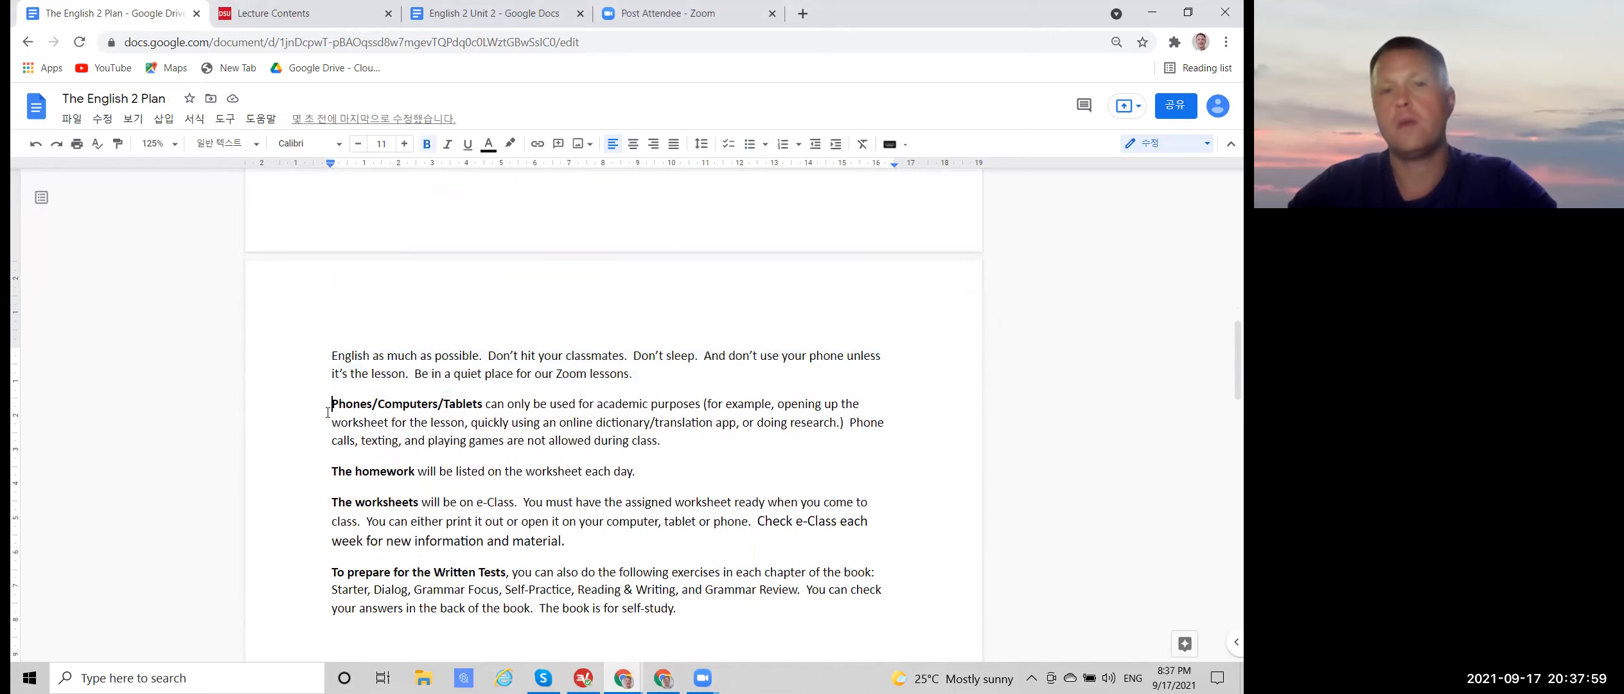
left_click_drag(332, 403, 661, 440)
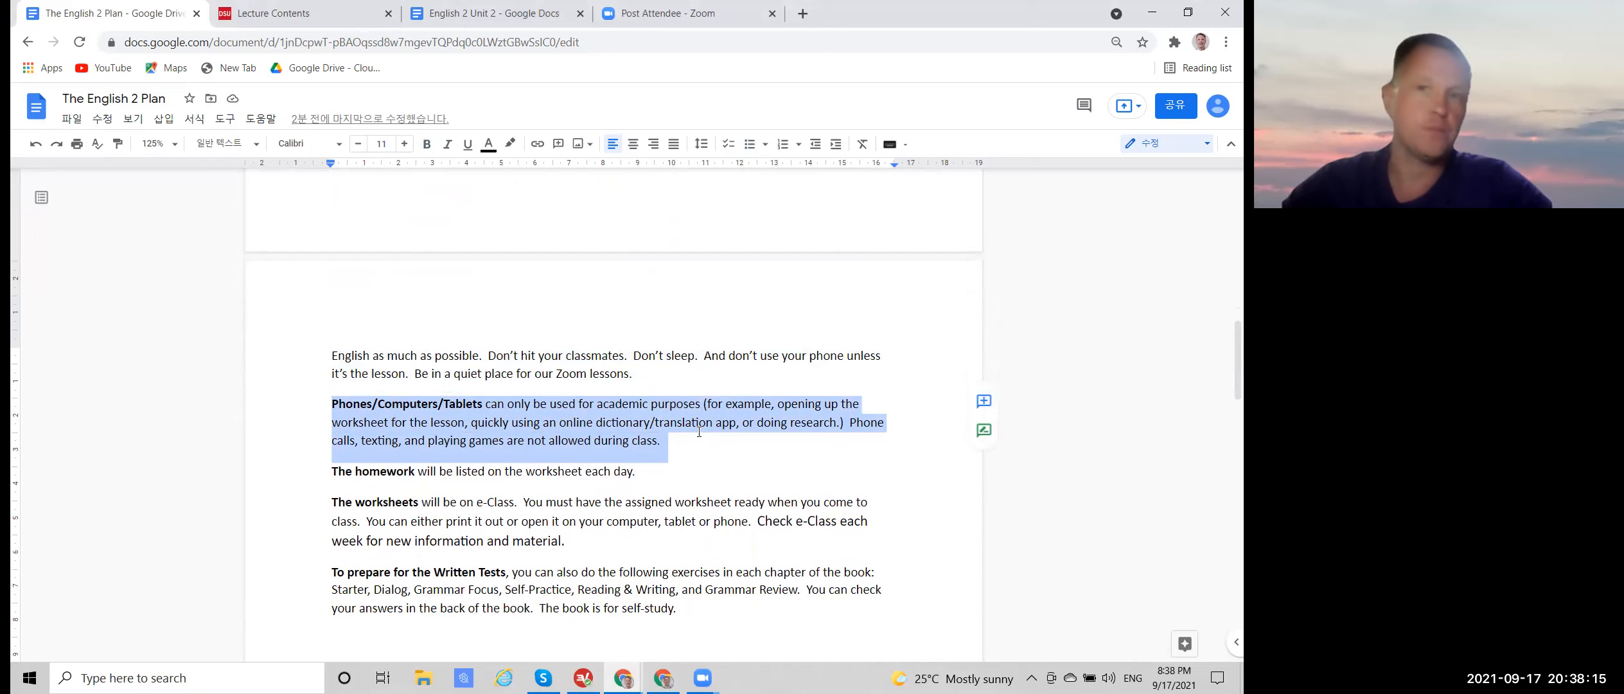
scroll("down", 3)
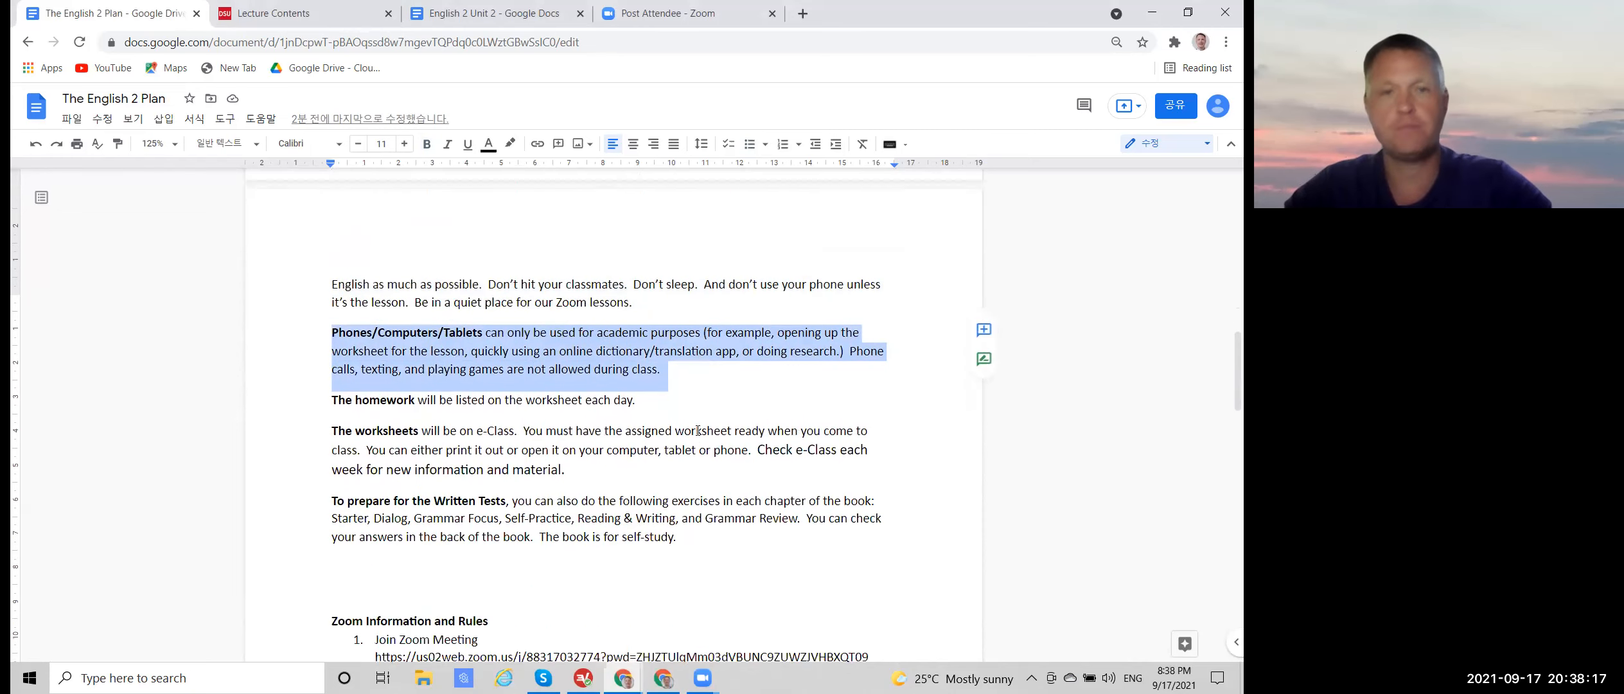
scroll("up", 3)
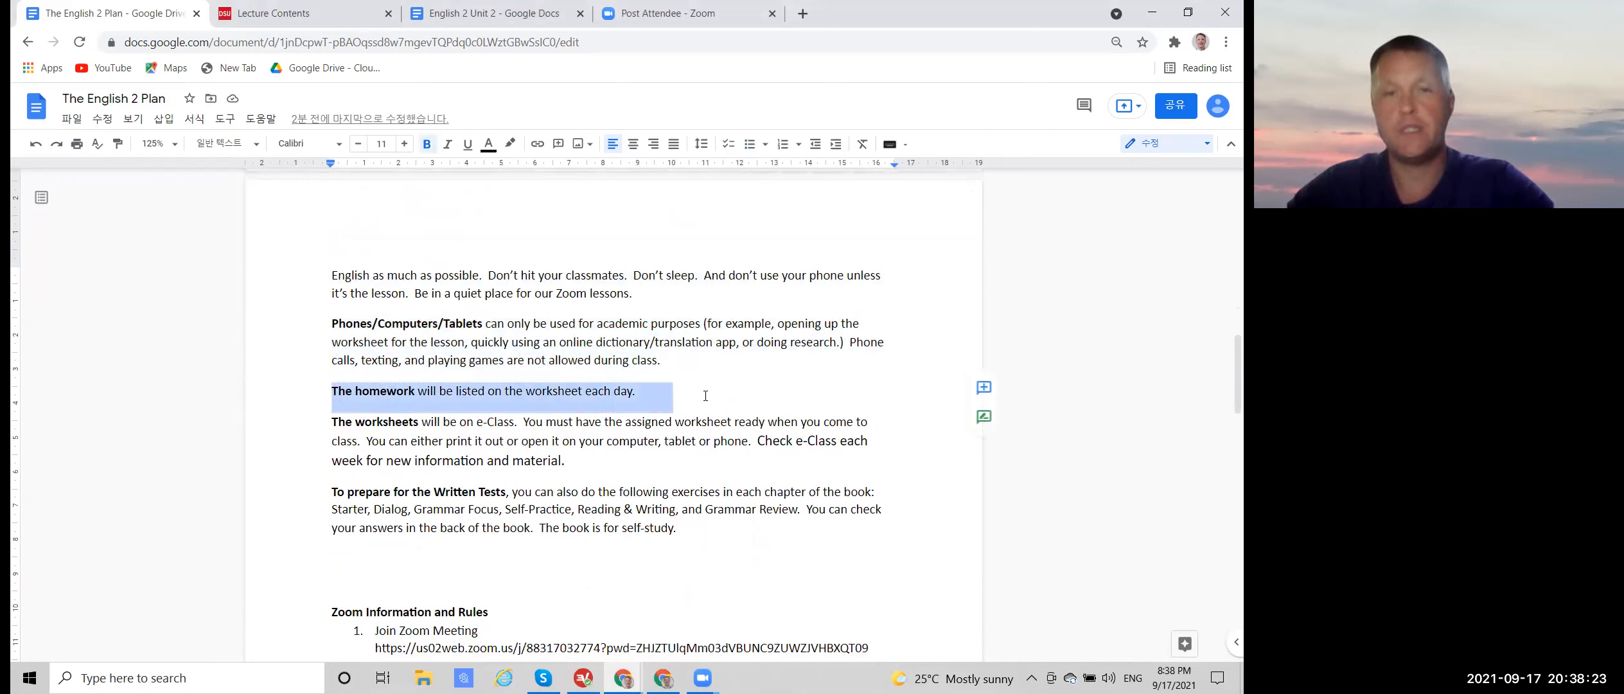
mouse_move(318, 429)
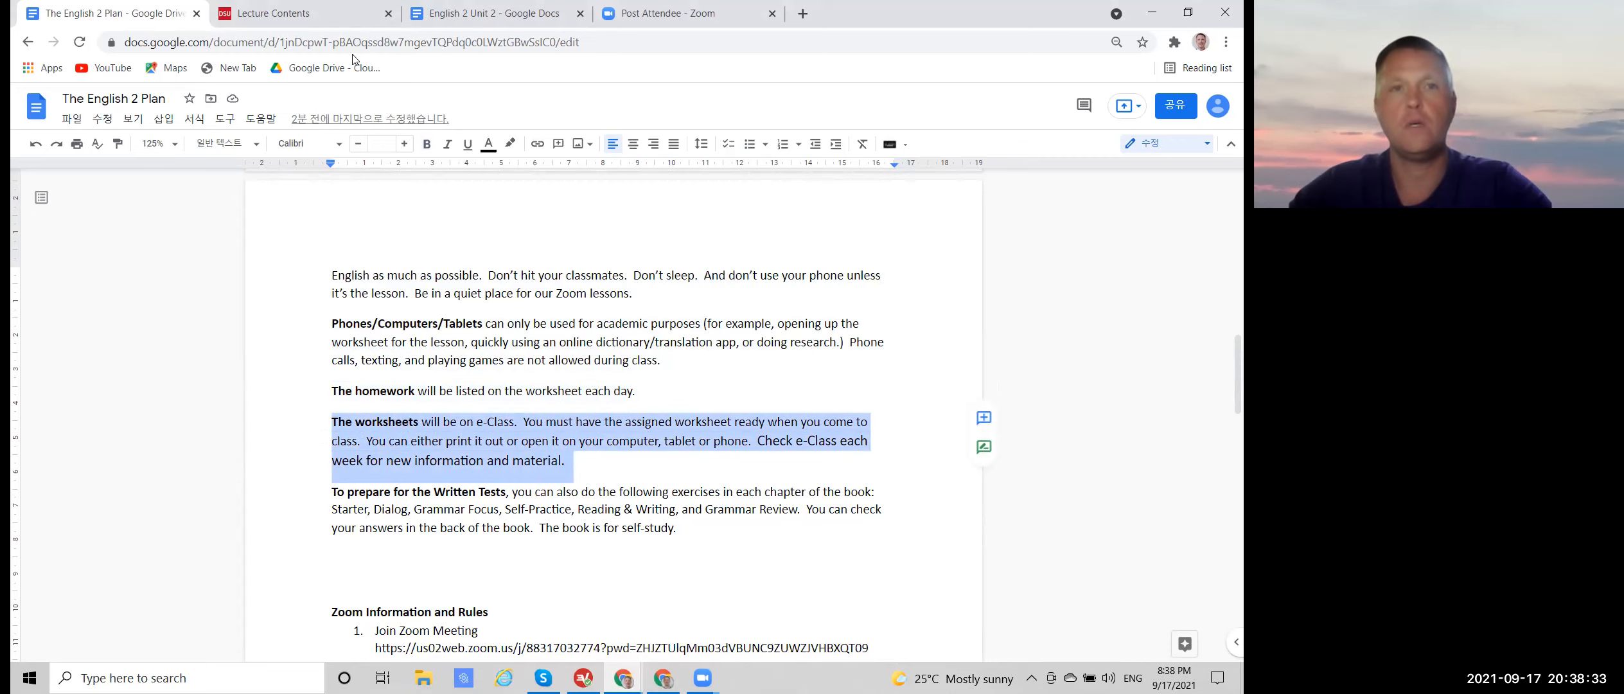
Step: Show the e-Class Lecture Contents page and scroll through the week 1 and week 2 items
left_click(275, 13)
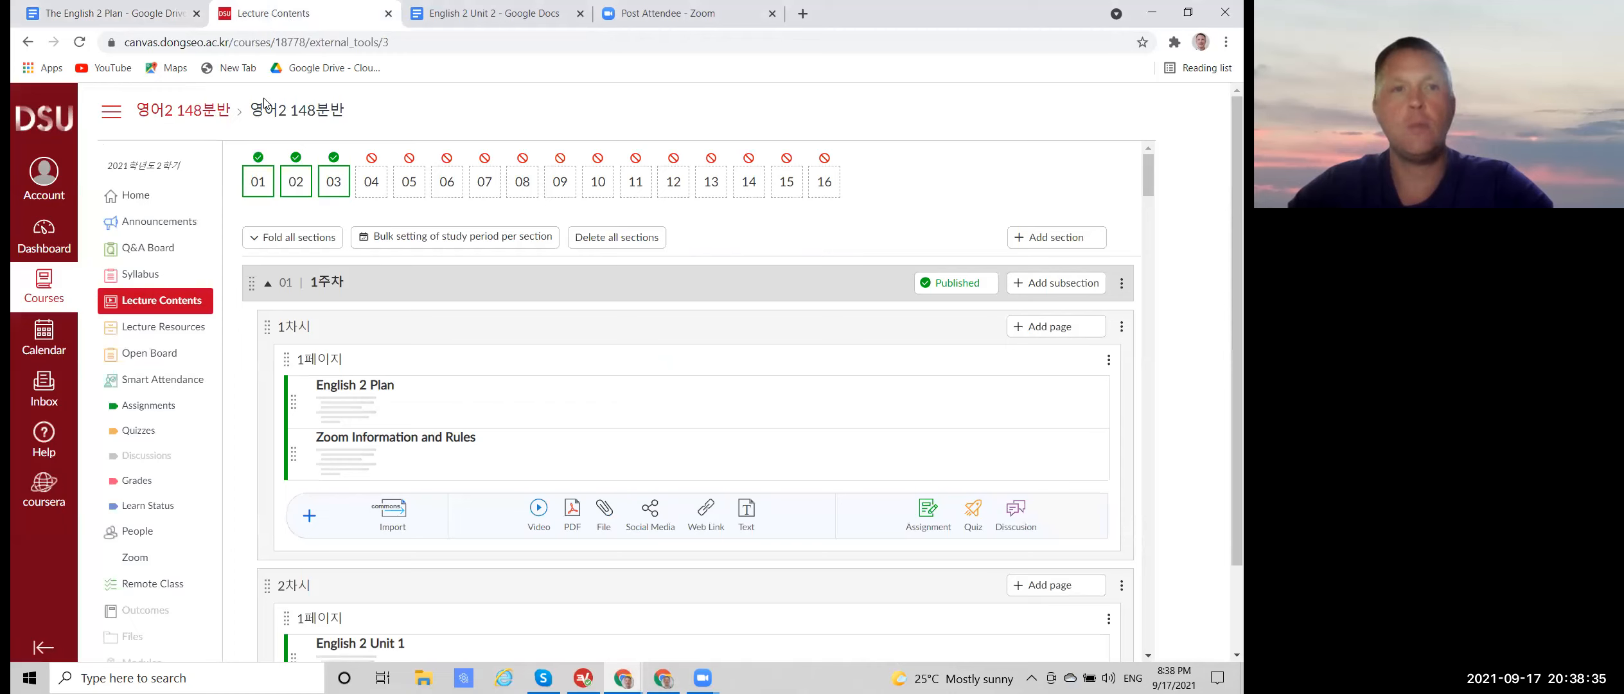
mouse_move(228, 67)
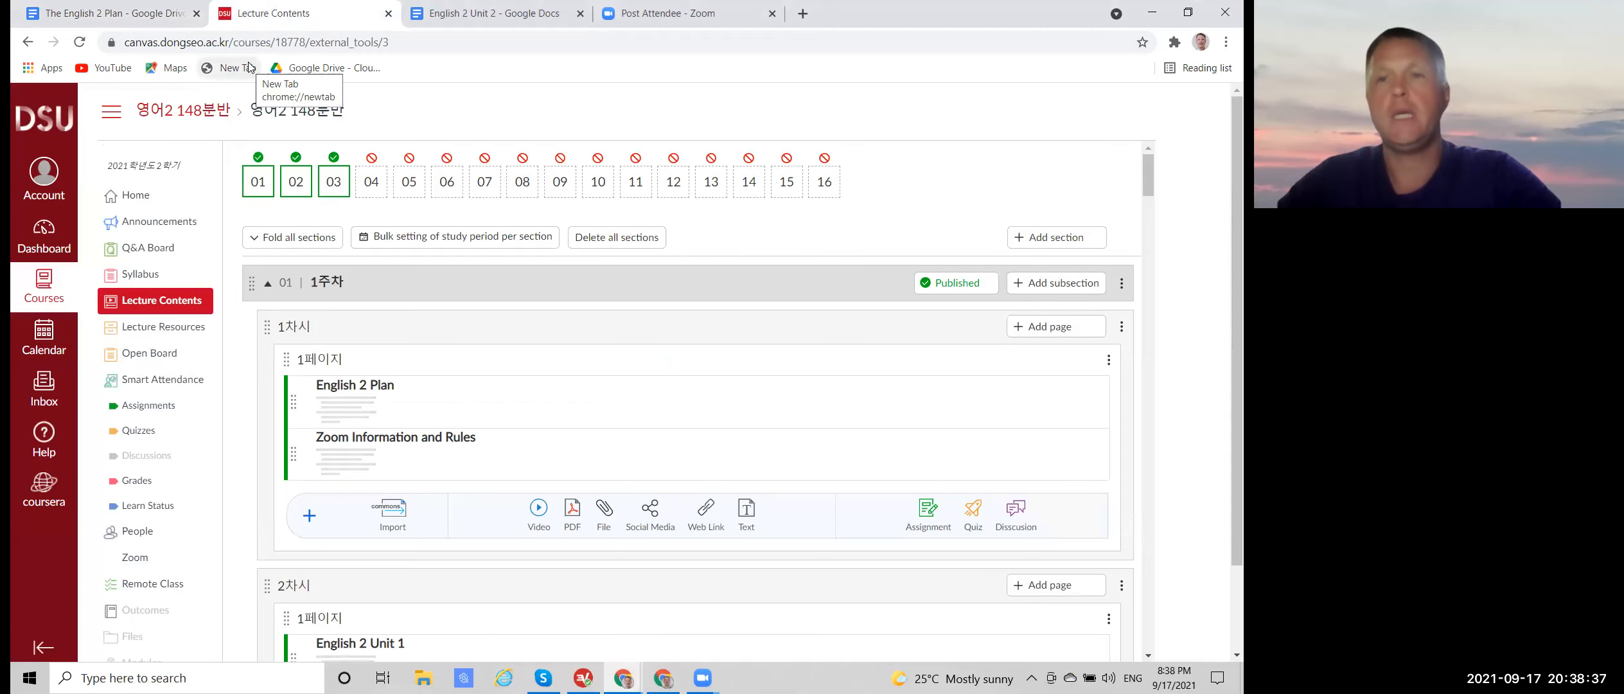
mouse_move(163, 301)
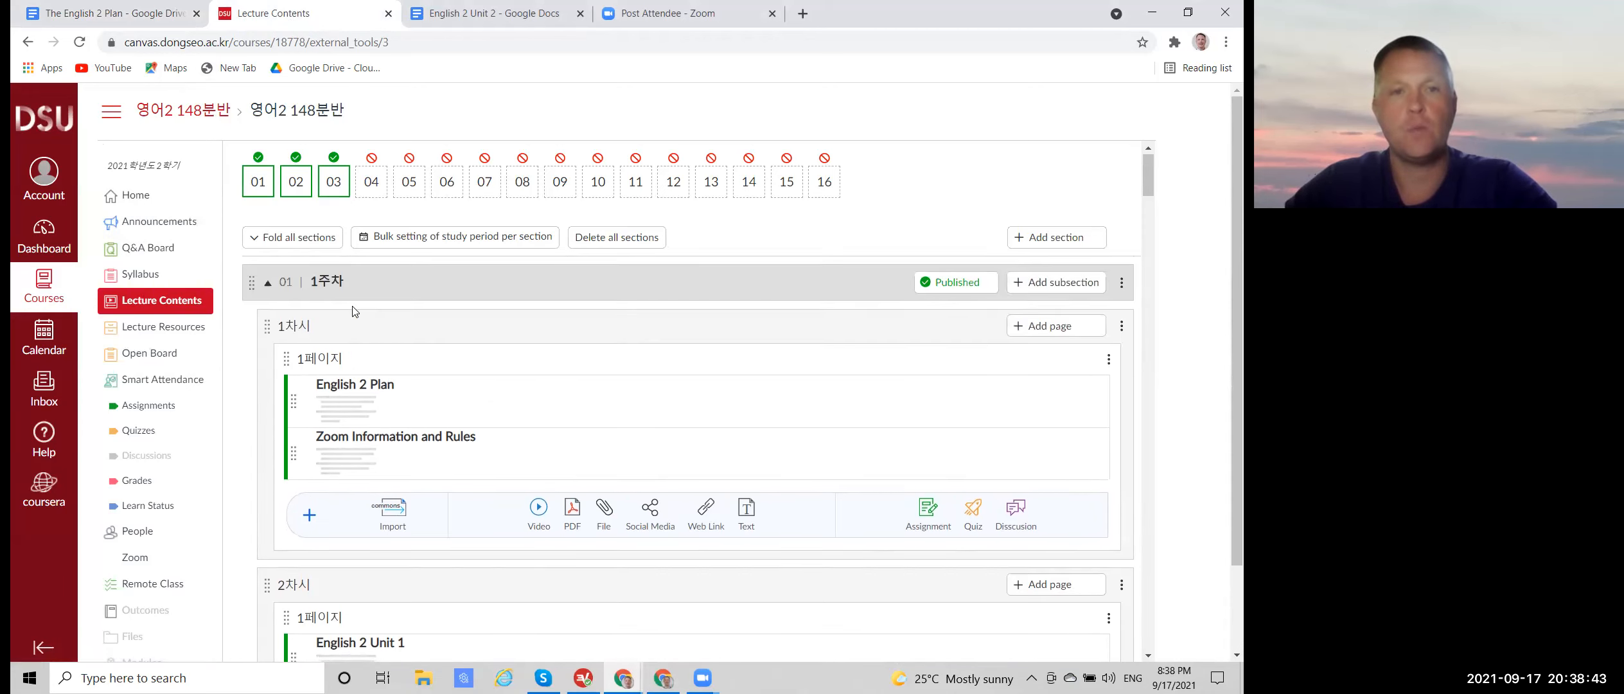
left_click(109, 13)
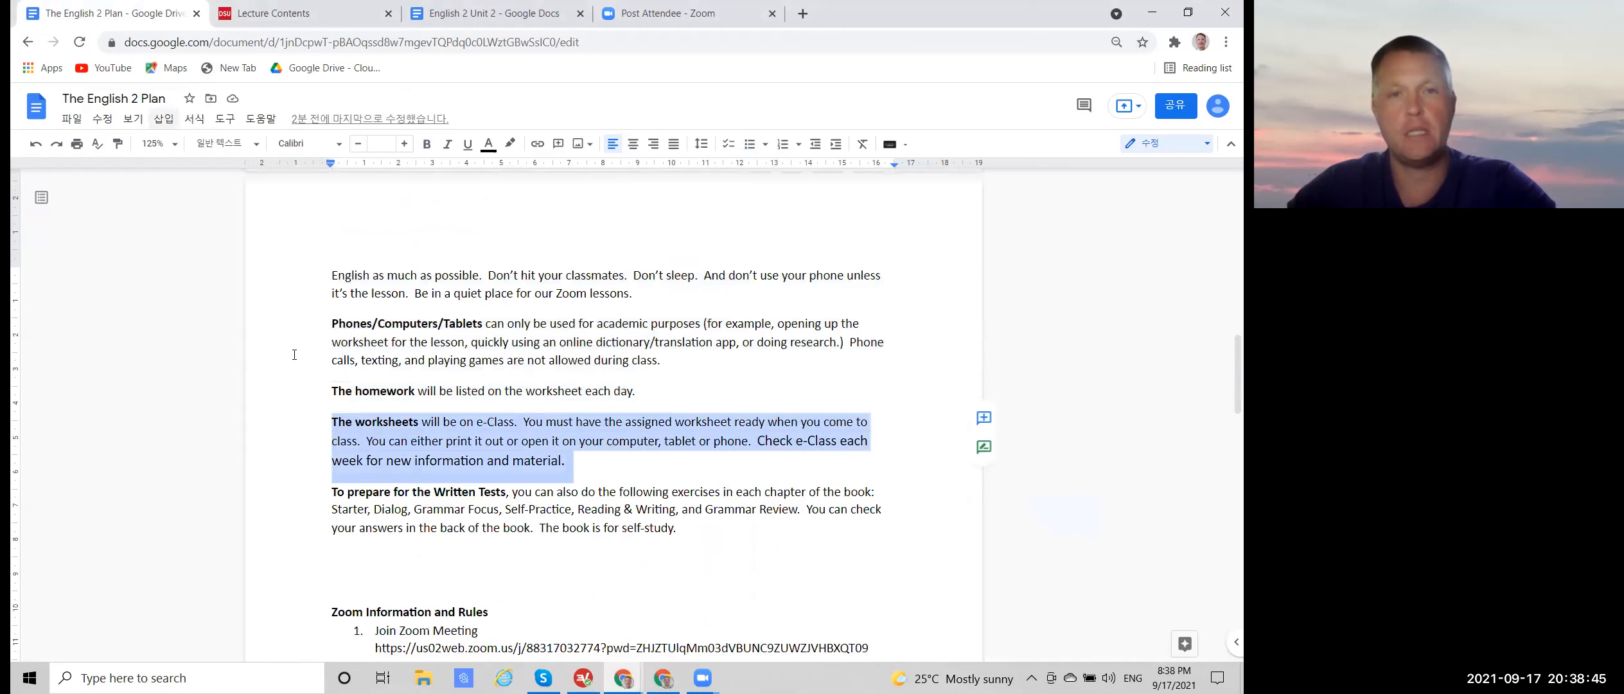
left_click(301, 12)
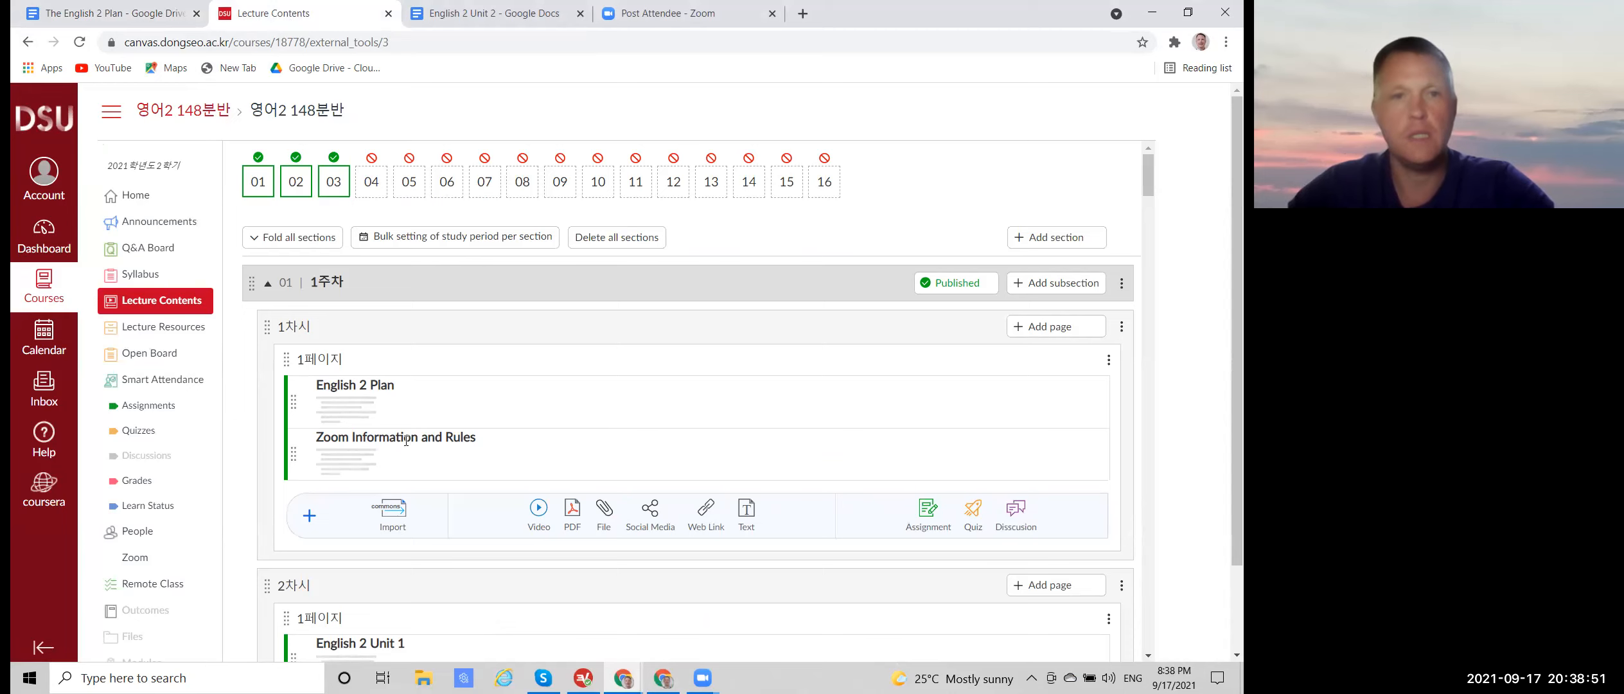
scroll("down", 3)
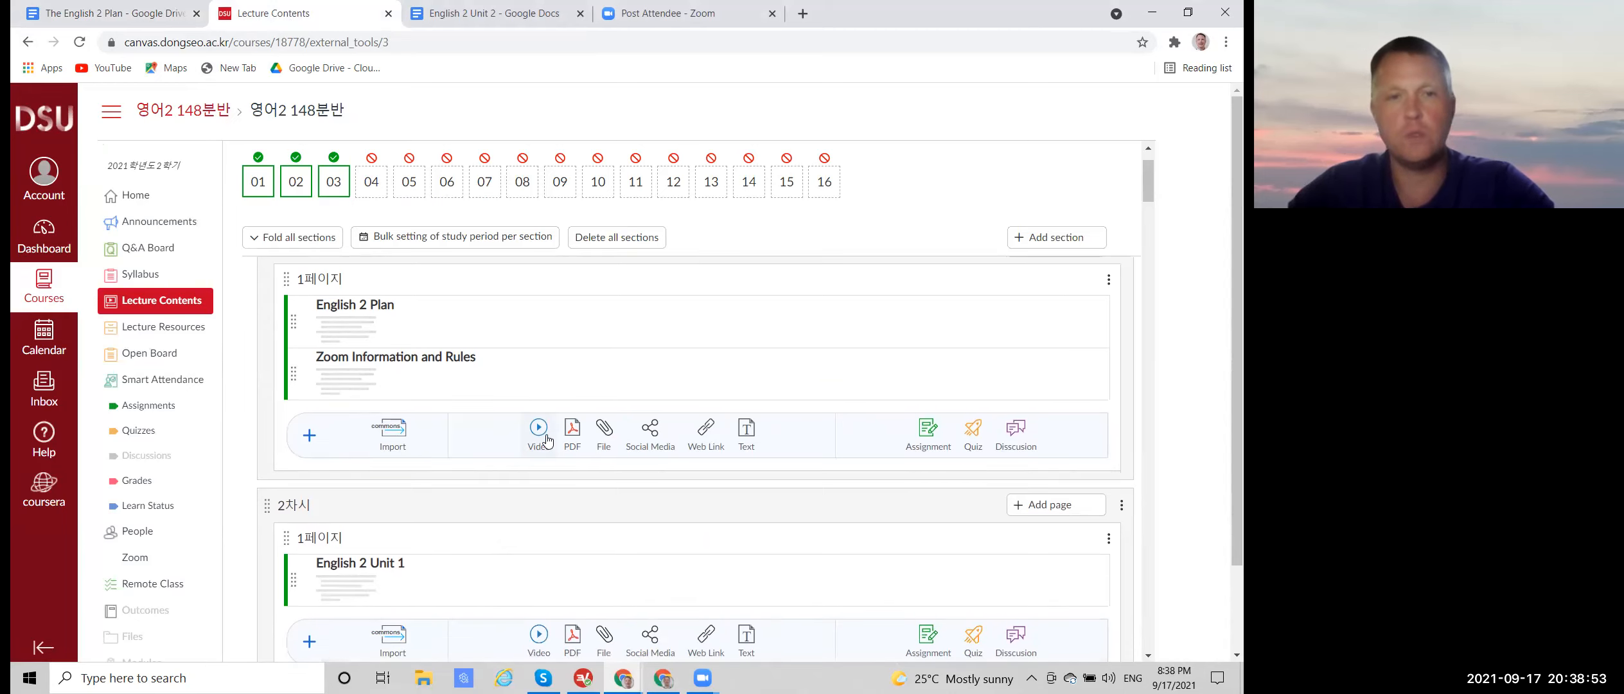
mouse_move(464, 458)
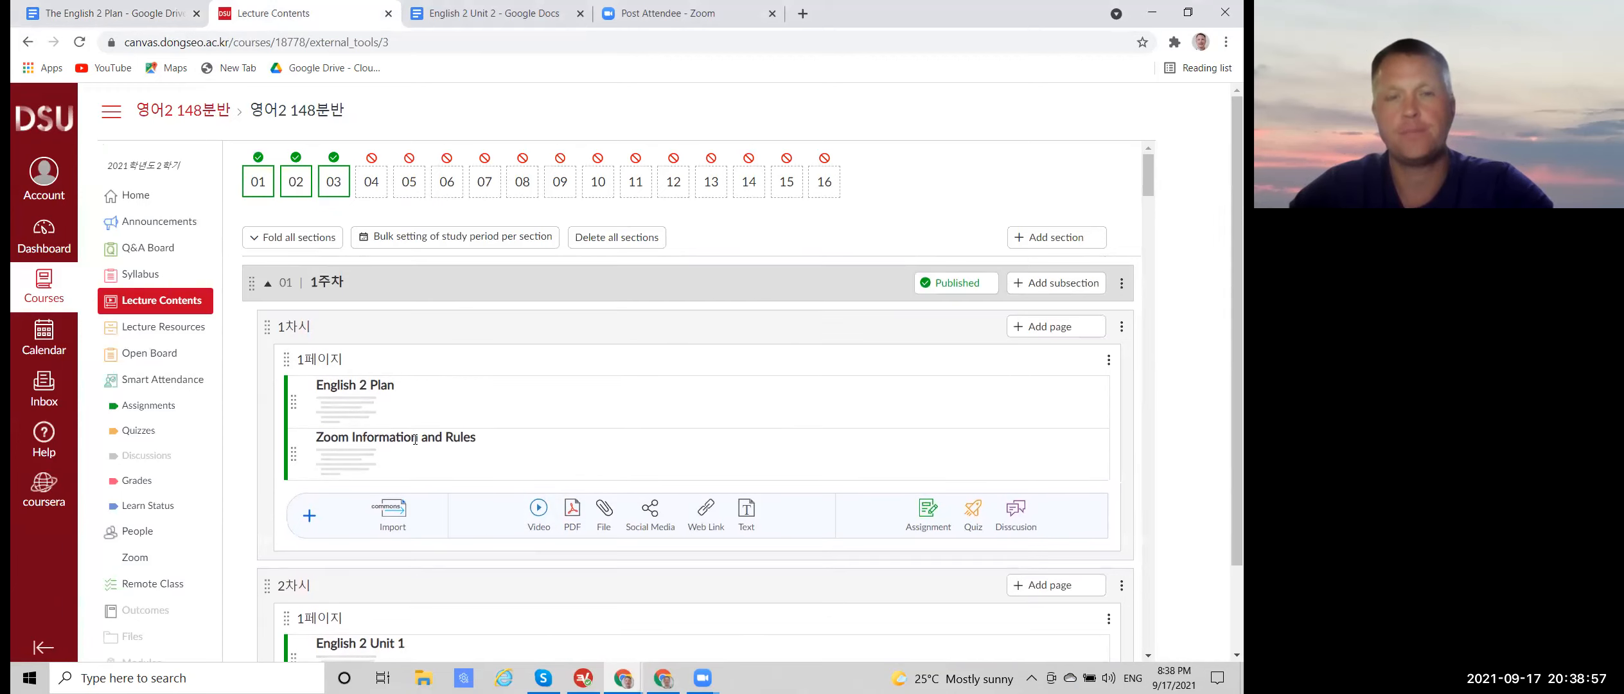
mouse_move(507, 441)
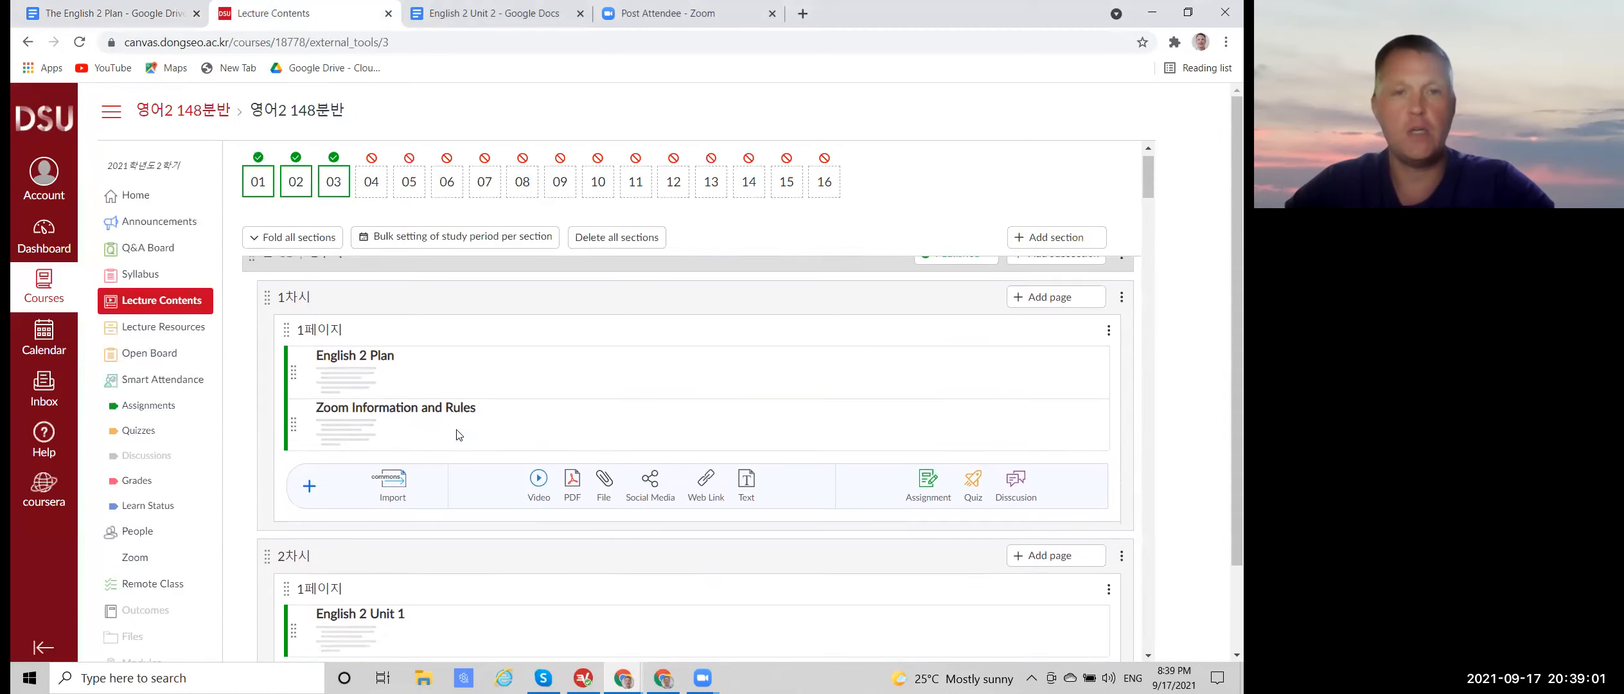
scroll("down", 3)
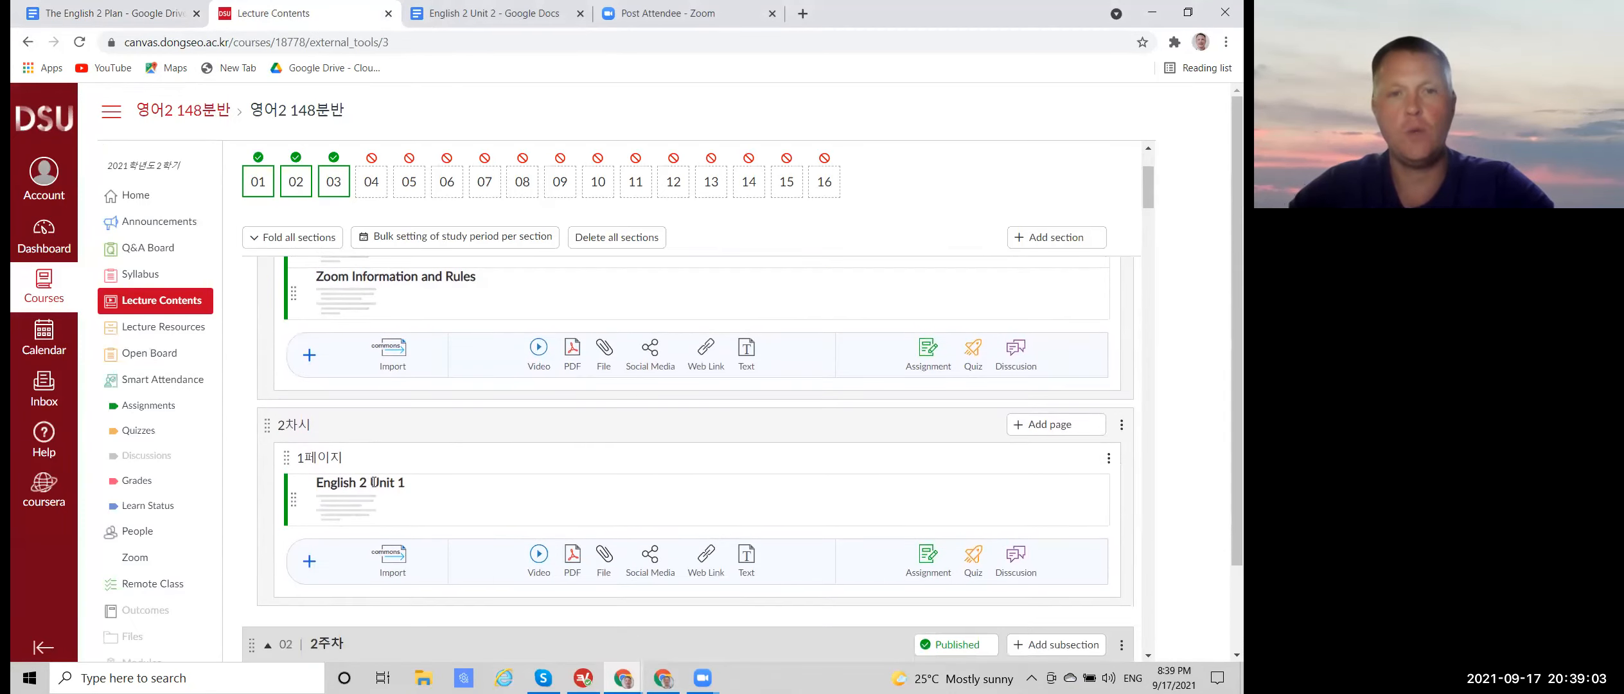
scroll("down", 3)
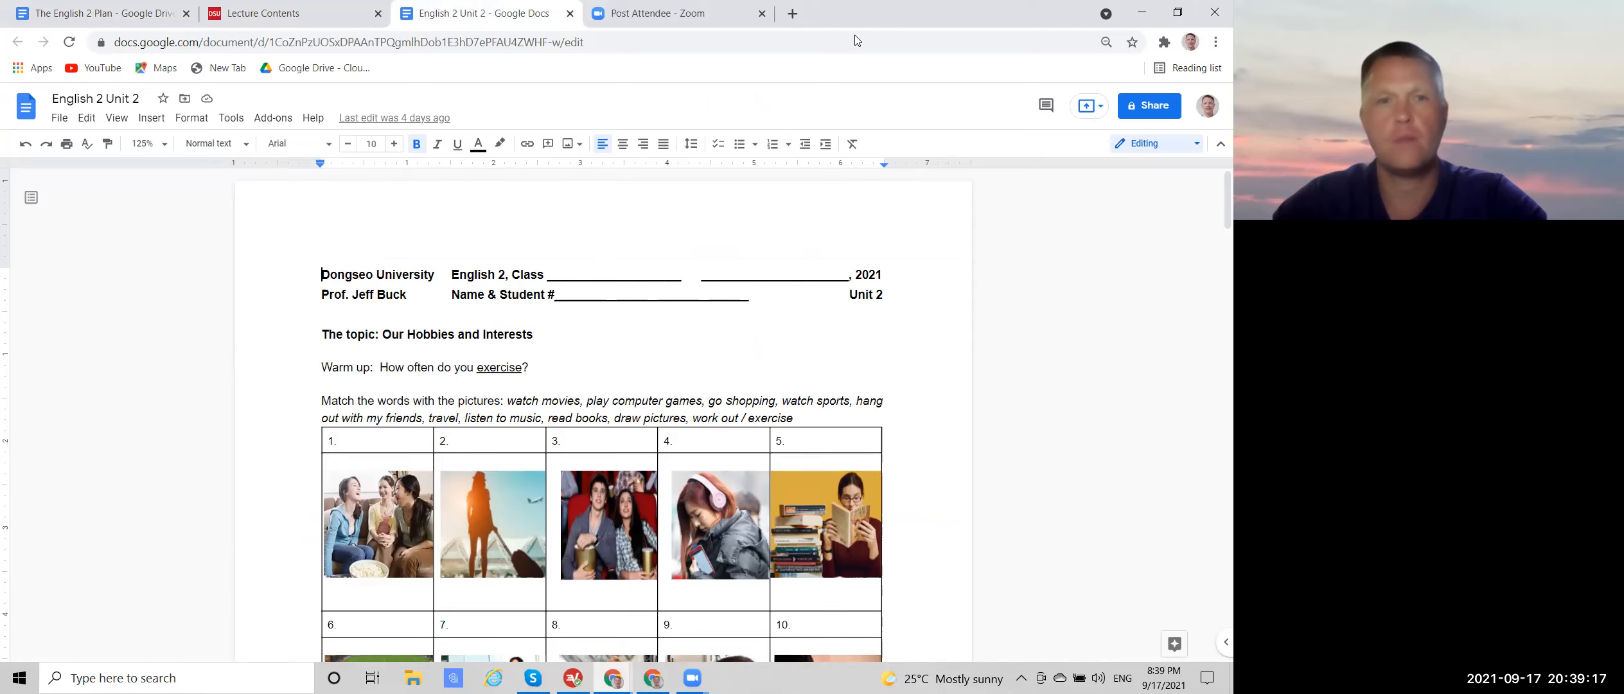
Step: Review the Unit 2 worksheet's homework and highlight the phrase 'adverbs of frequency'
scroll("down", 3)
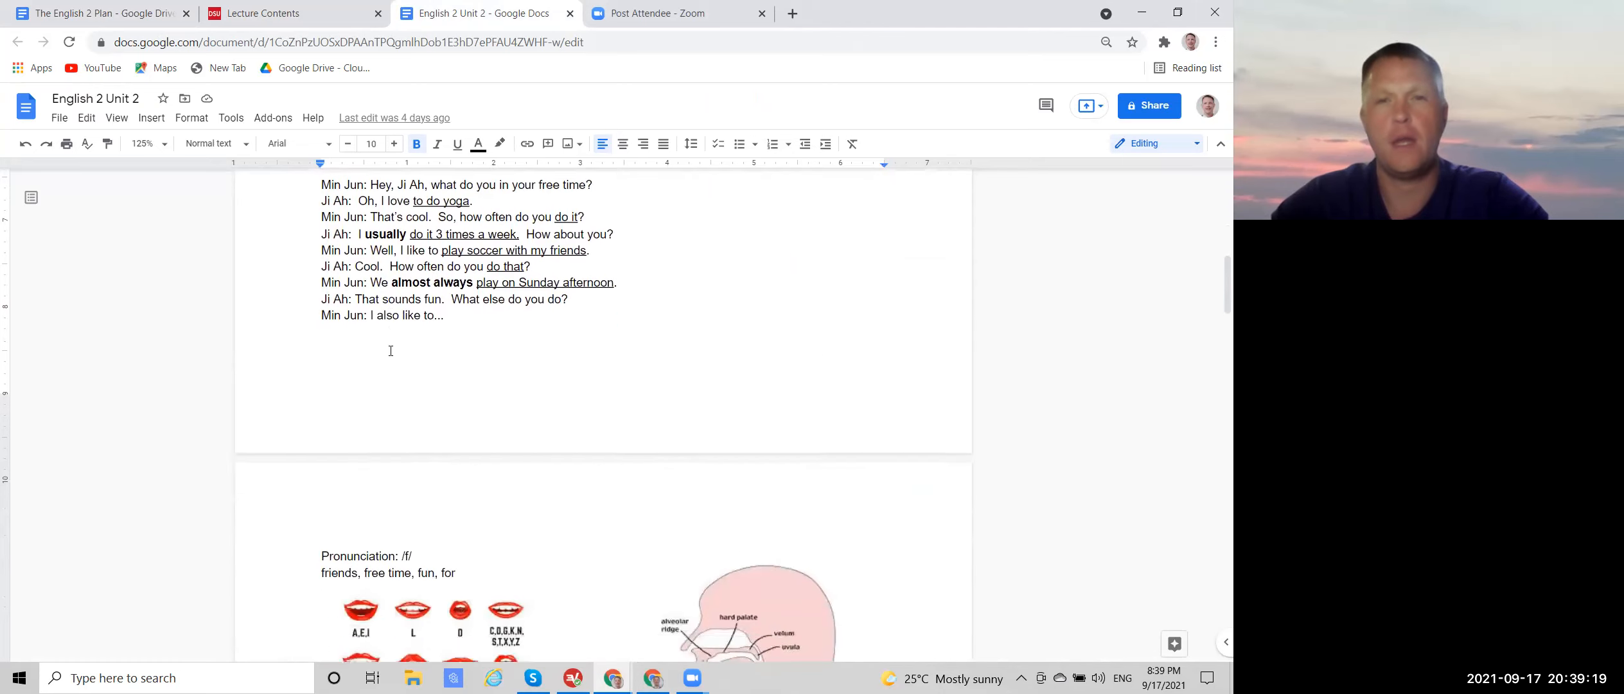
scroll("up", 3)
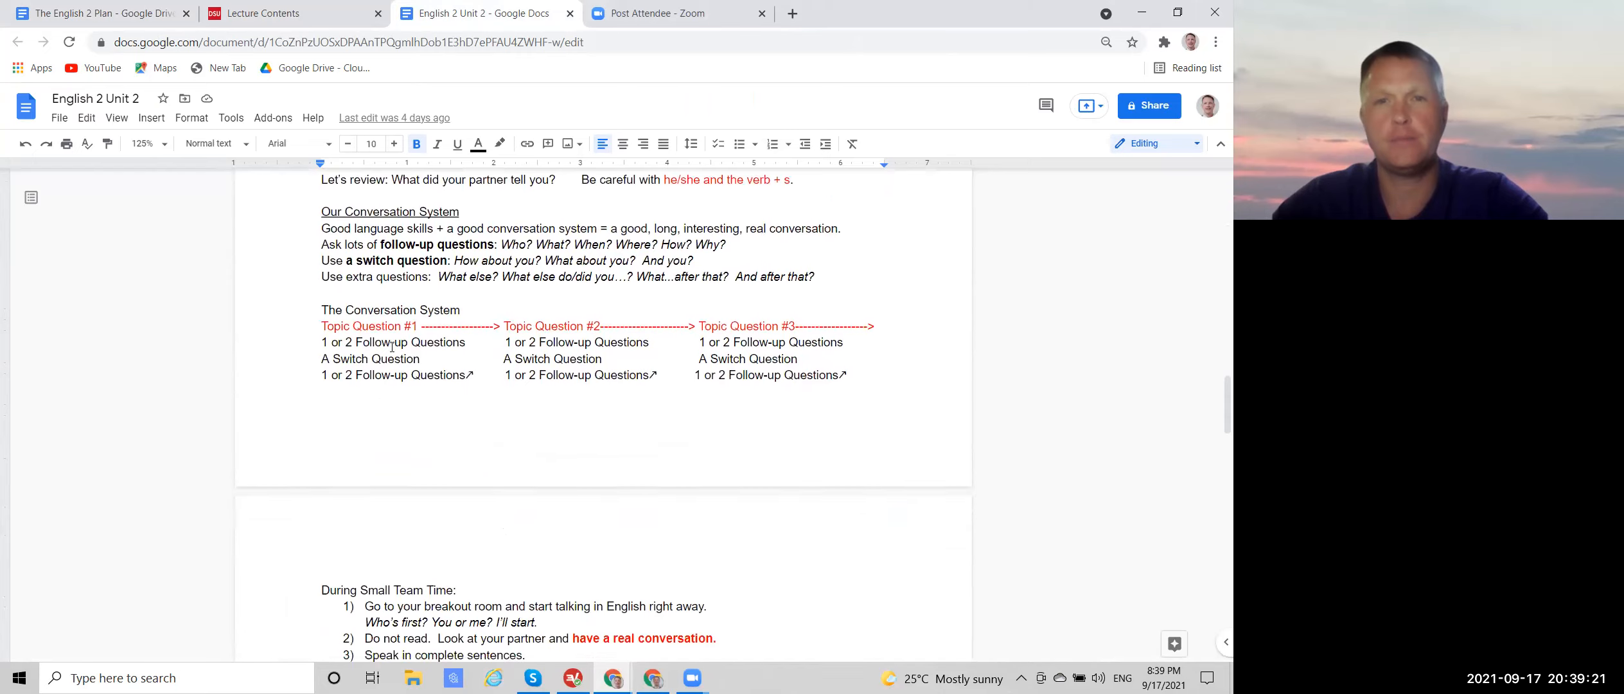
scroll("down", 3)
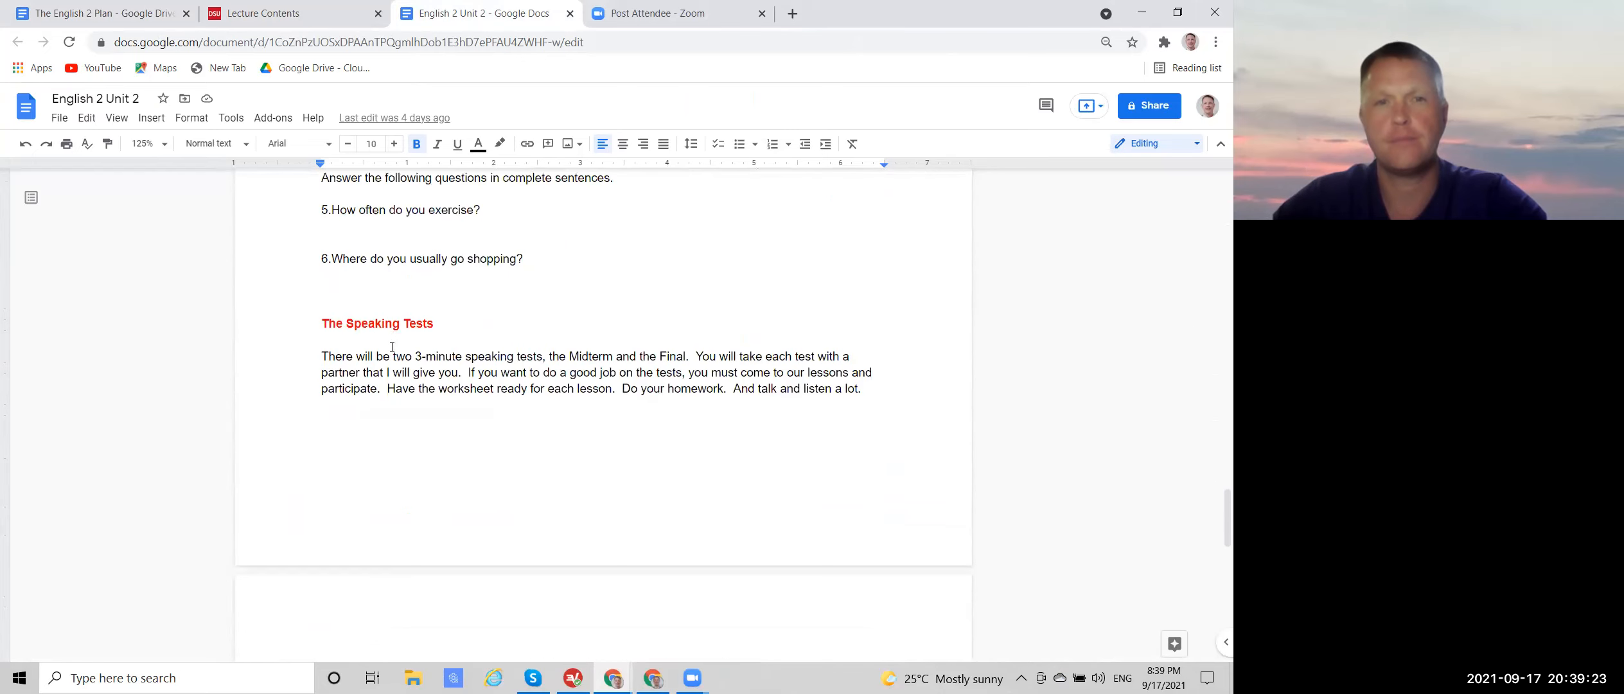
scroll("up", 3)
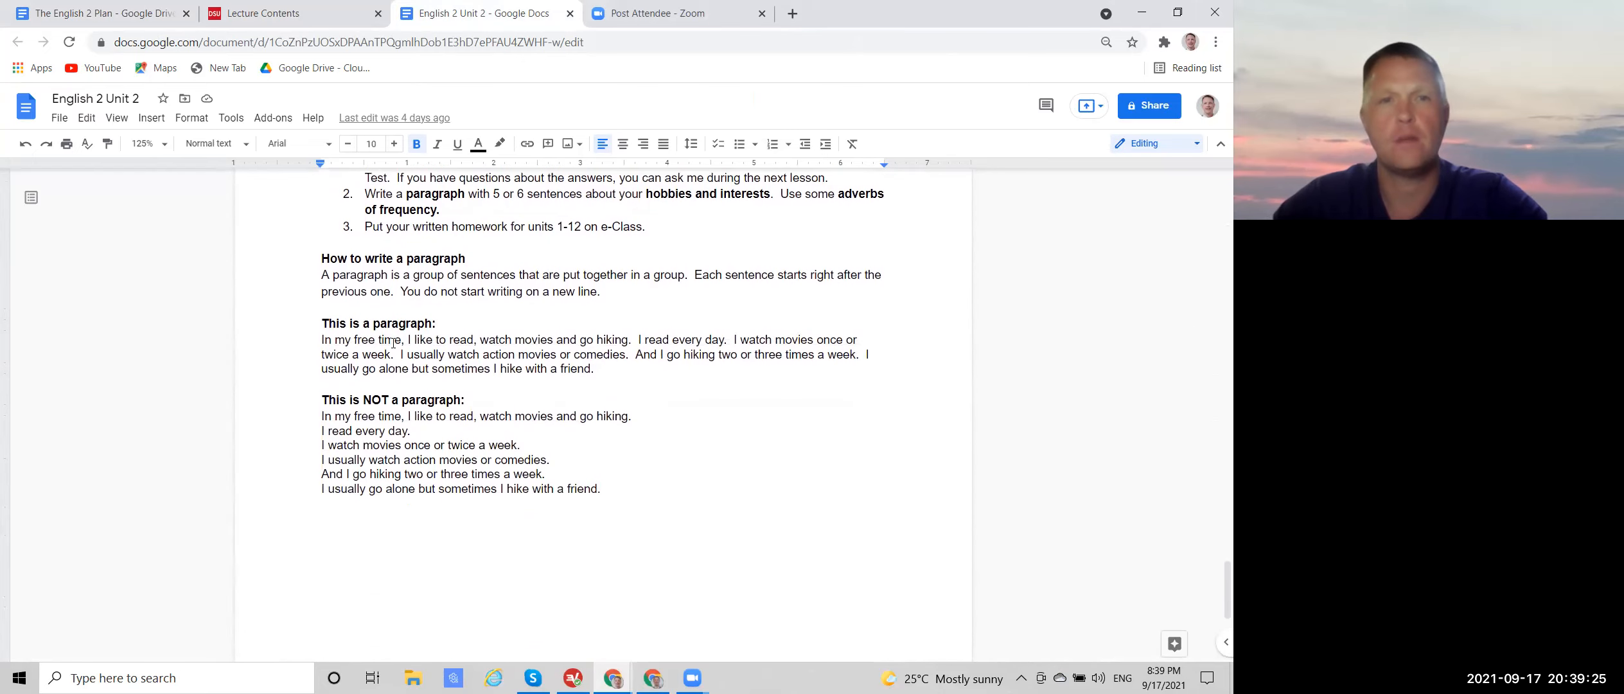
scroll("up", 3)
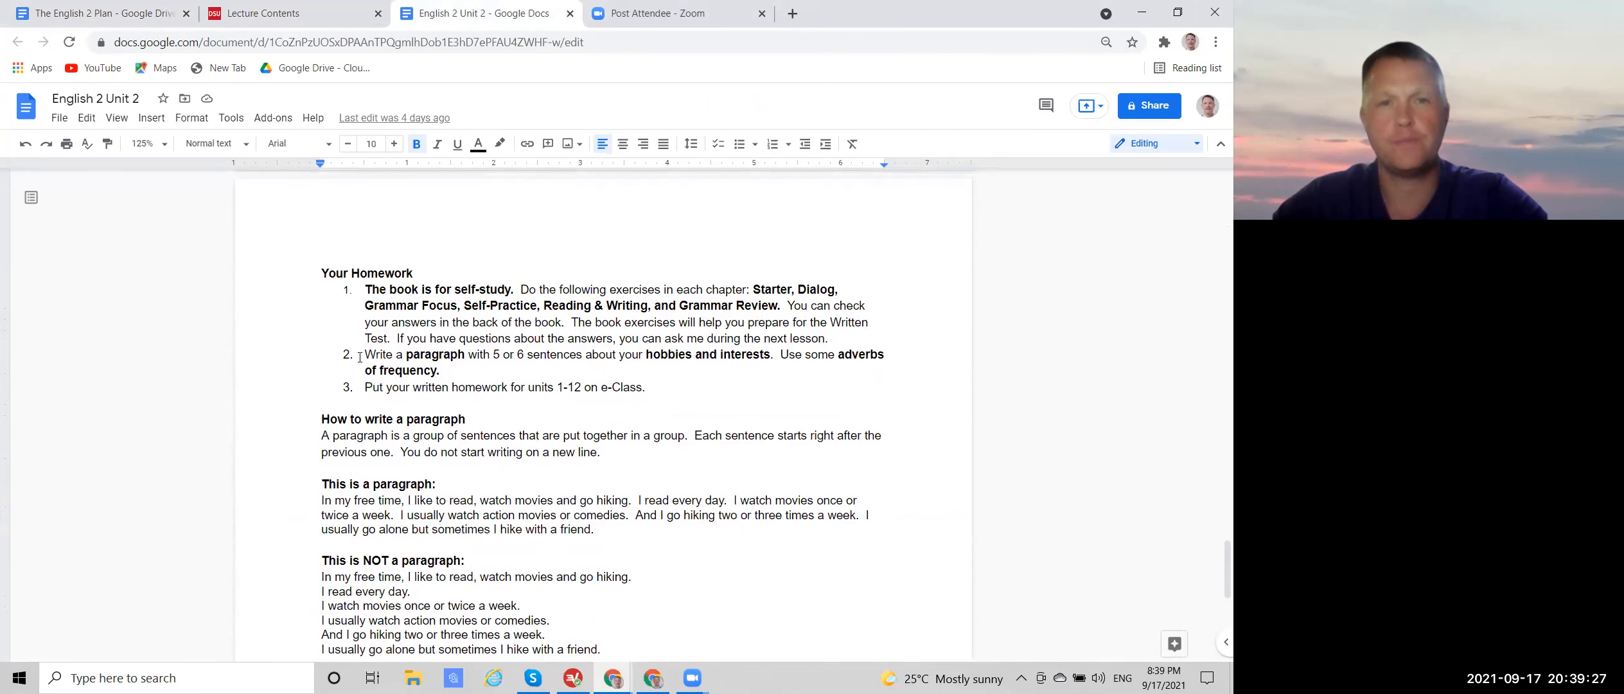
left_click_drag(365, 355, 441, 370)
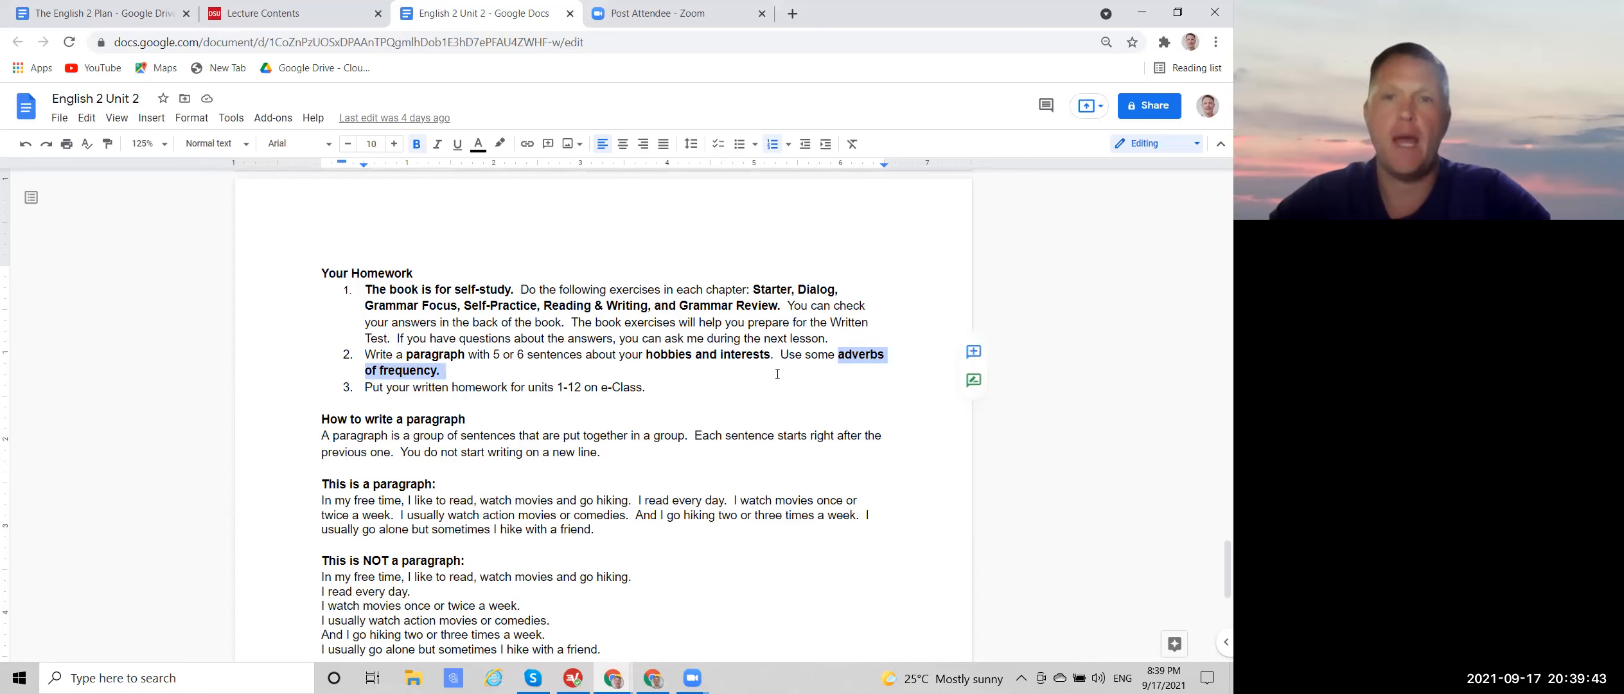
scroll("up", 3)
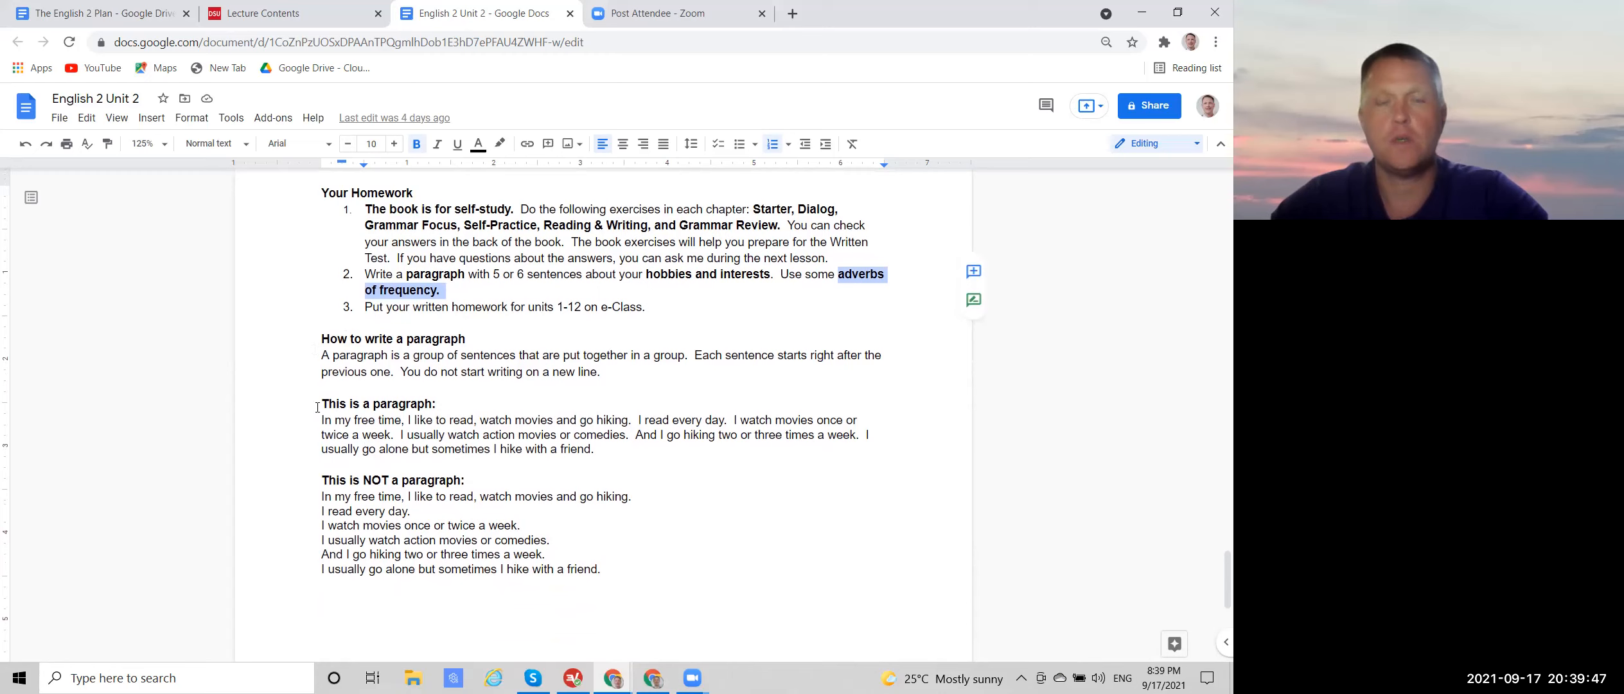
Step: Highlight the 'NOT a paragraph' sentence list and the example paragraph, then return to Lecture Contents
left_click_drag(321, 419, 612, 434)
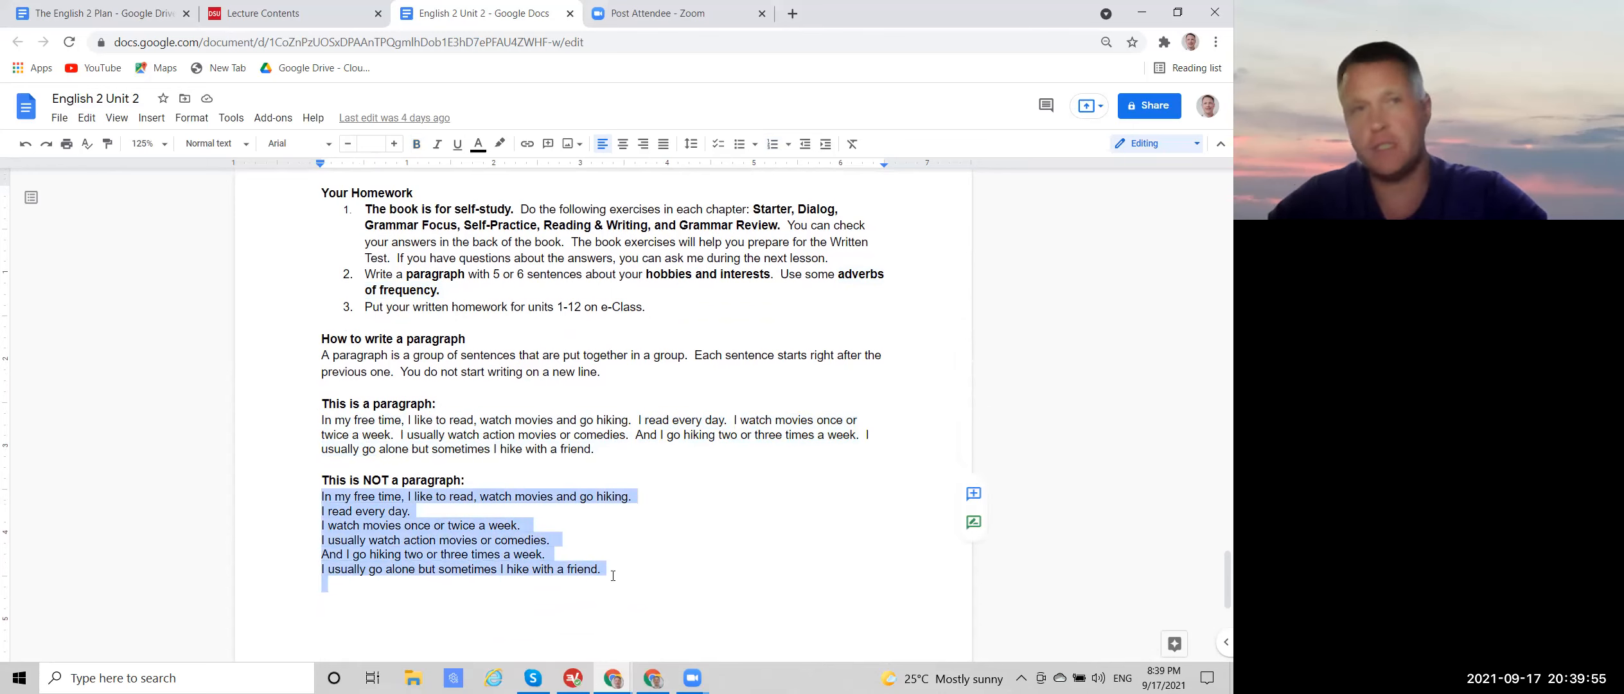
left_click(322, 419)
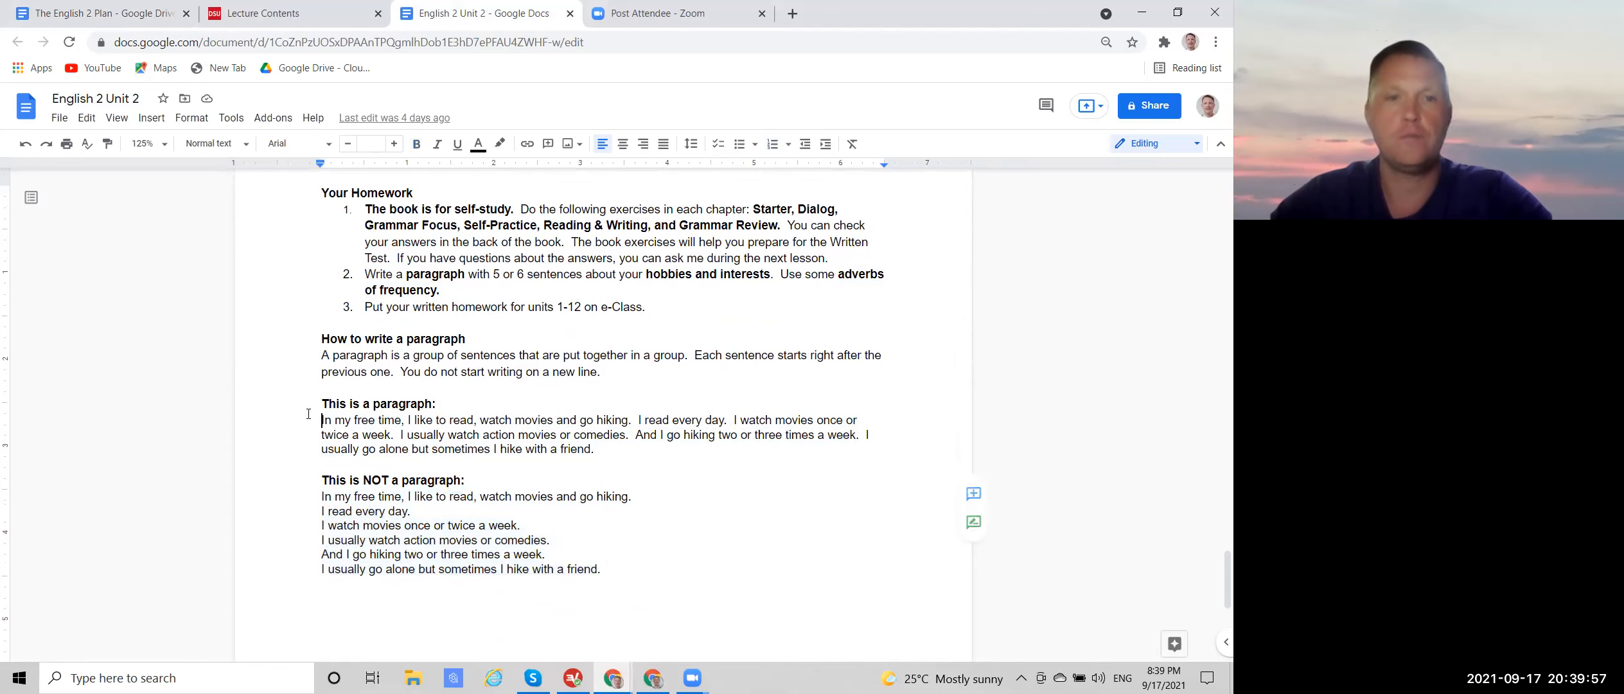
left_click_drag(321, 419, 596, 449)
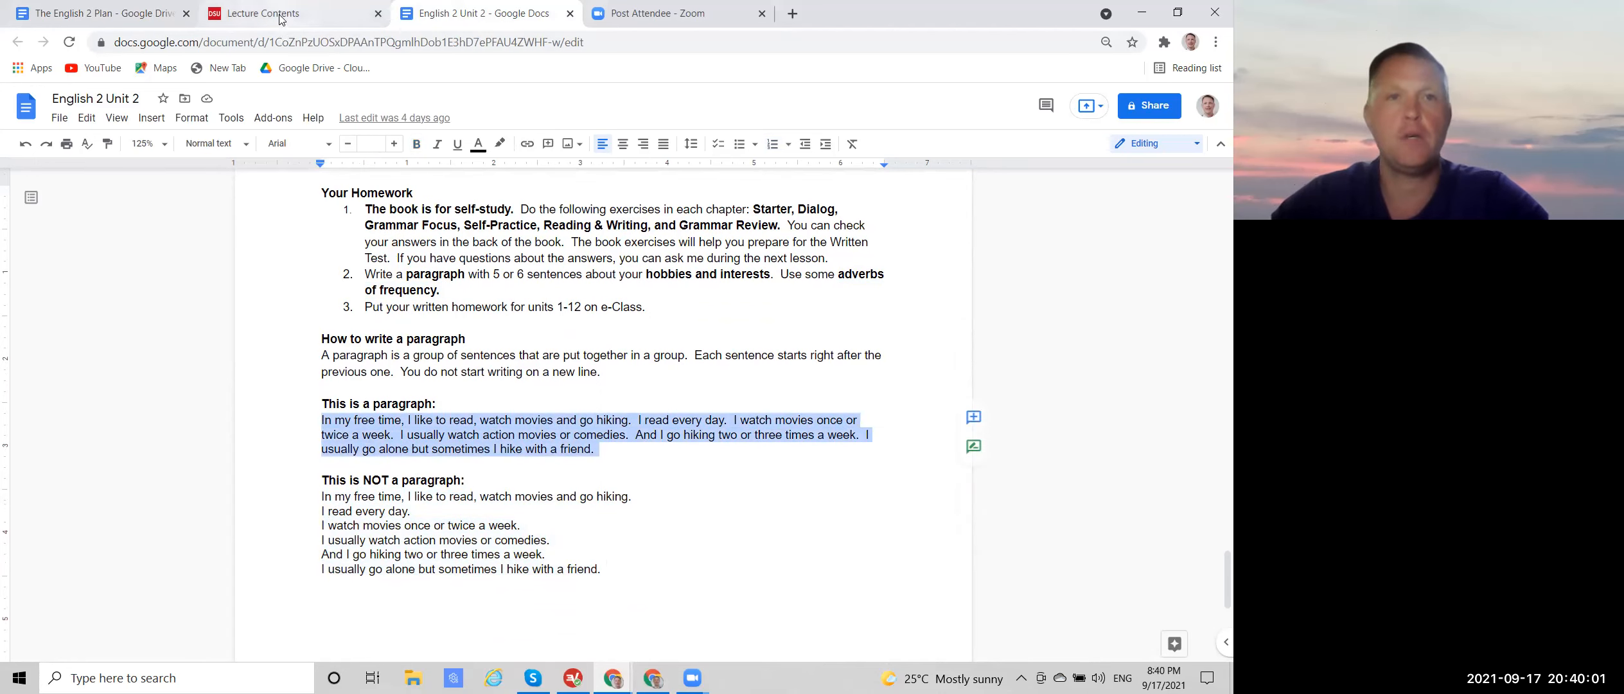
left_click(275, 13)
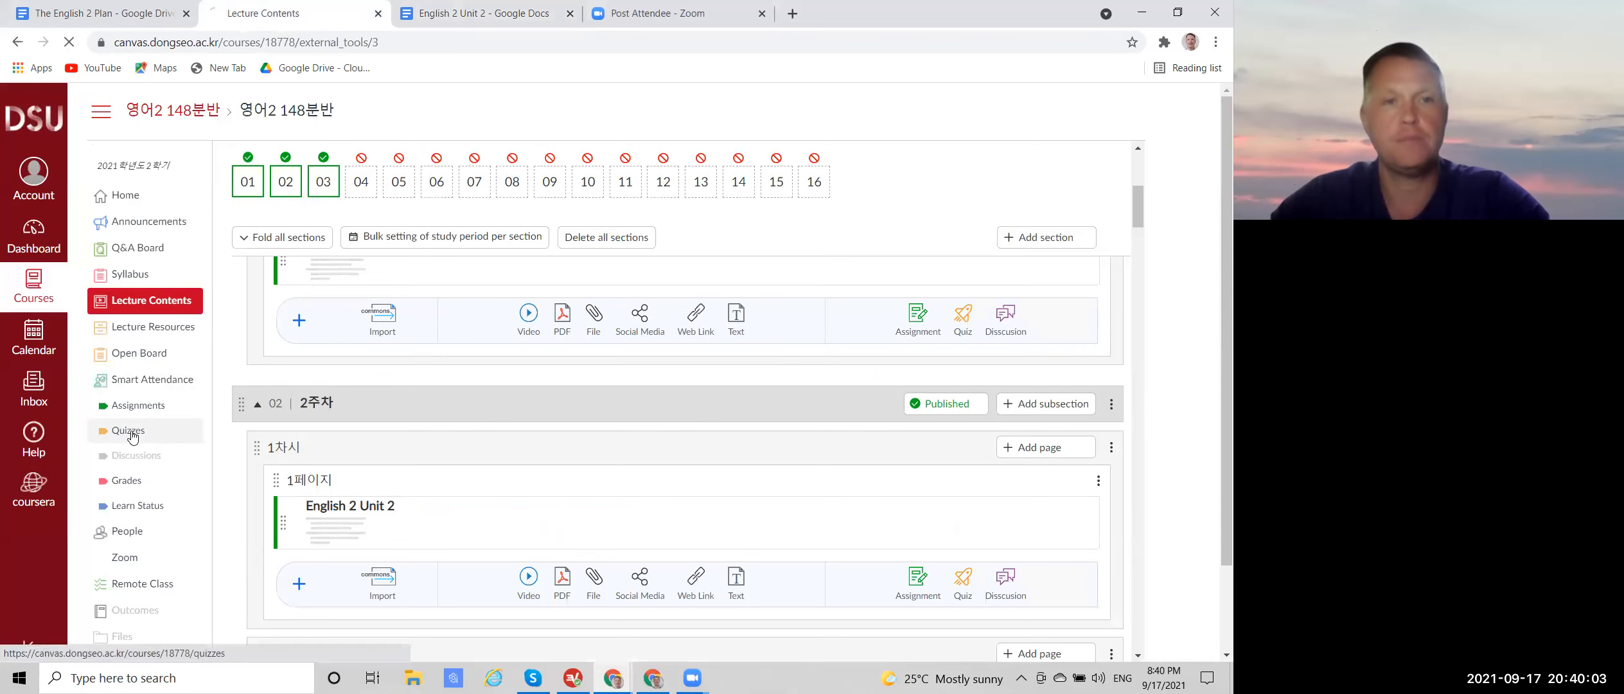
Step: Preview the 'Your Homework: Units 1-6' survey from Quizzes as a student and view Question 2
left_click(128, 429)
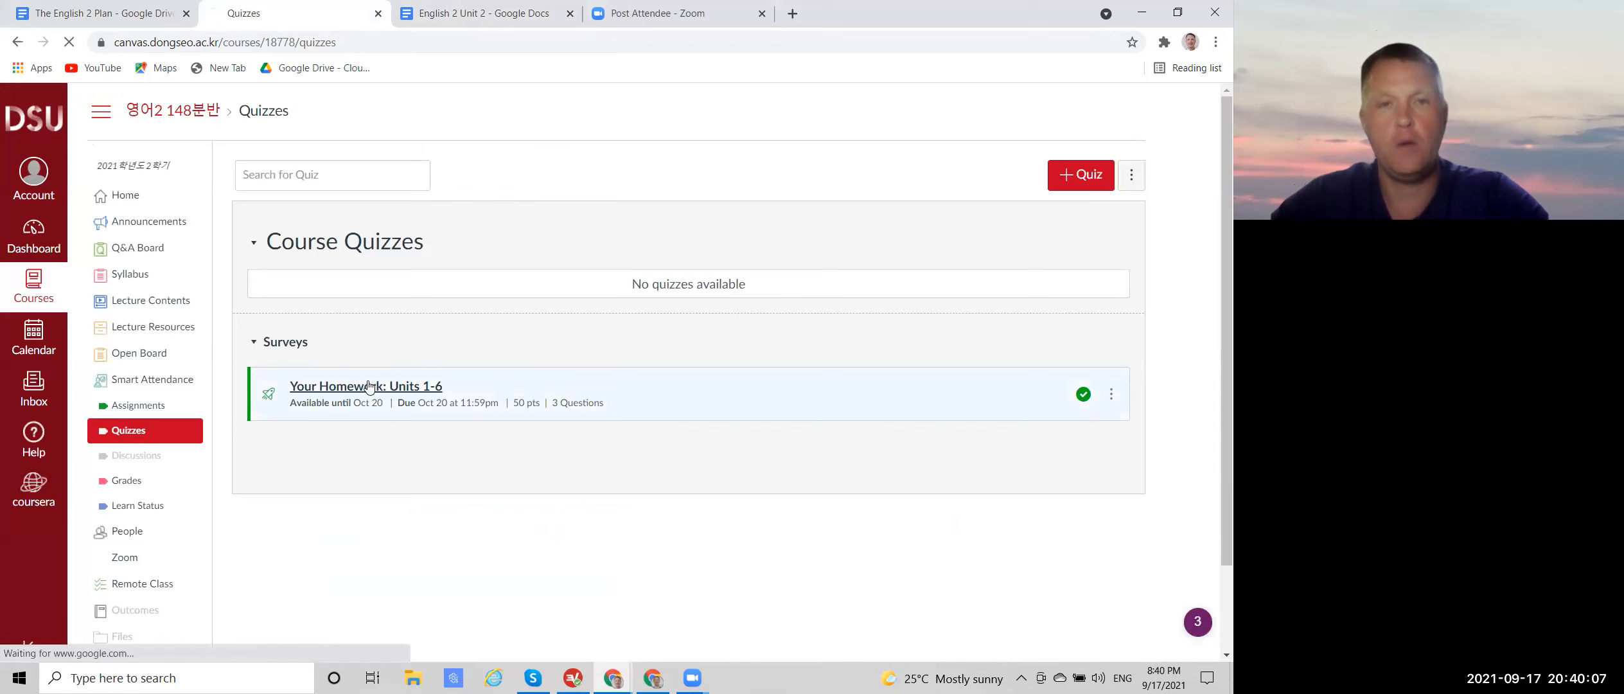
left_click(367, 386)
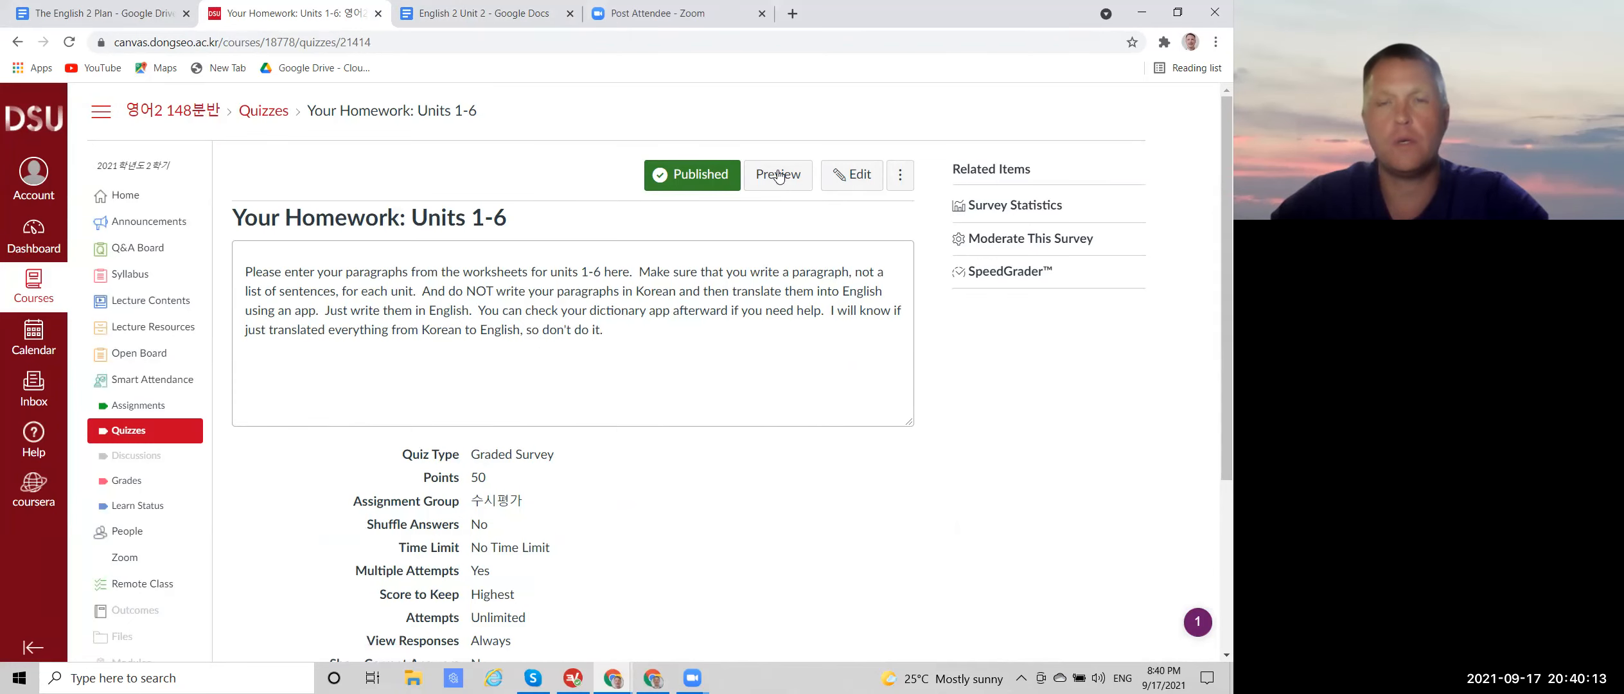
left_click(778, 174)
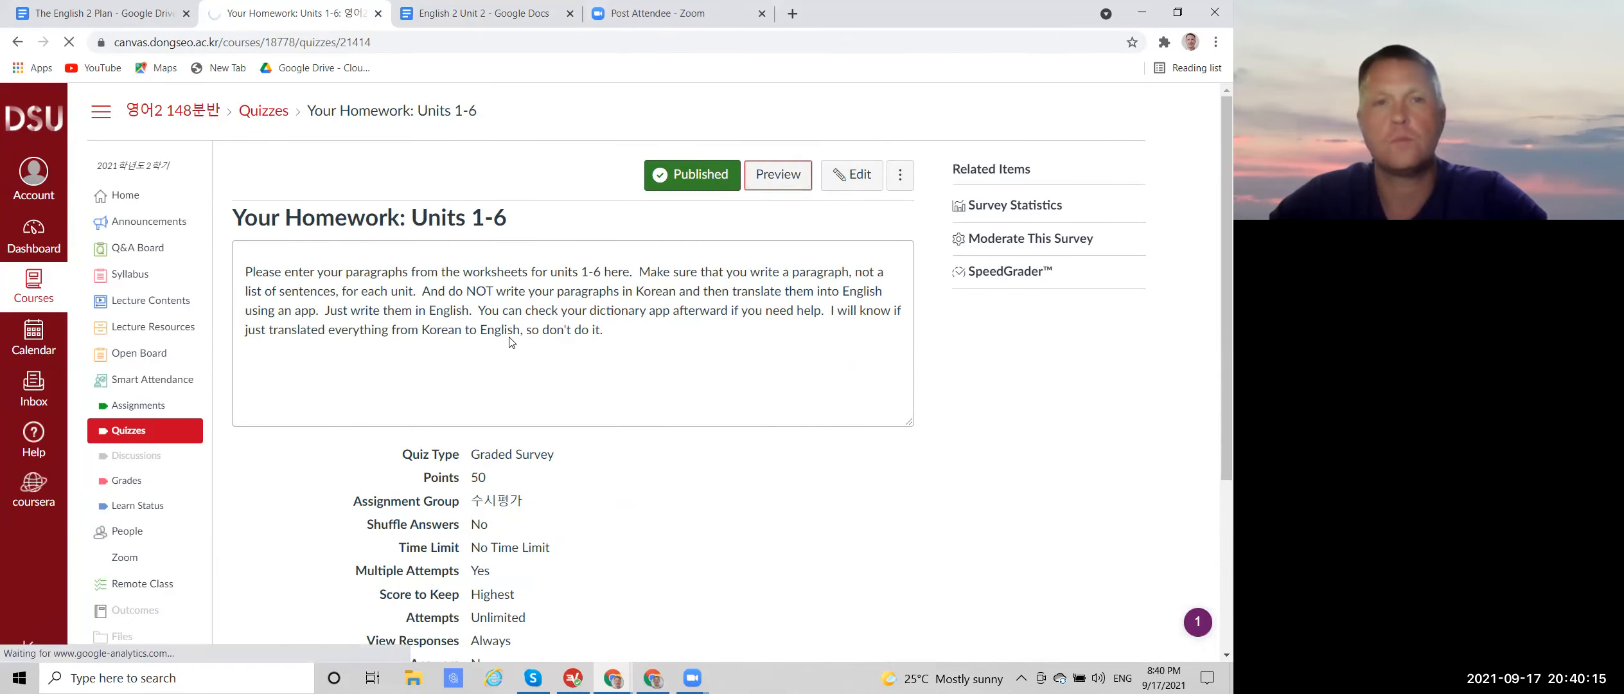
left_click(777, 174)
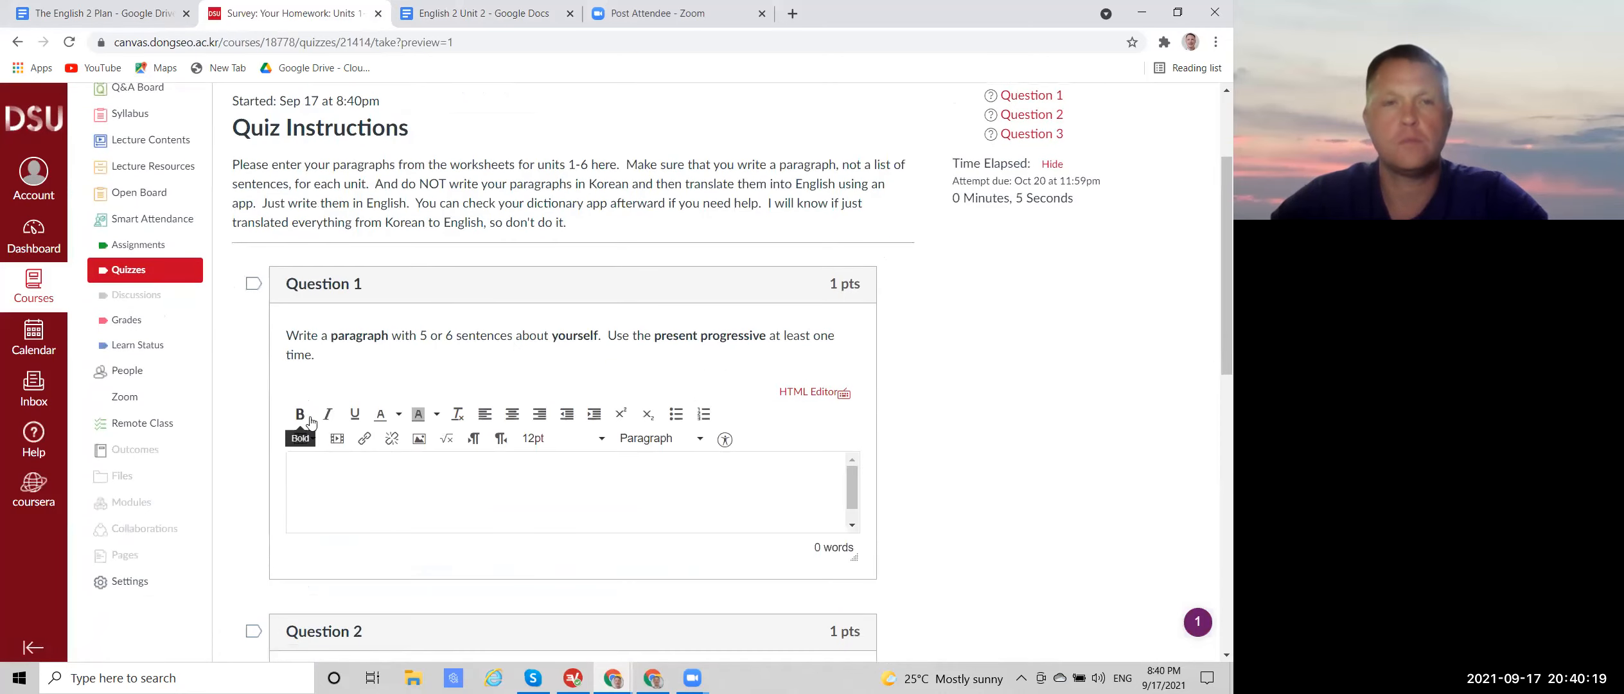
scroll("down", 3)
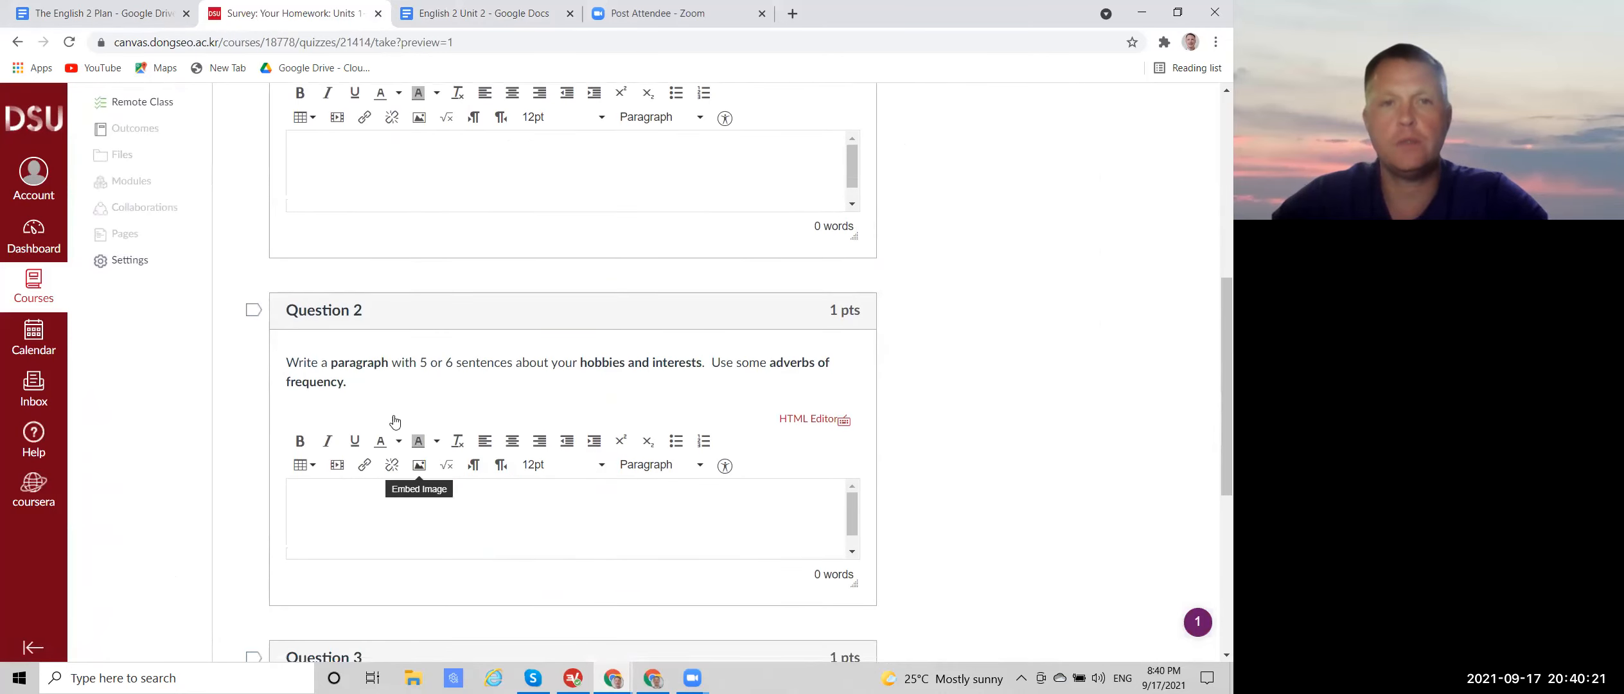
left_click(476, 13)
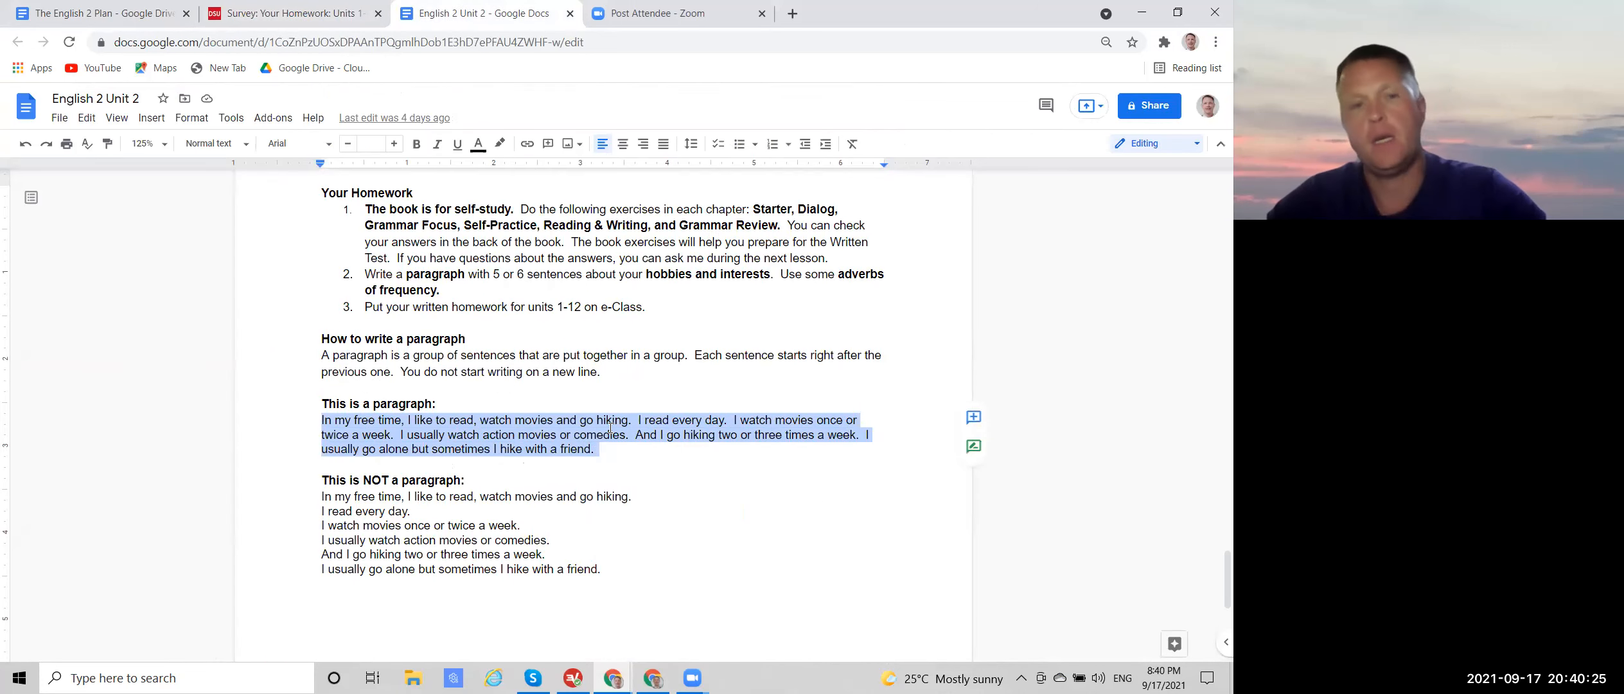
Step: Show the example paragraph pasted into Question 2, then return to The English 2 Plan document
left_click(293, 13)
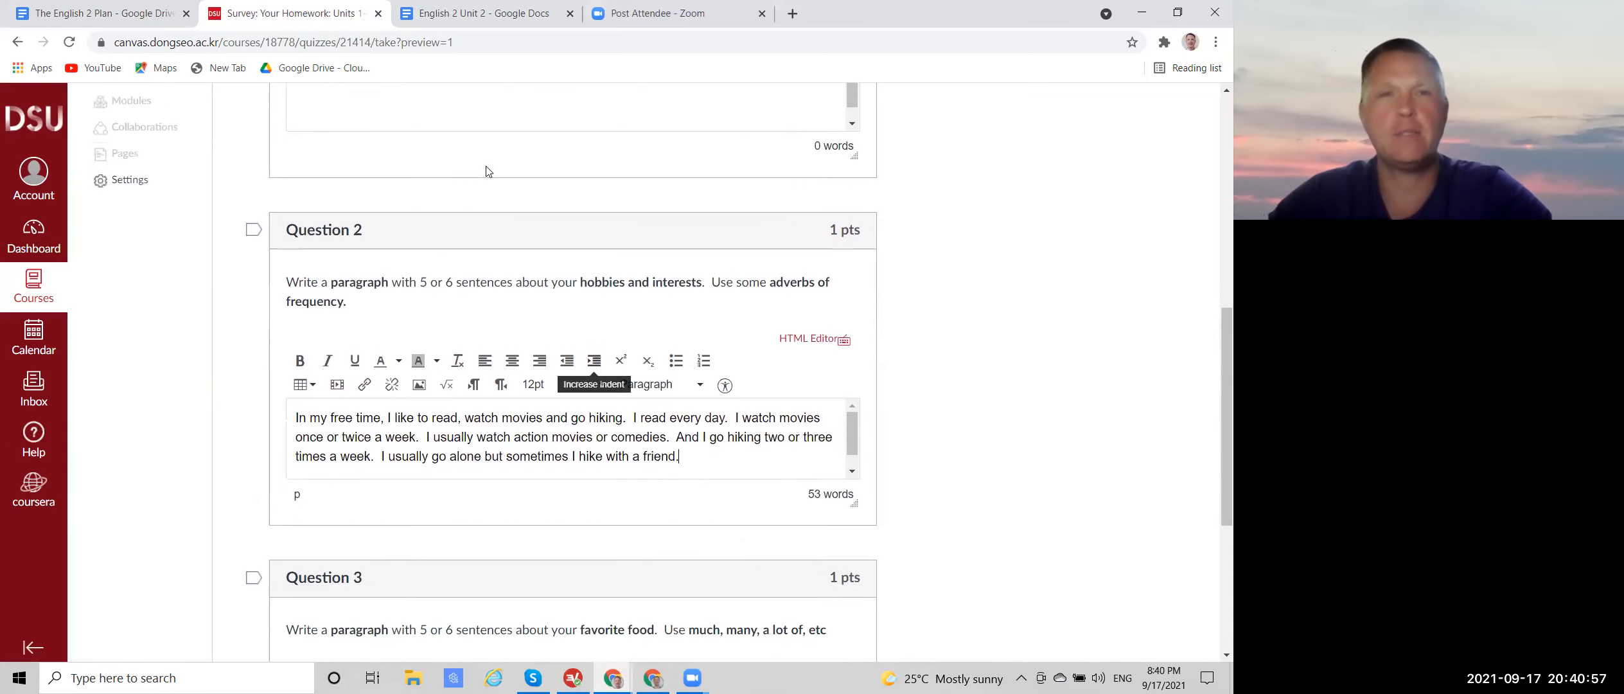
left_click(479, 13)
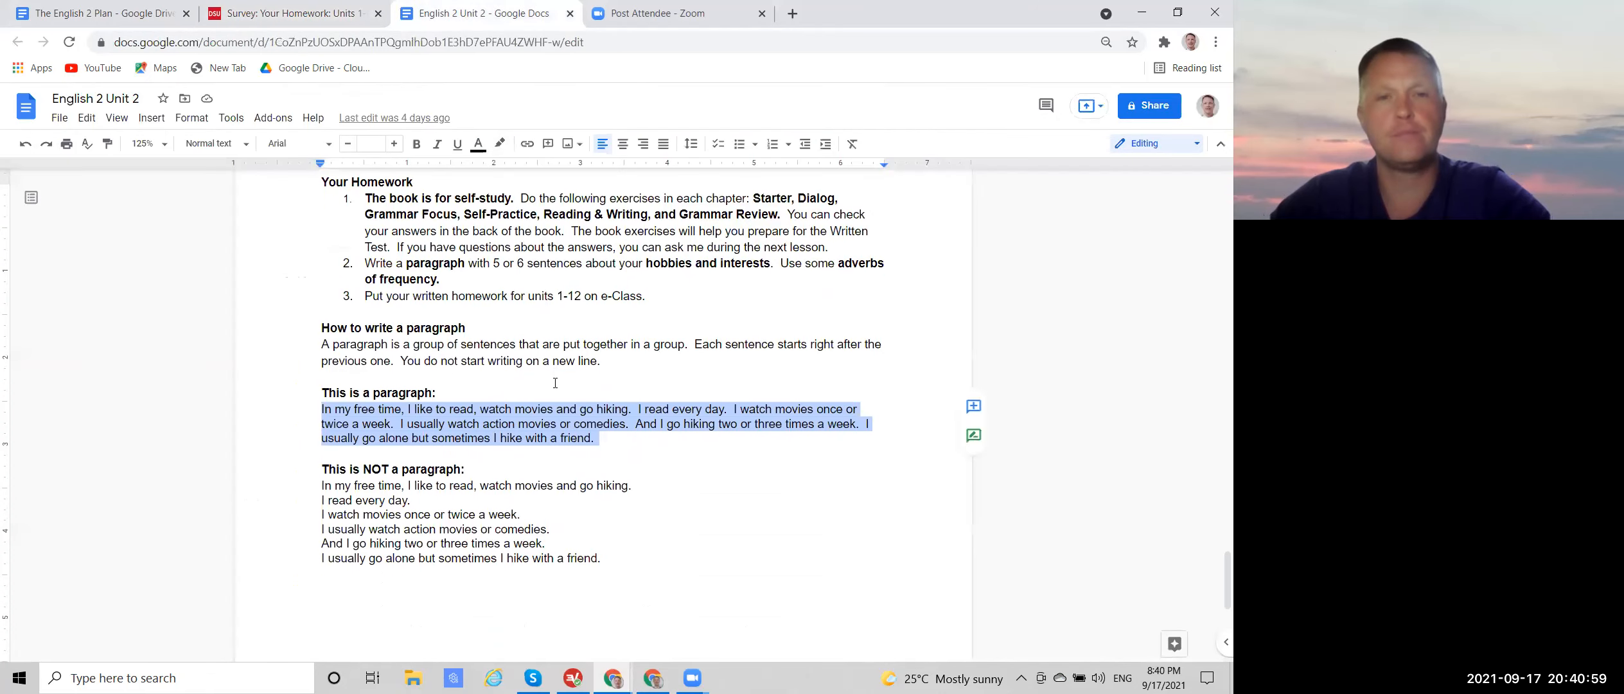
scroll("down", 3)
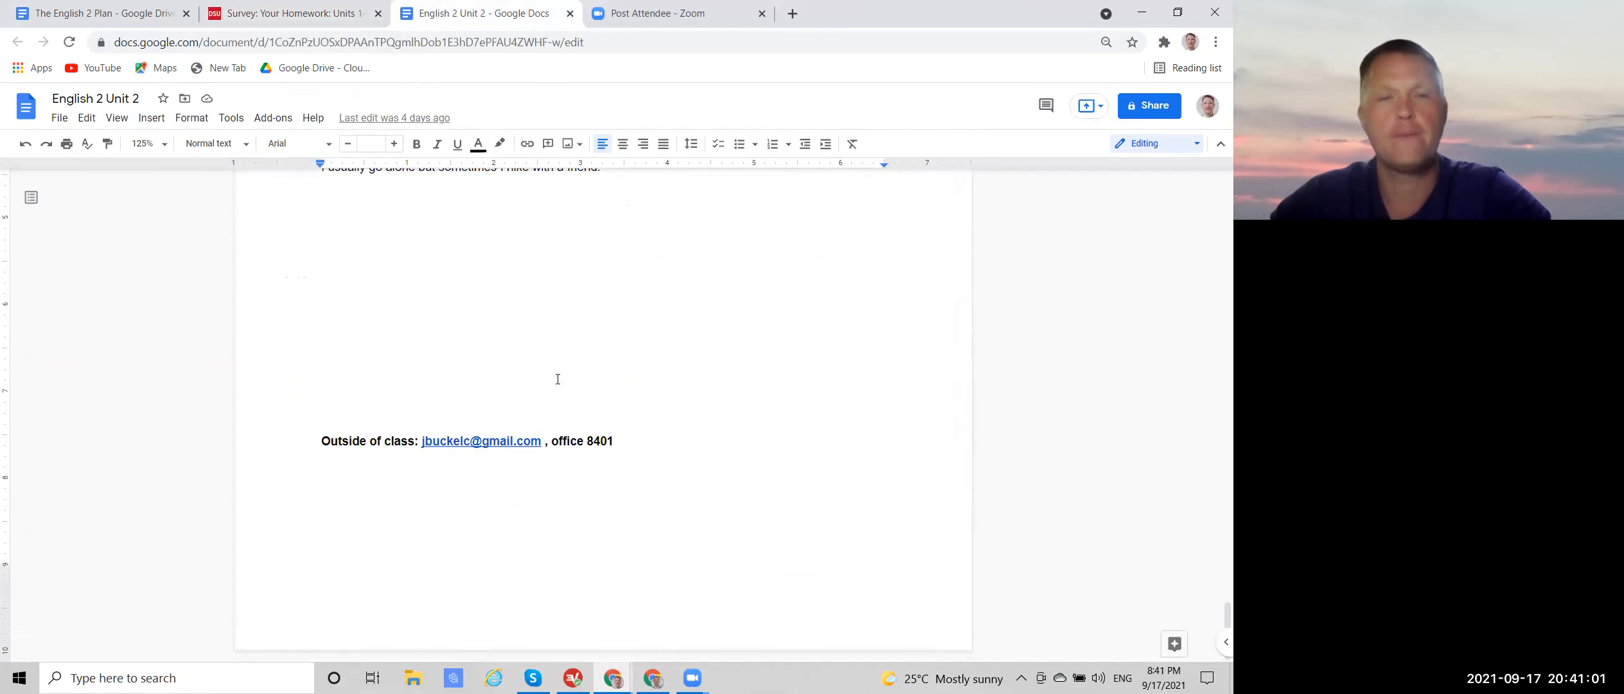
left_click(99, 13)
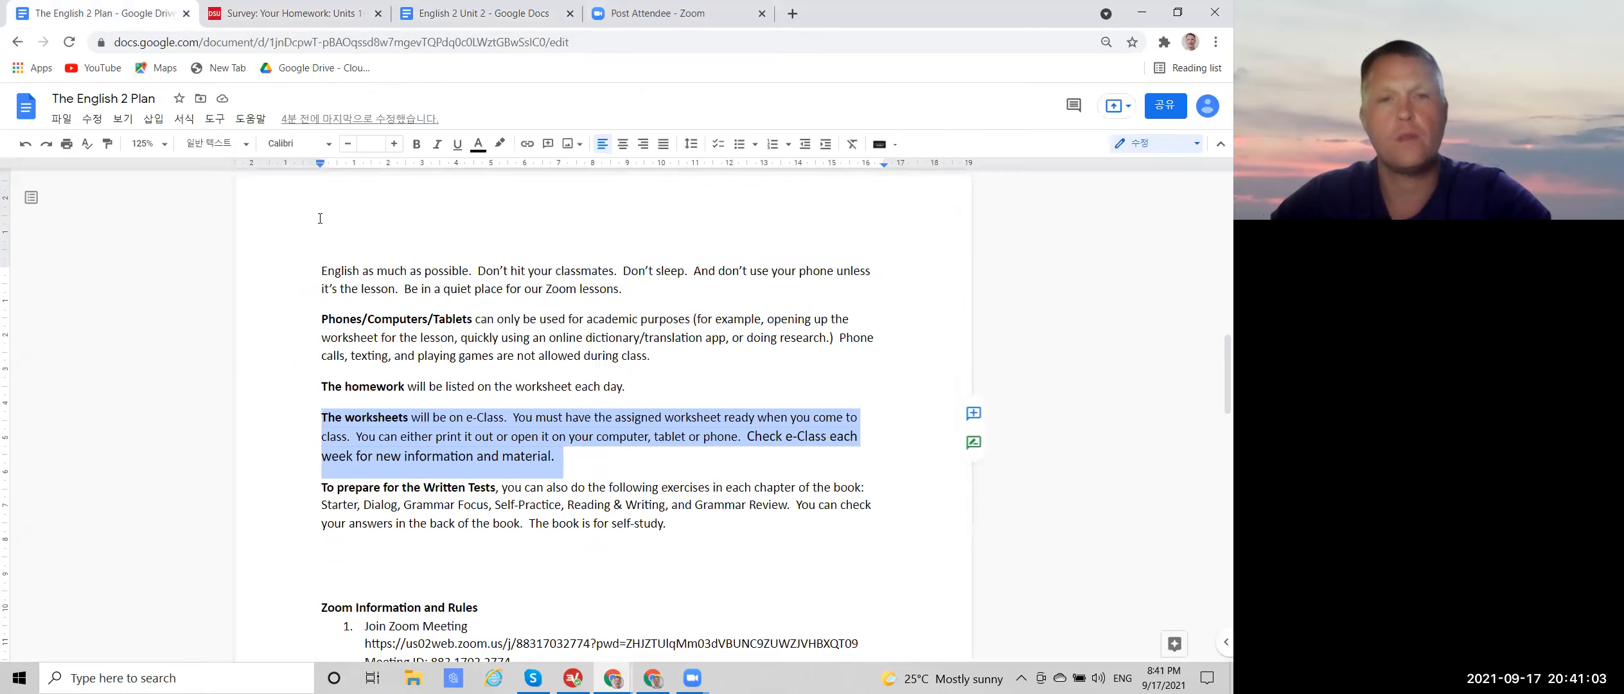
scroll("down", 3)
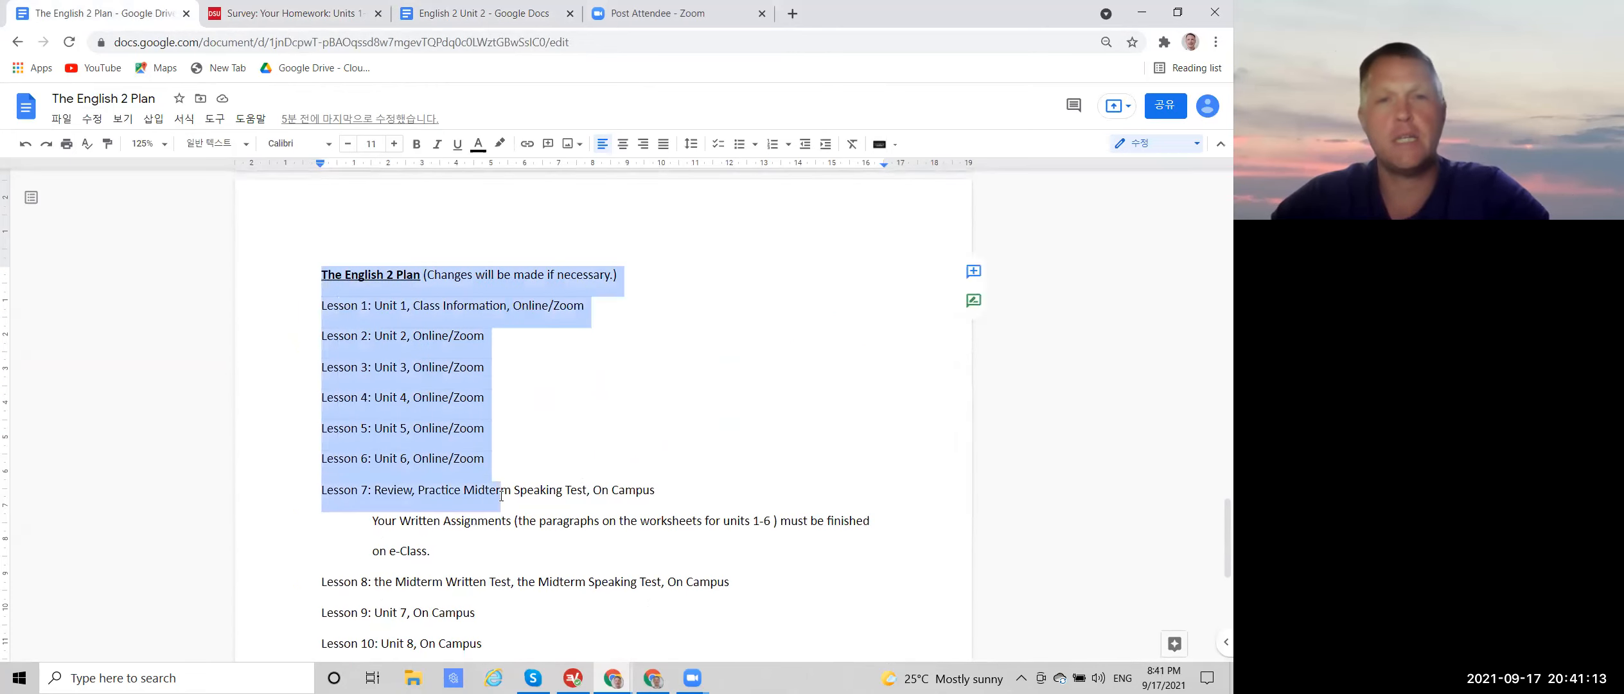
scroll("up", 3)
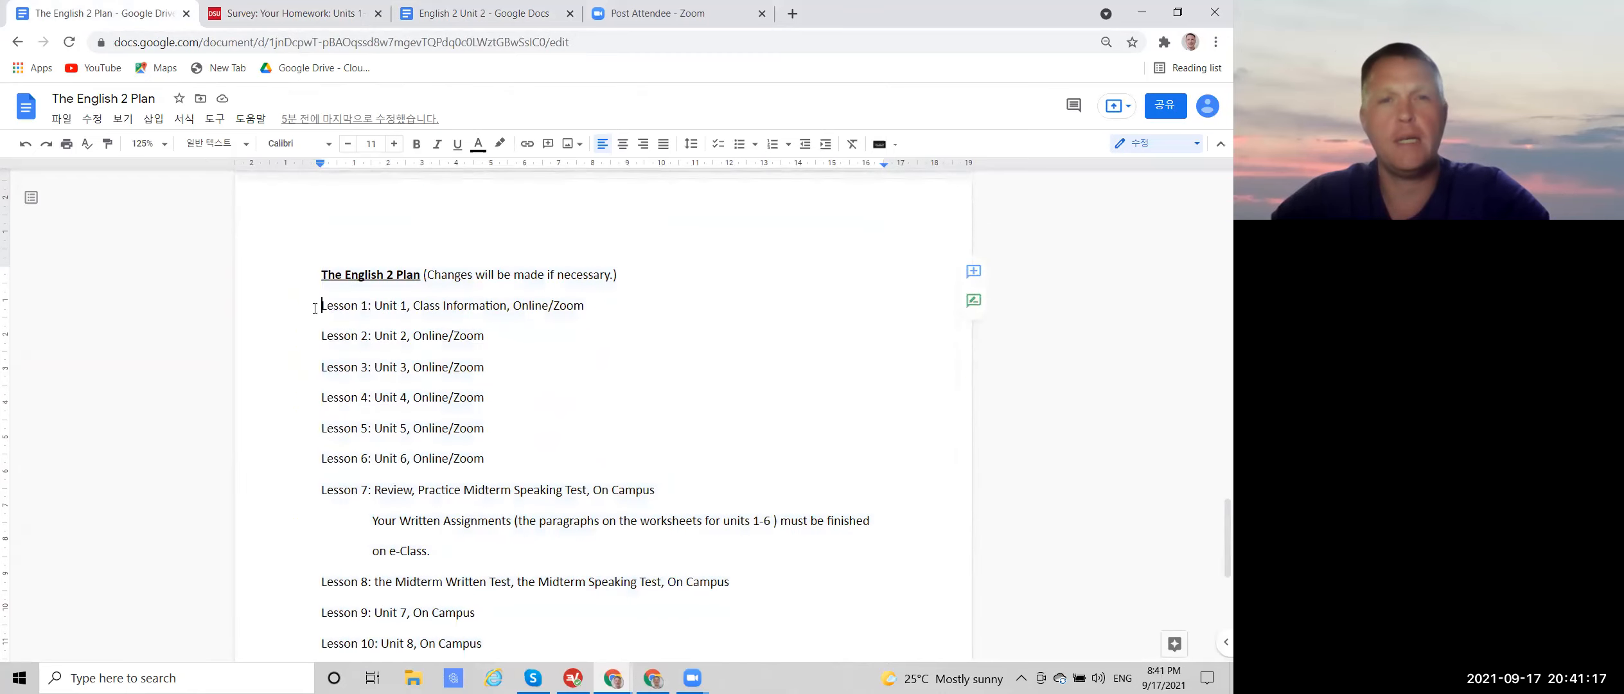
left_click_drag(323, 305, 497, 458)
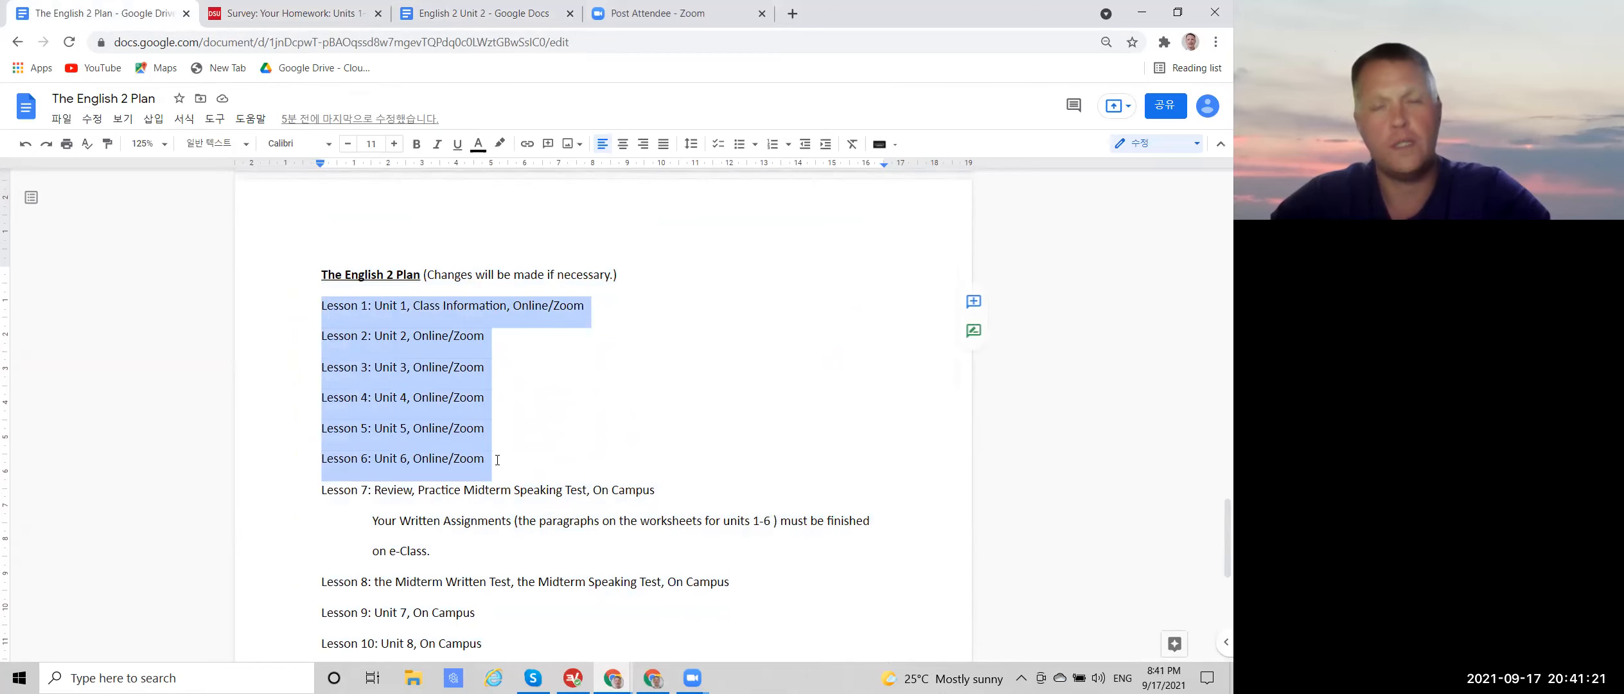
scroll("down", 3)
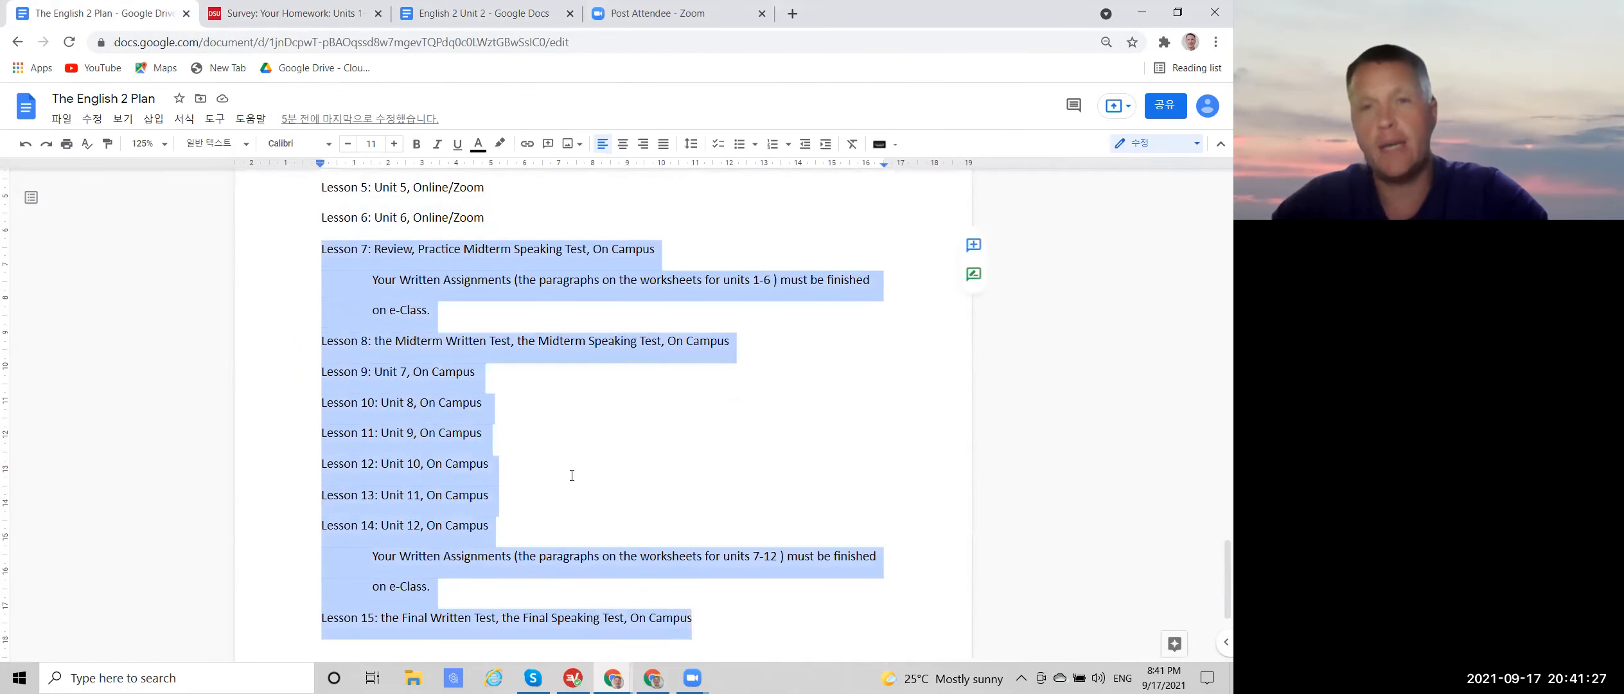
left_click(352, 347)
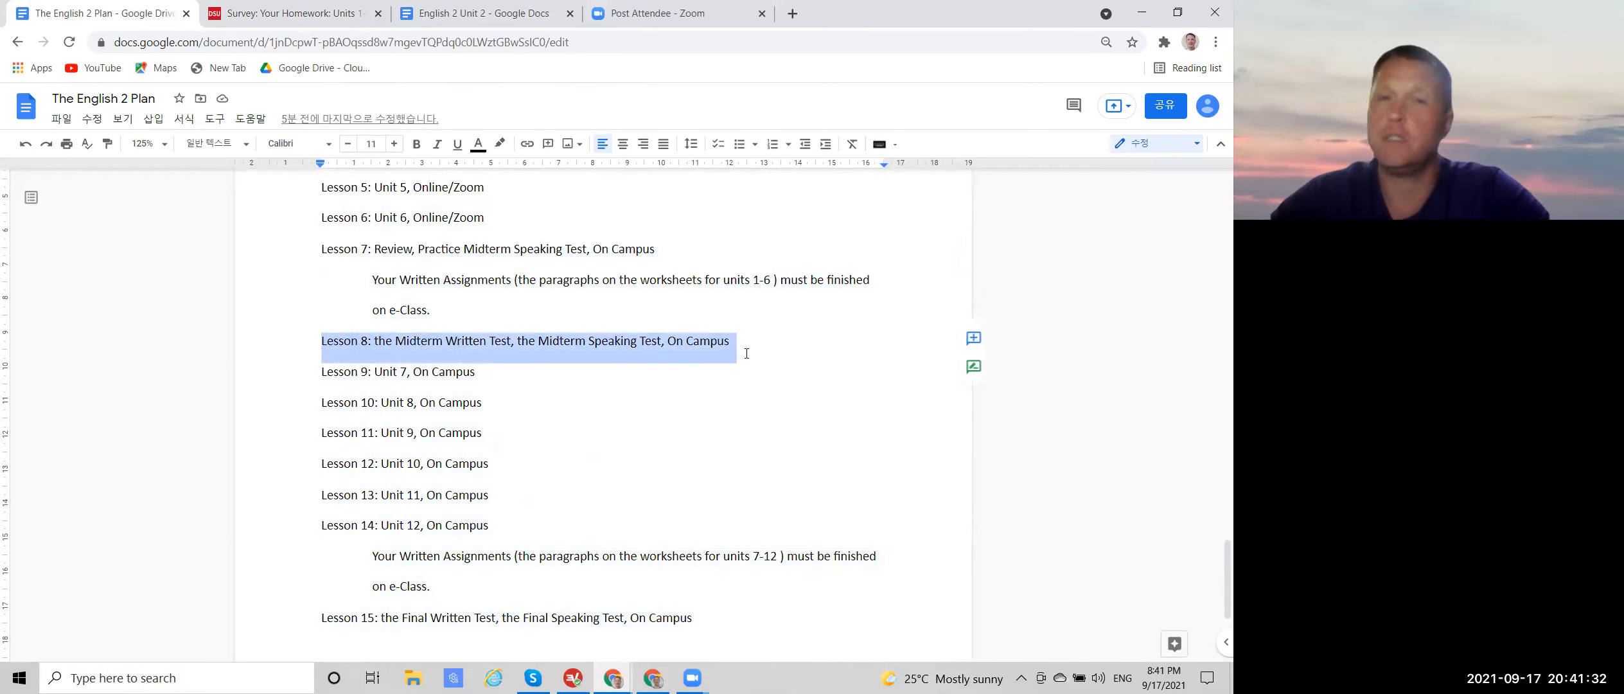
scroll("down", 3)
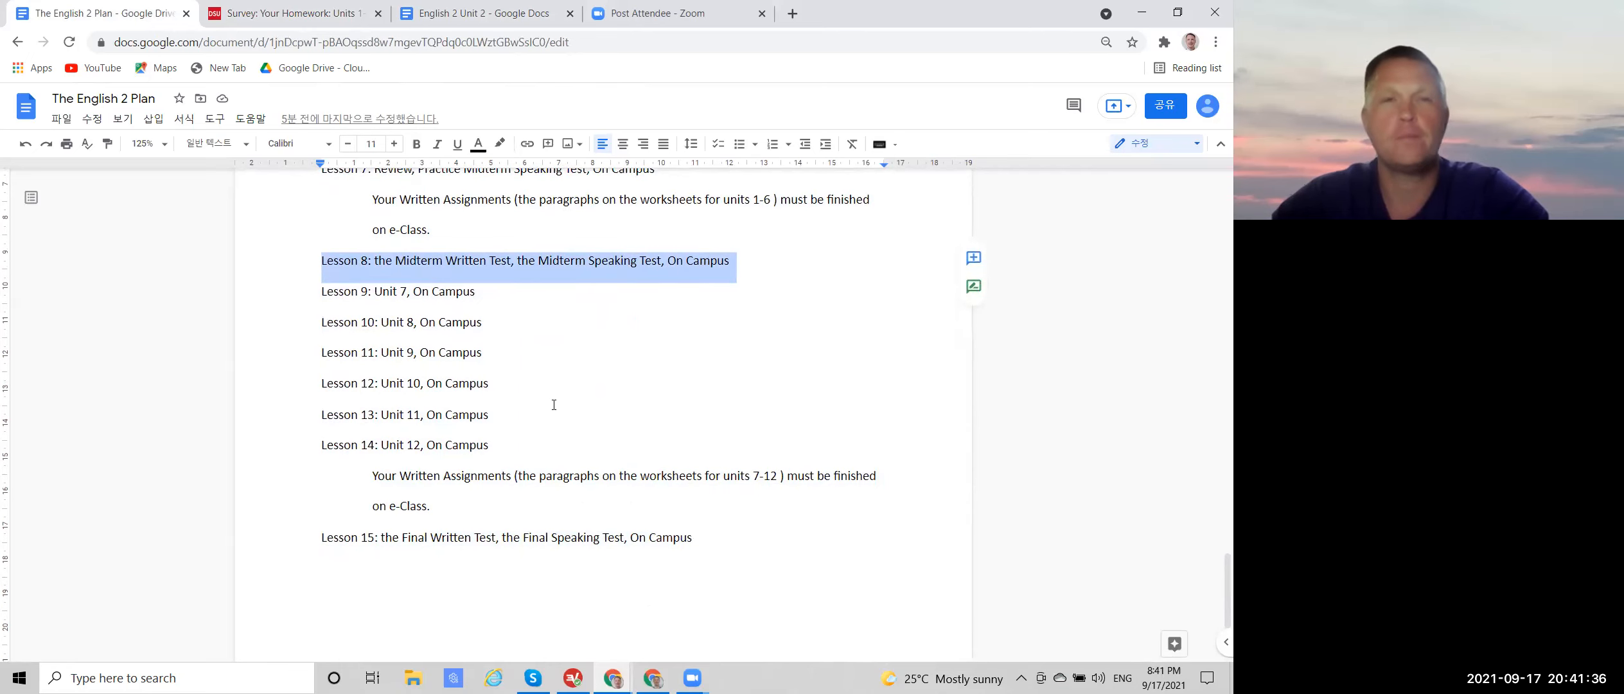
mouse_move(323, 506)
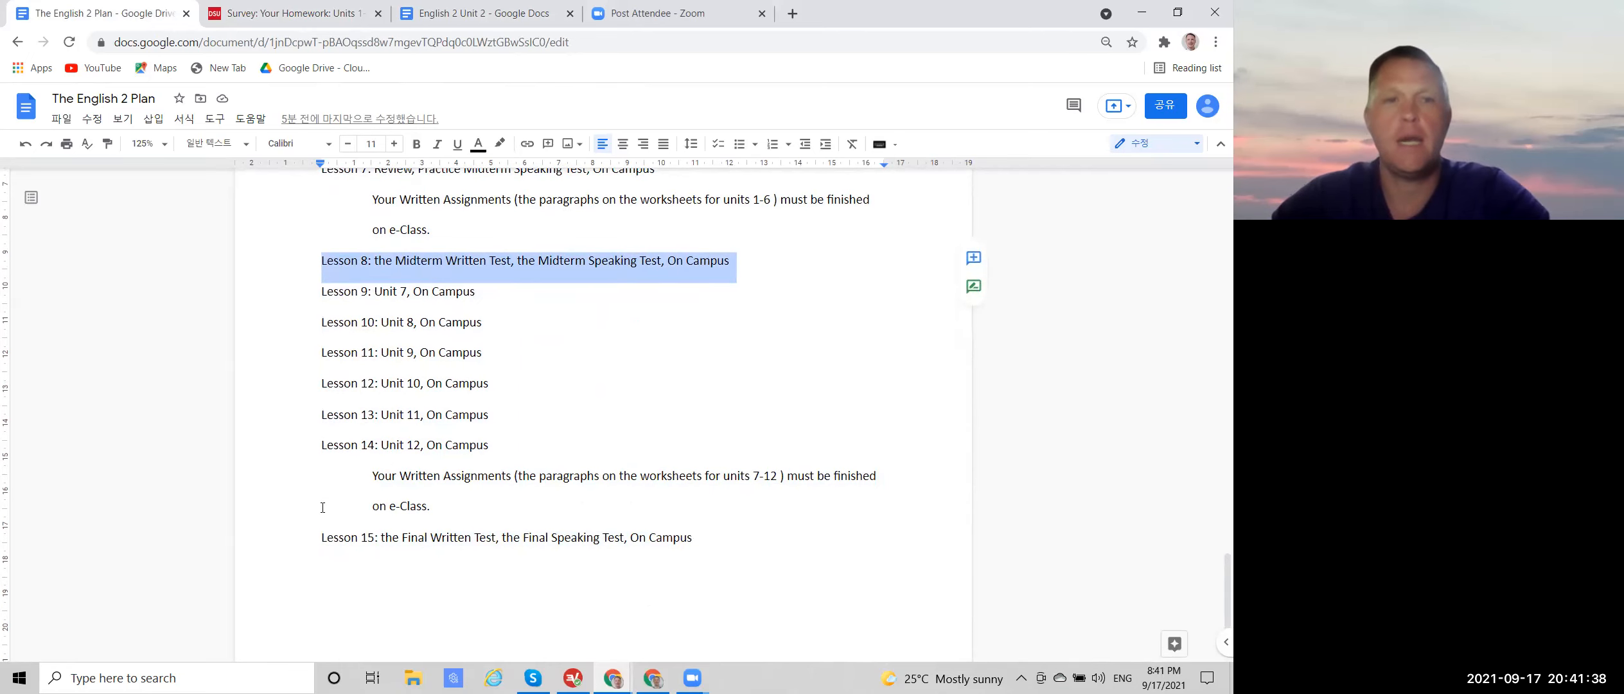
left_click(352, 535)
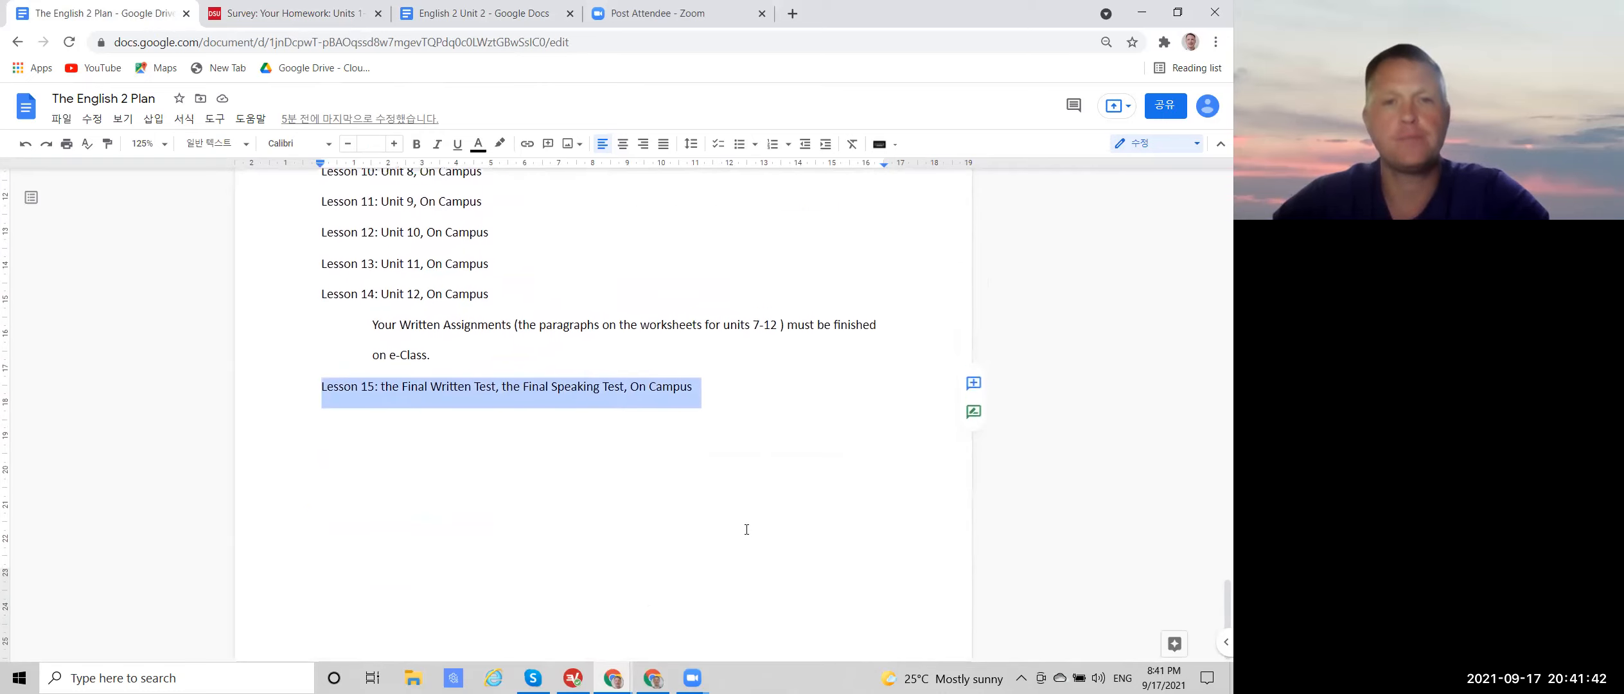
scroll("up", 3)
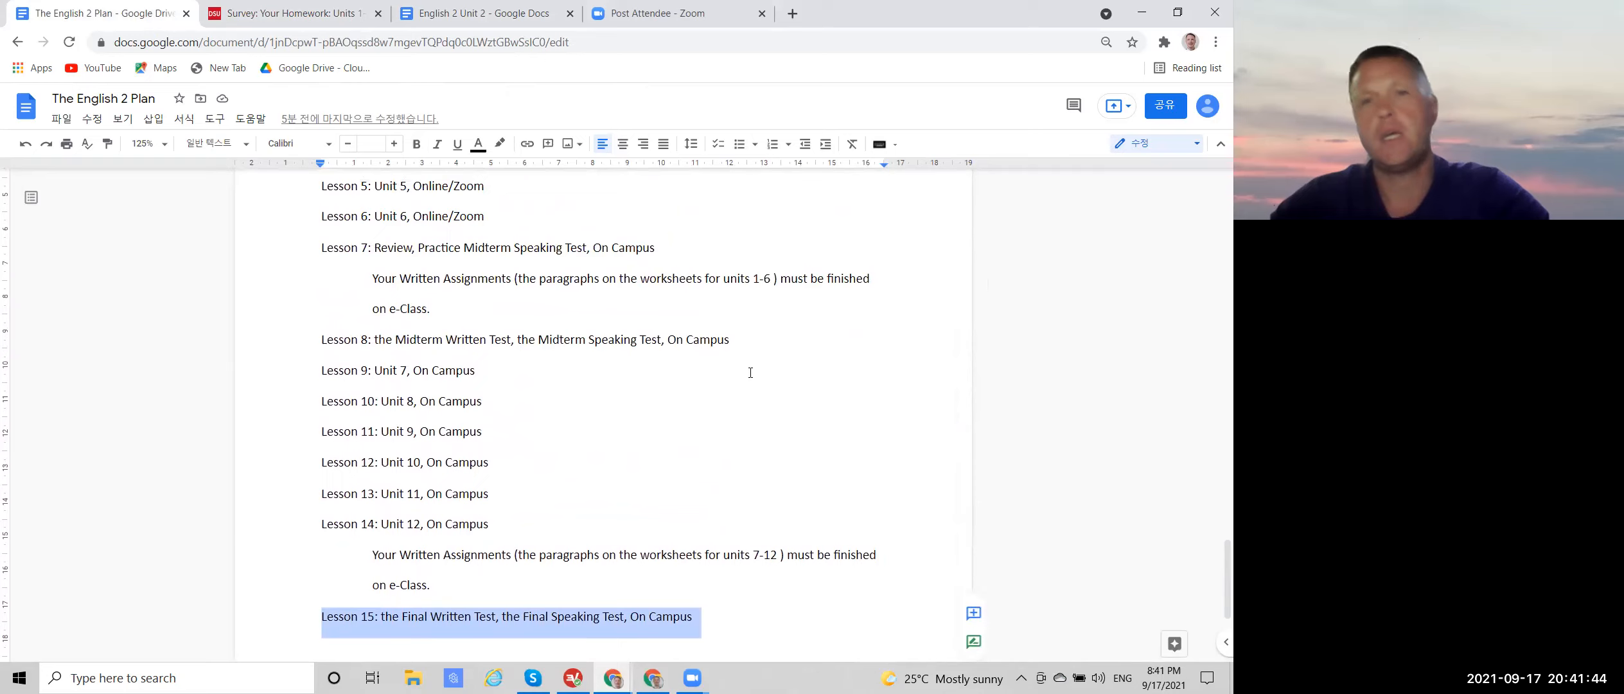
mouse_move(666, 435)
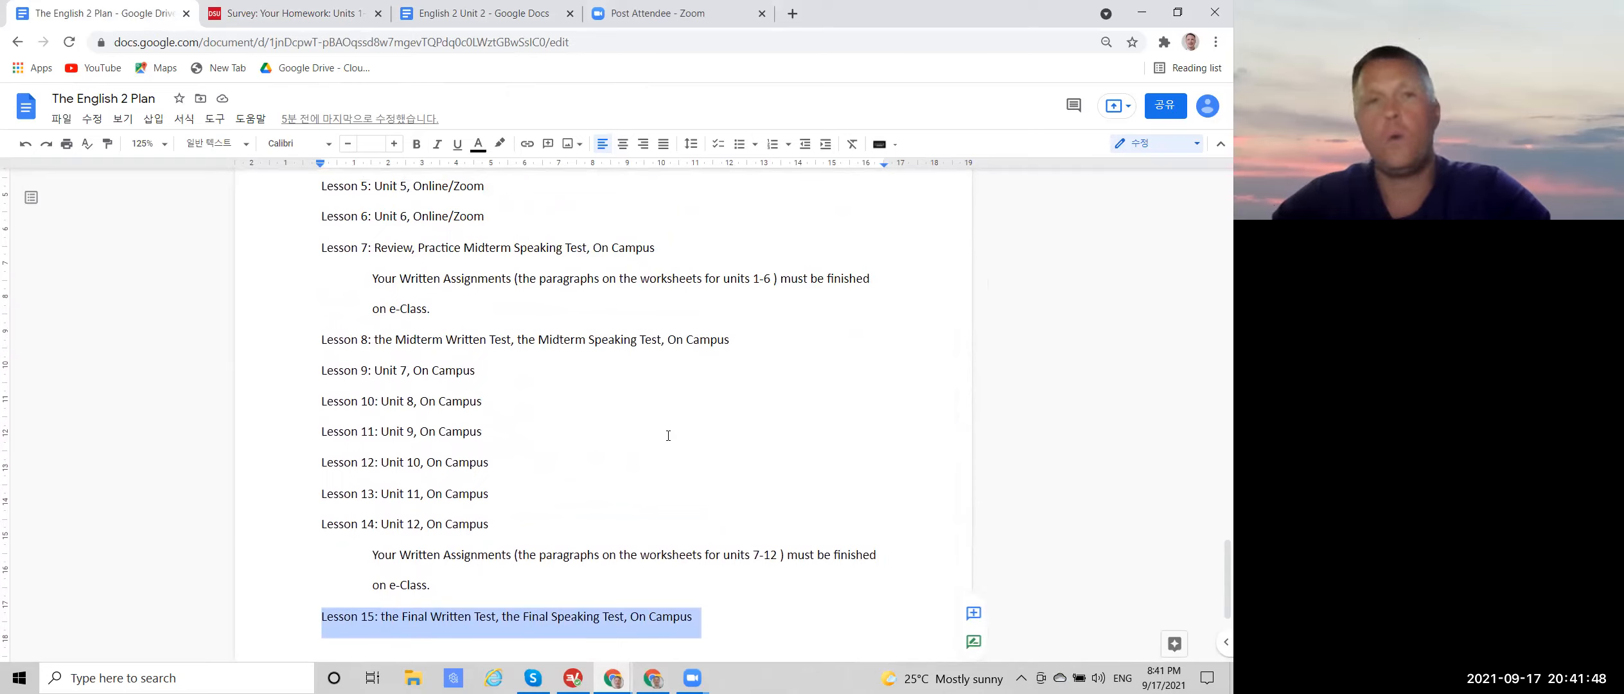
left_click(293, 13)
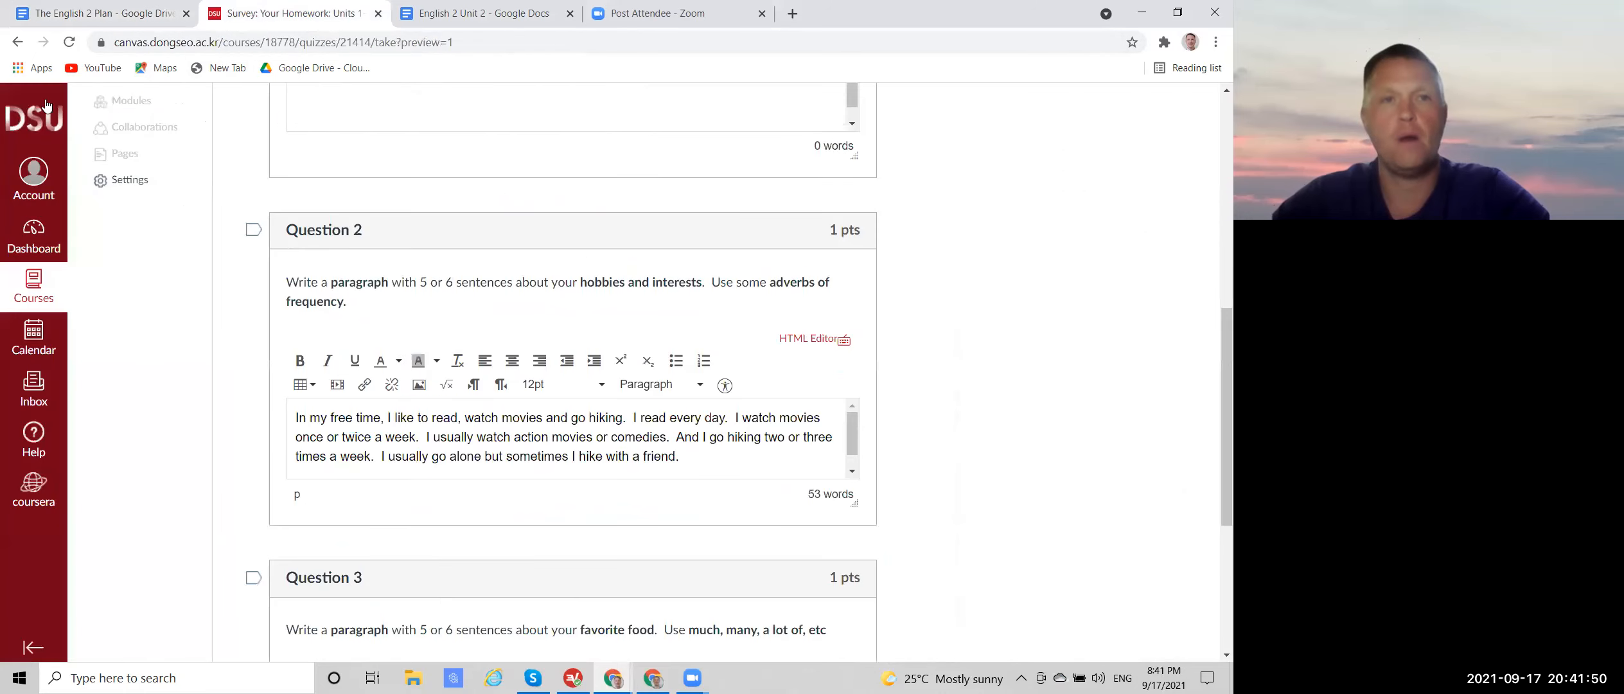
left_click(99, 13)
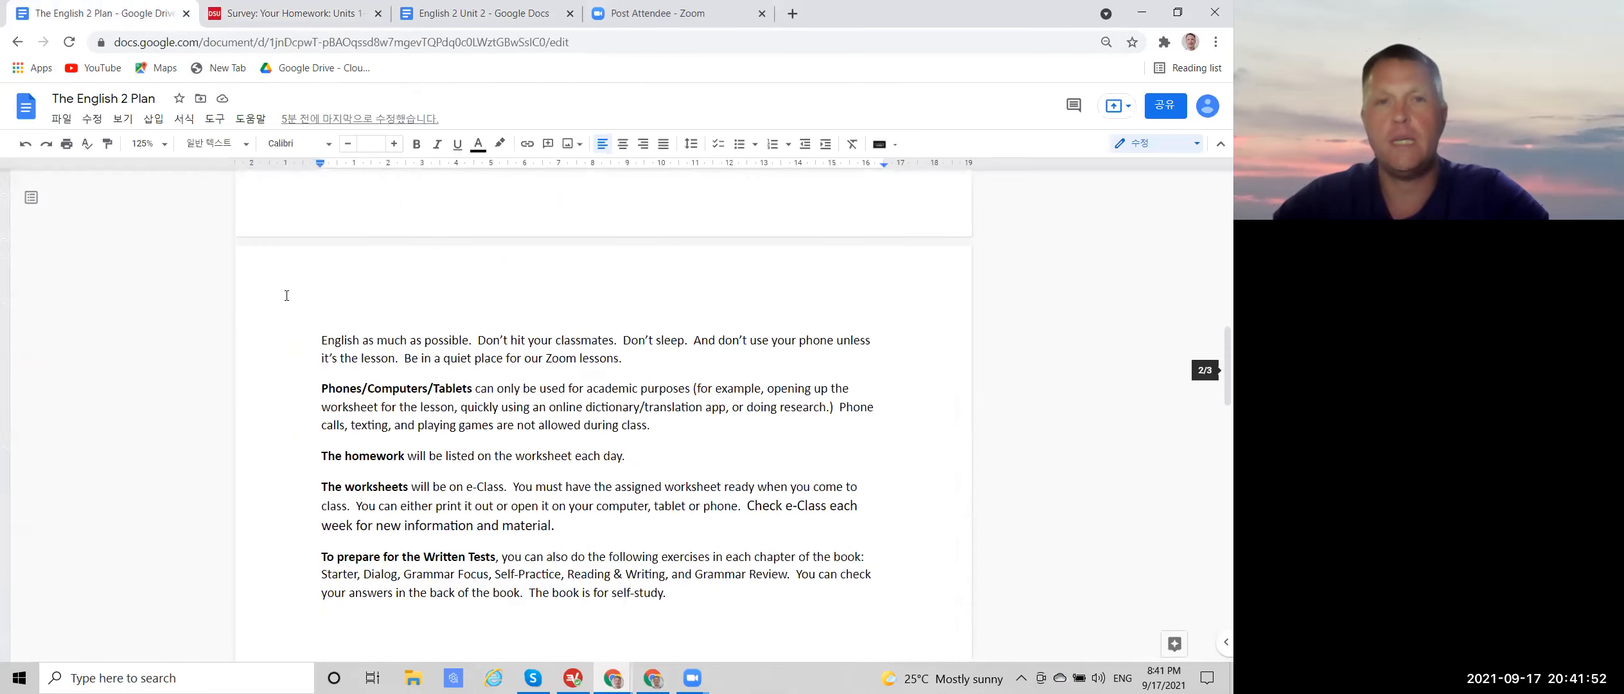
scroll("up", 3)
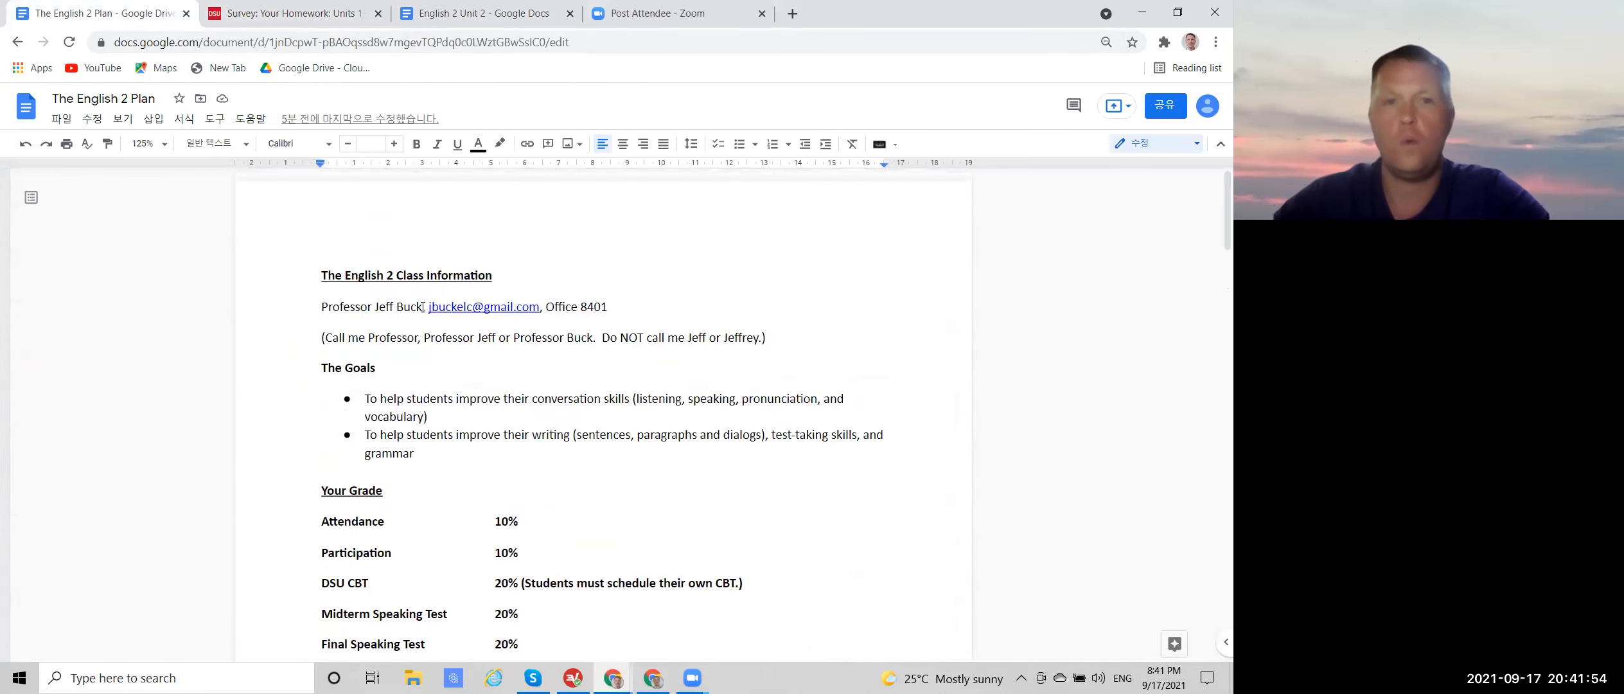
double_click(483, 307)
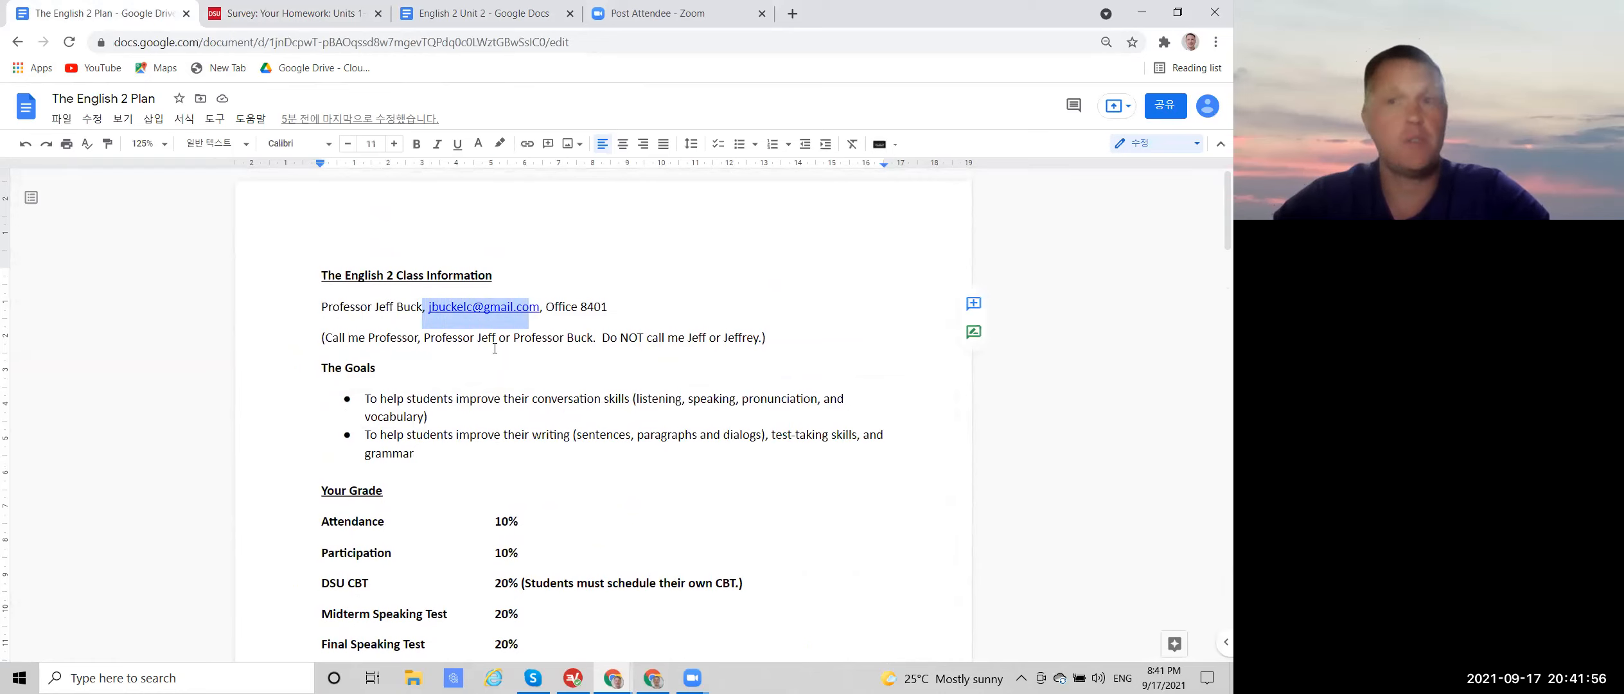
mouse_move(708, 558)
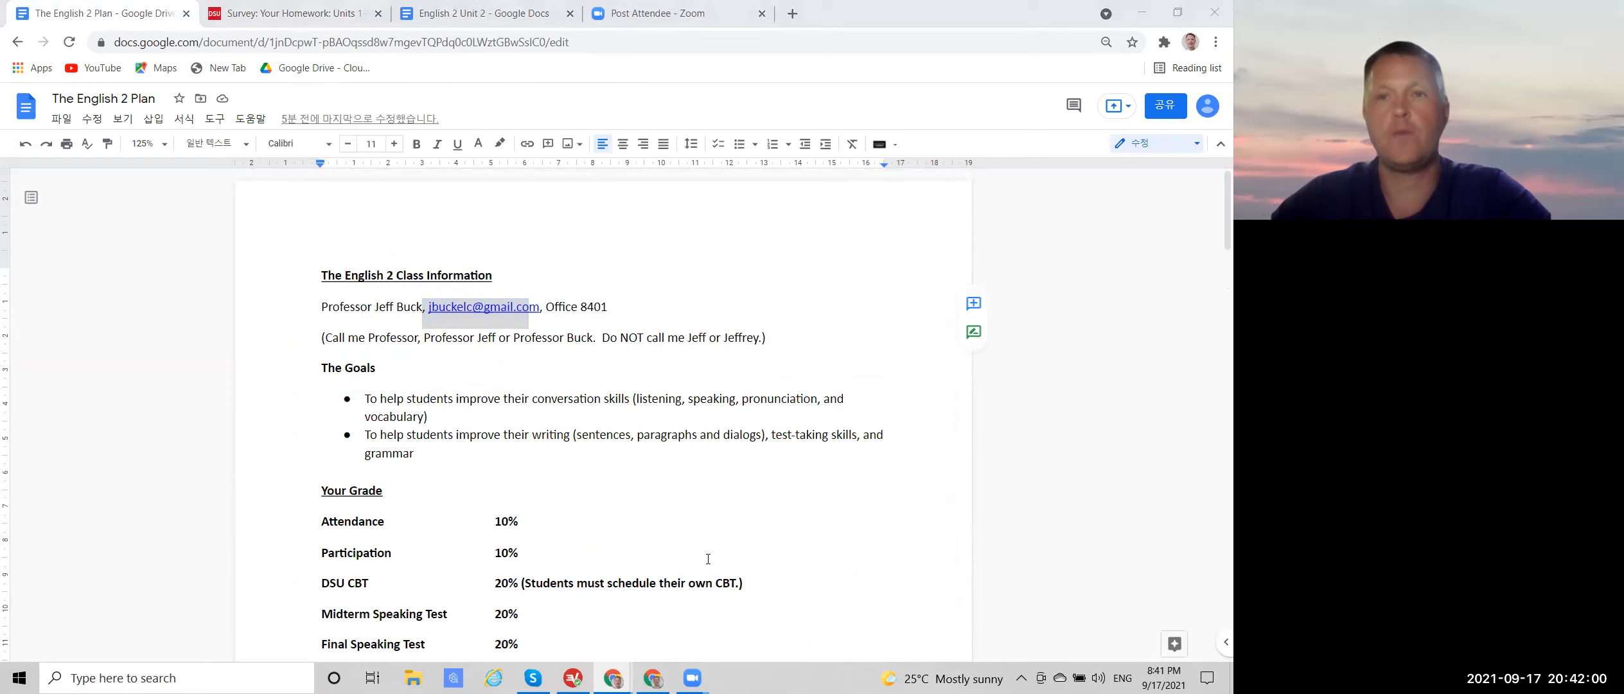
mouse_move(779, 297)
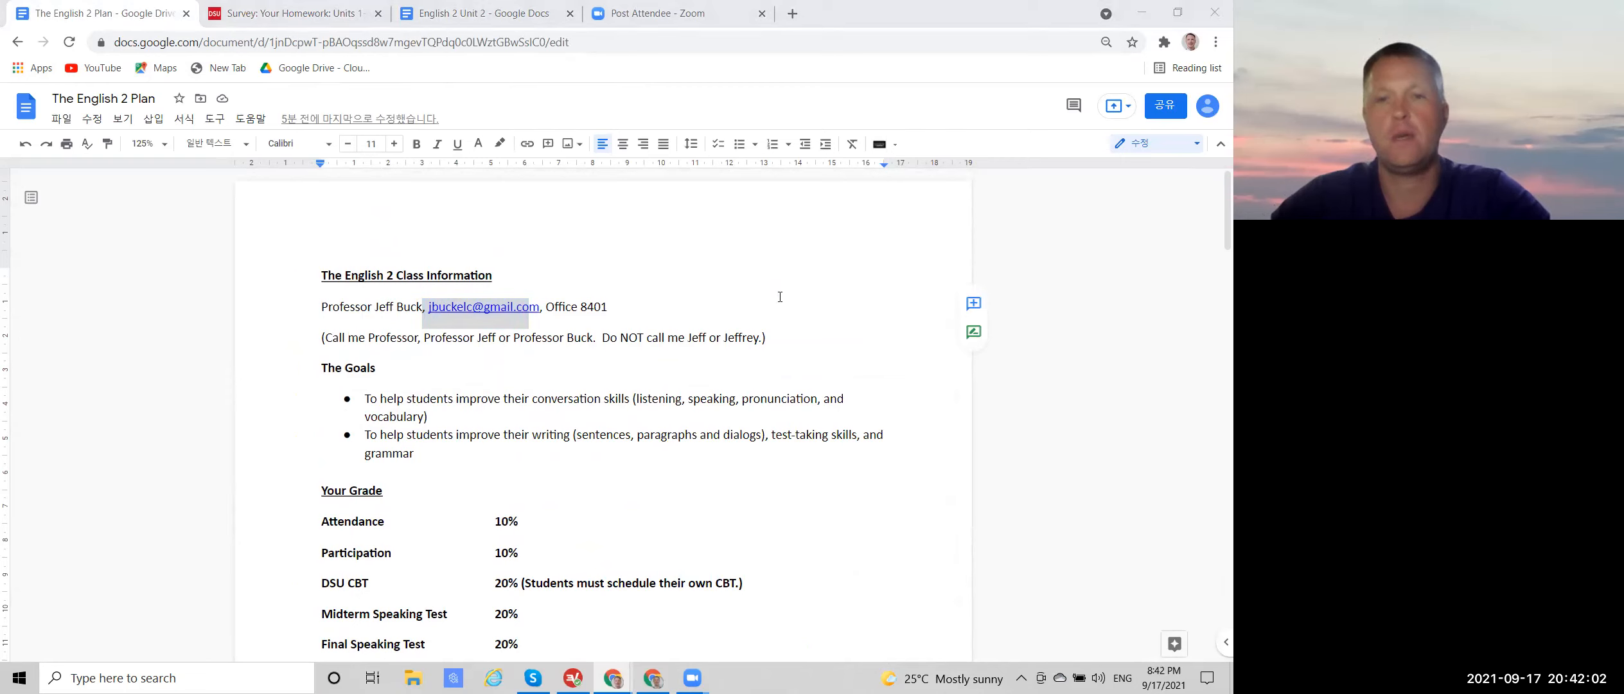
mouse_move(873, 279)
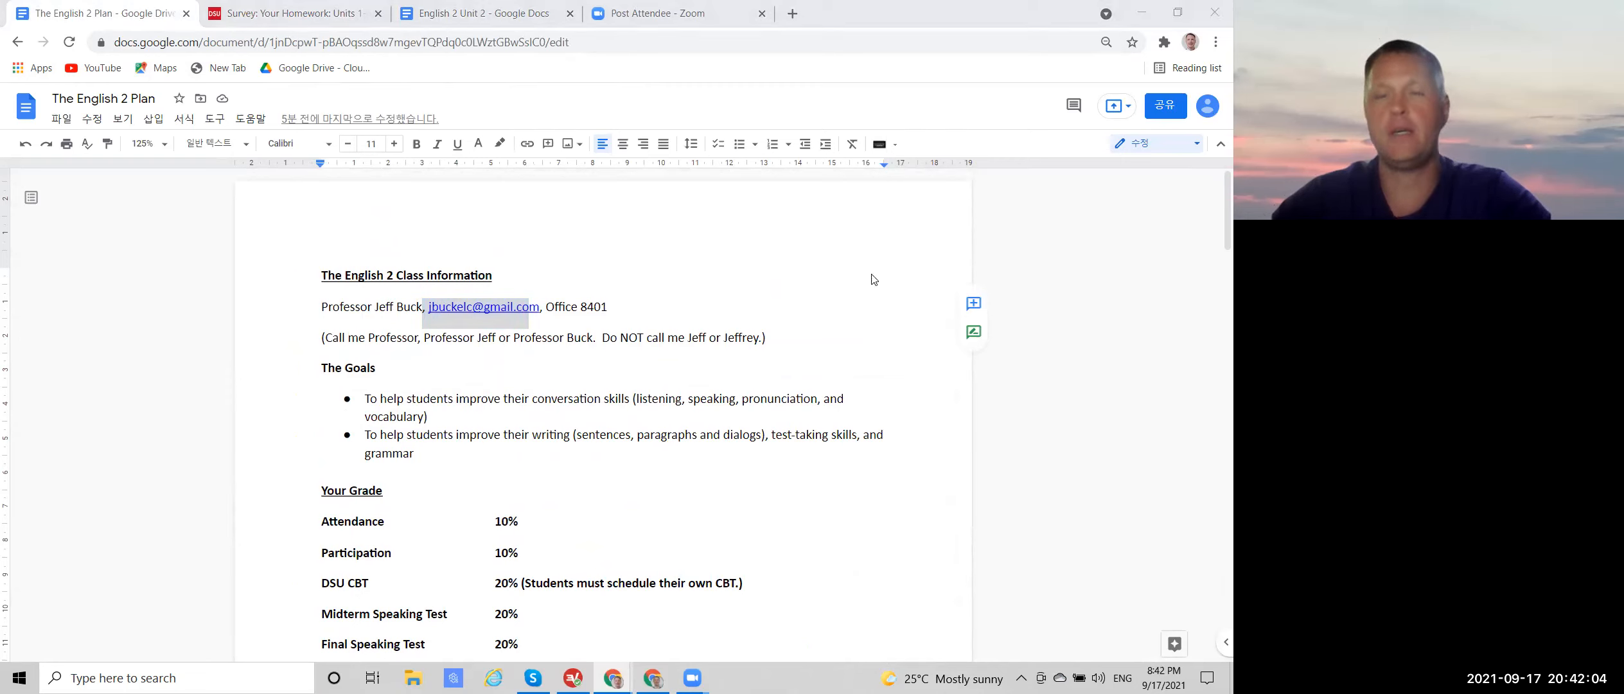